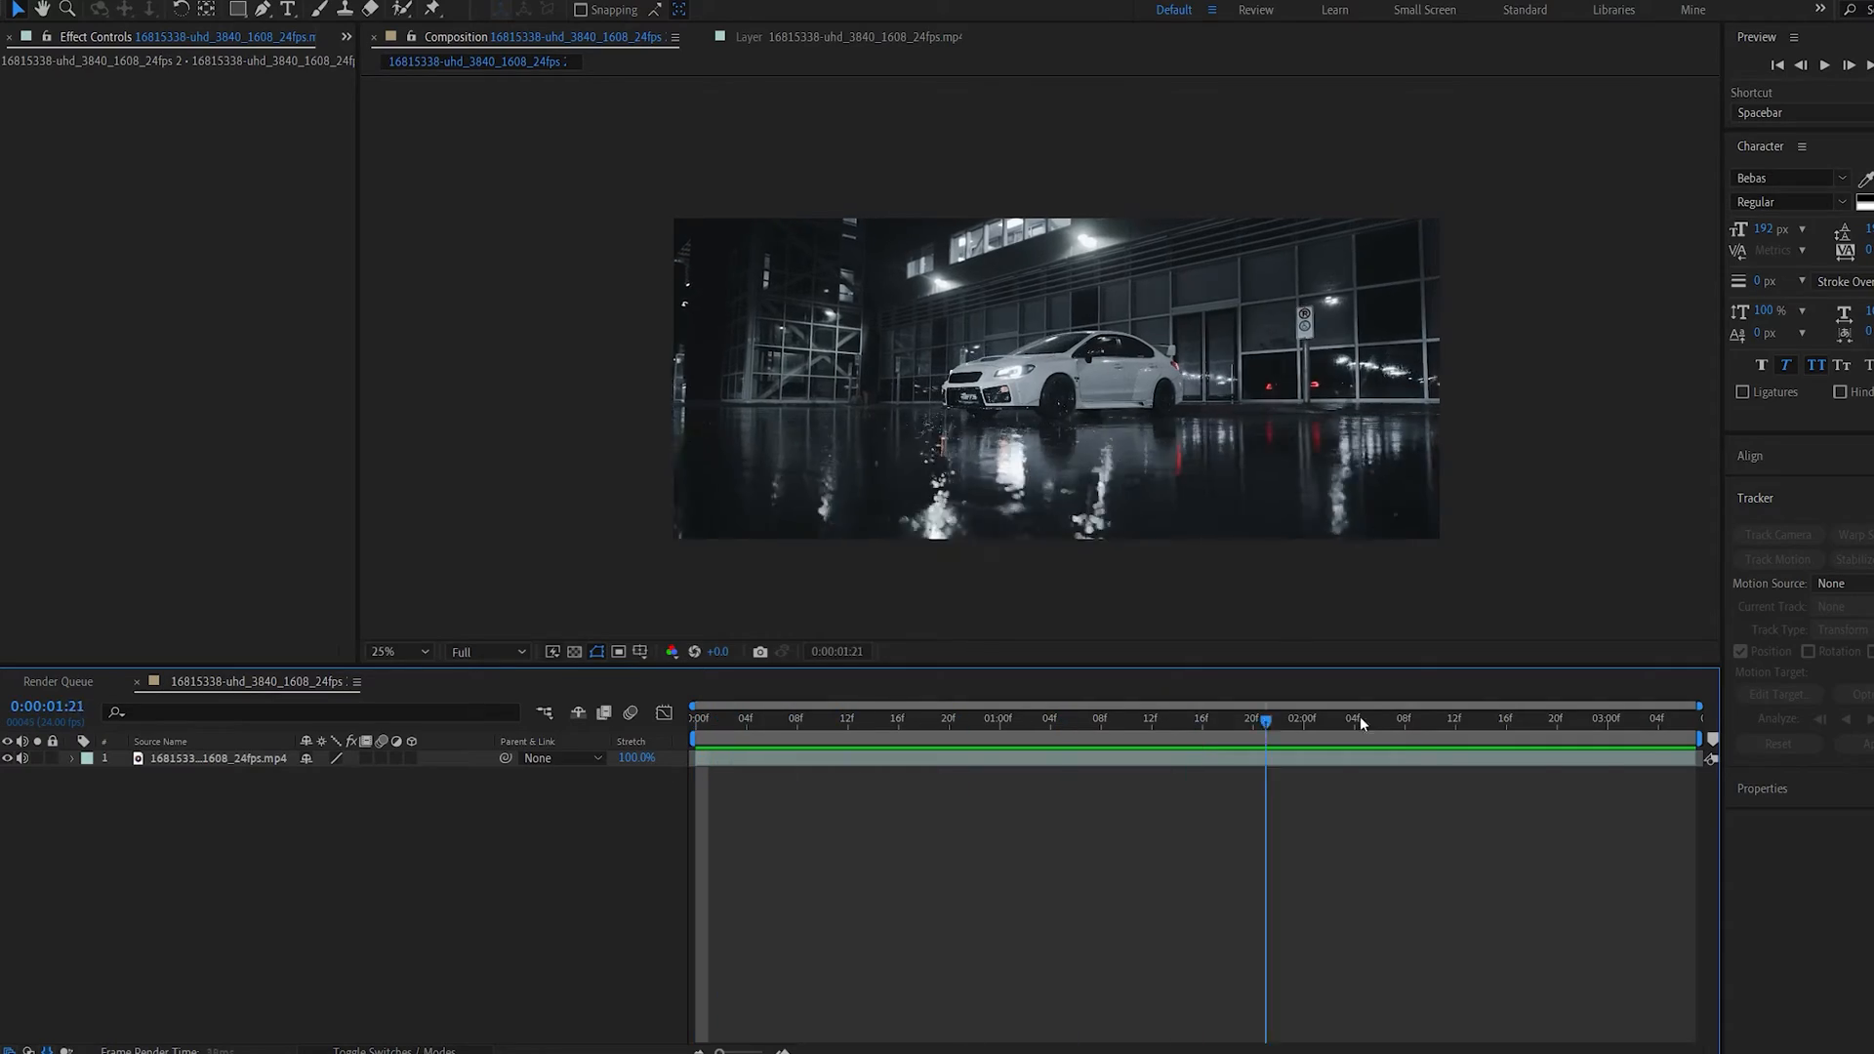
Step: Motion-track a point on the car's side across the footage
click(697, 719)
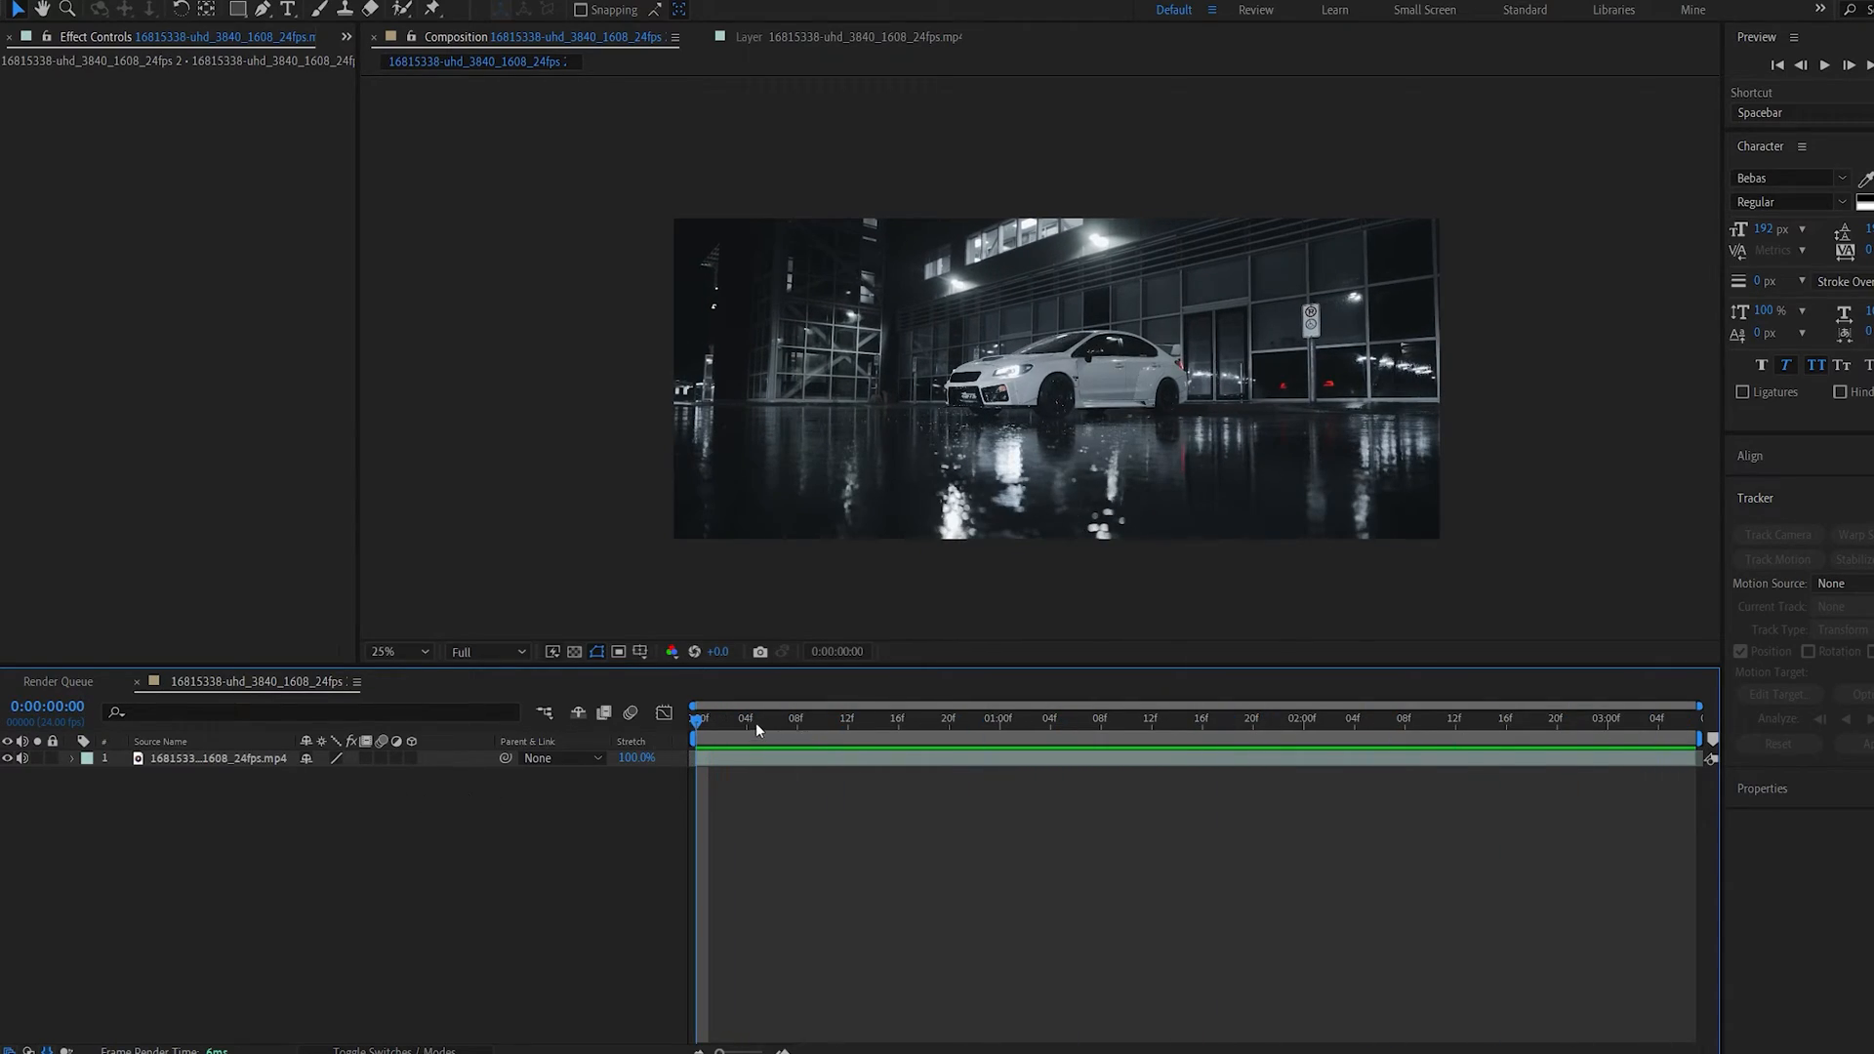
click(1405, 719)
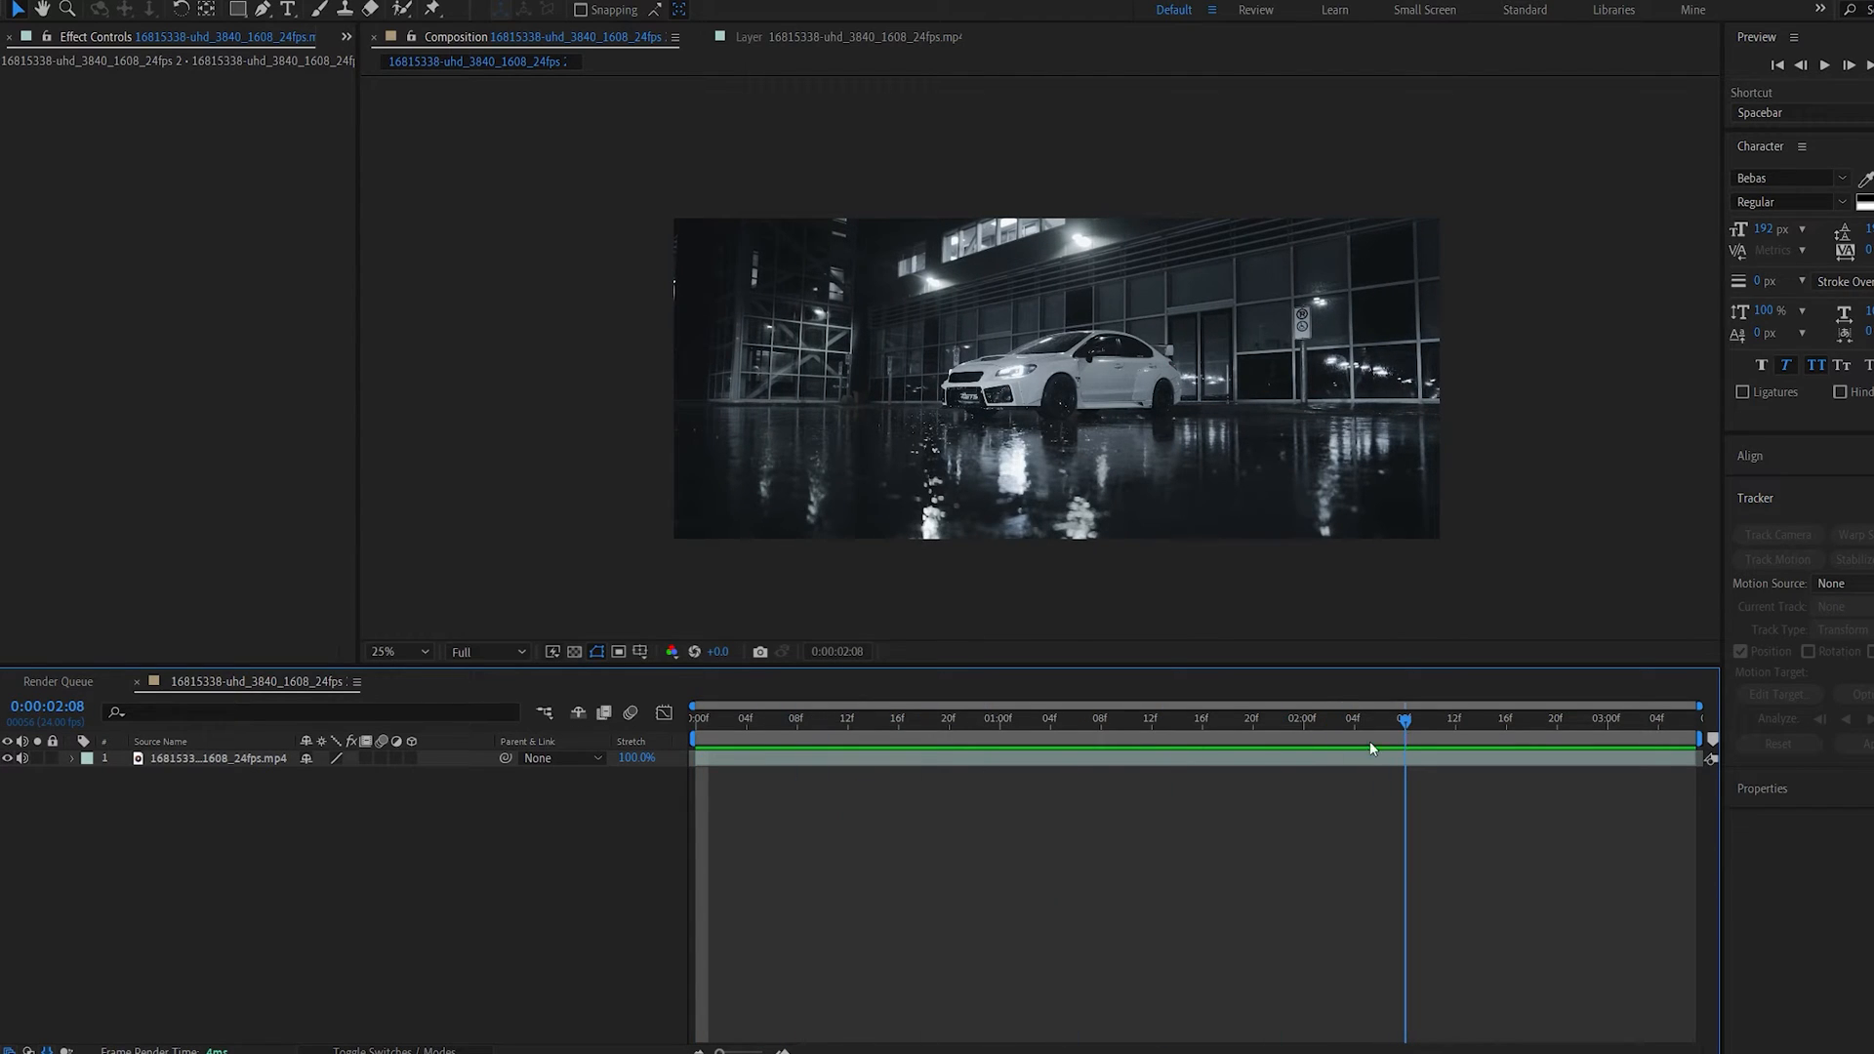
click(704, 717)
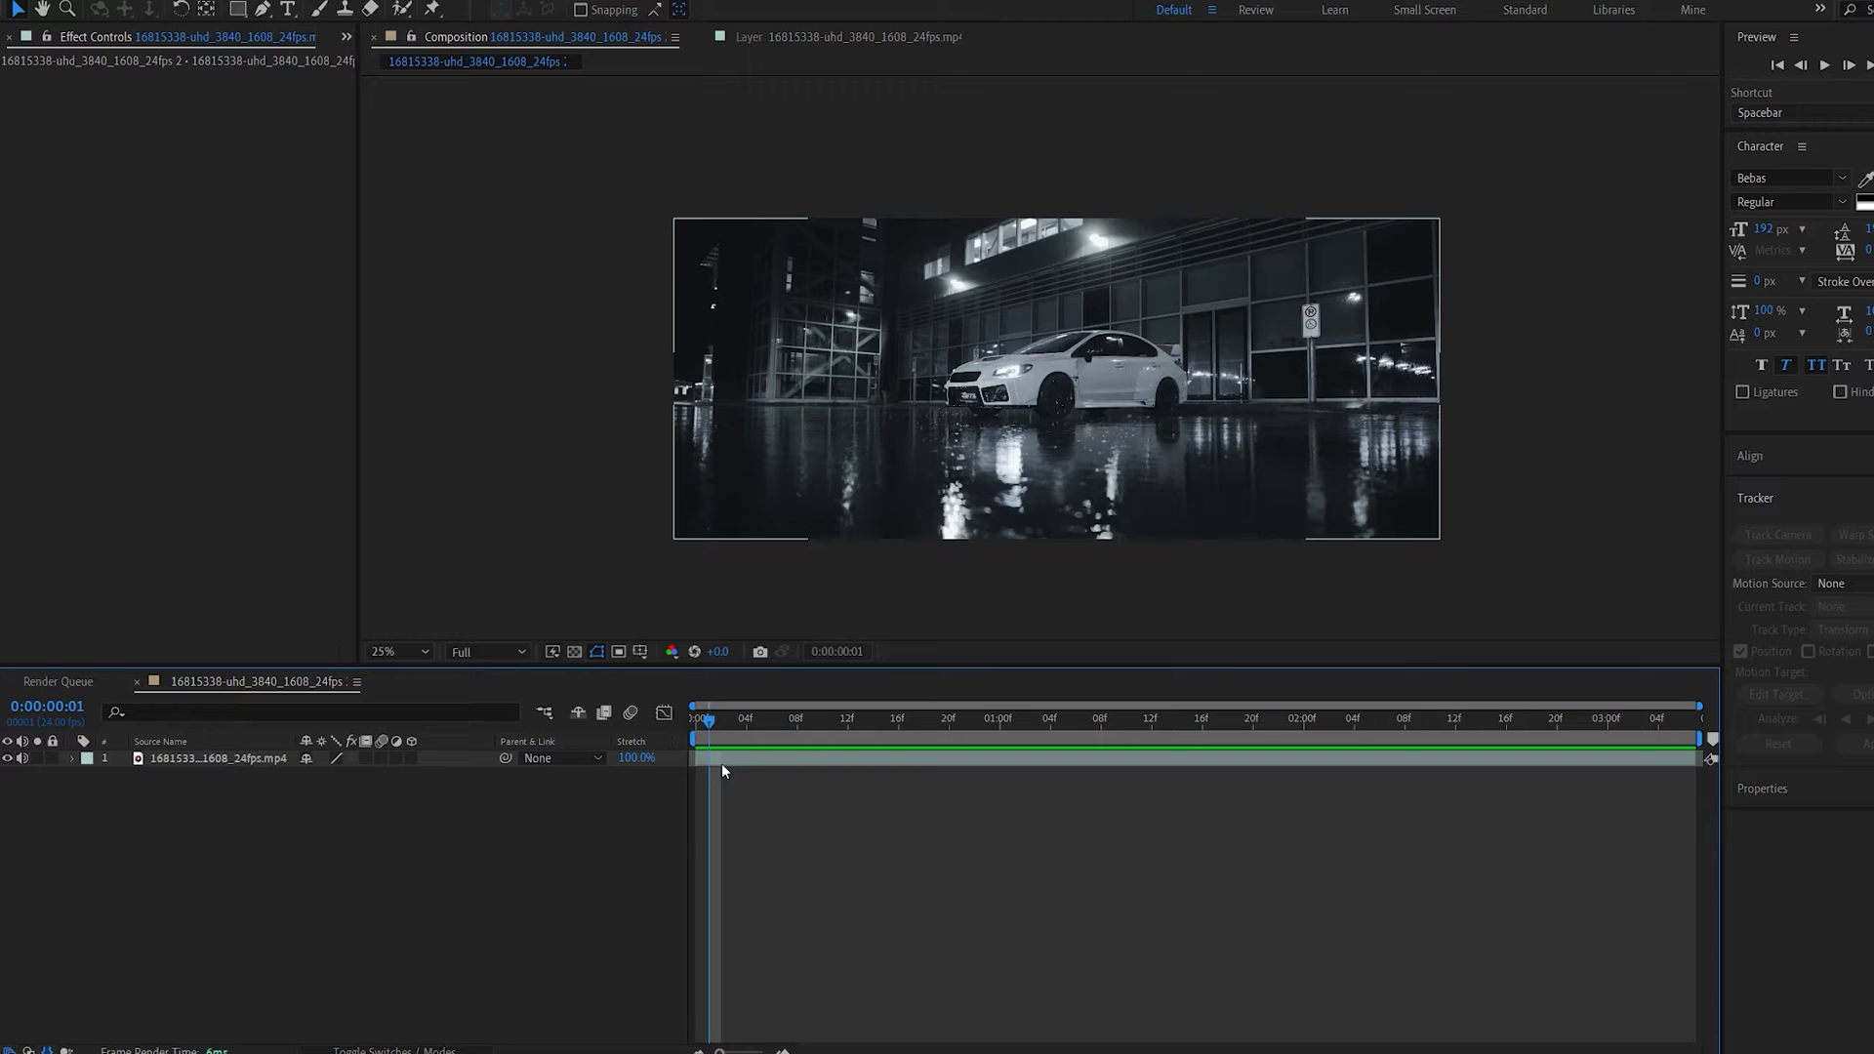
click(219, 758)
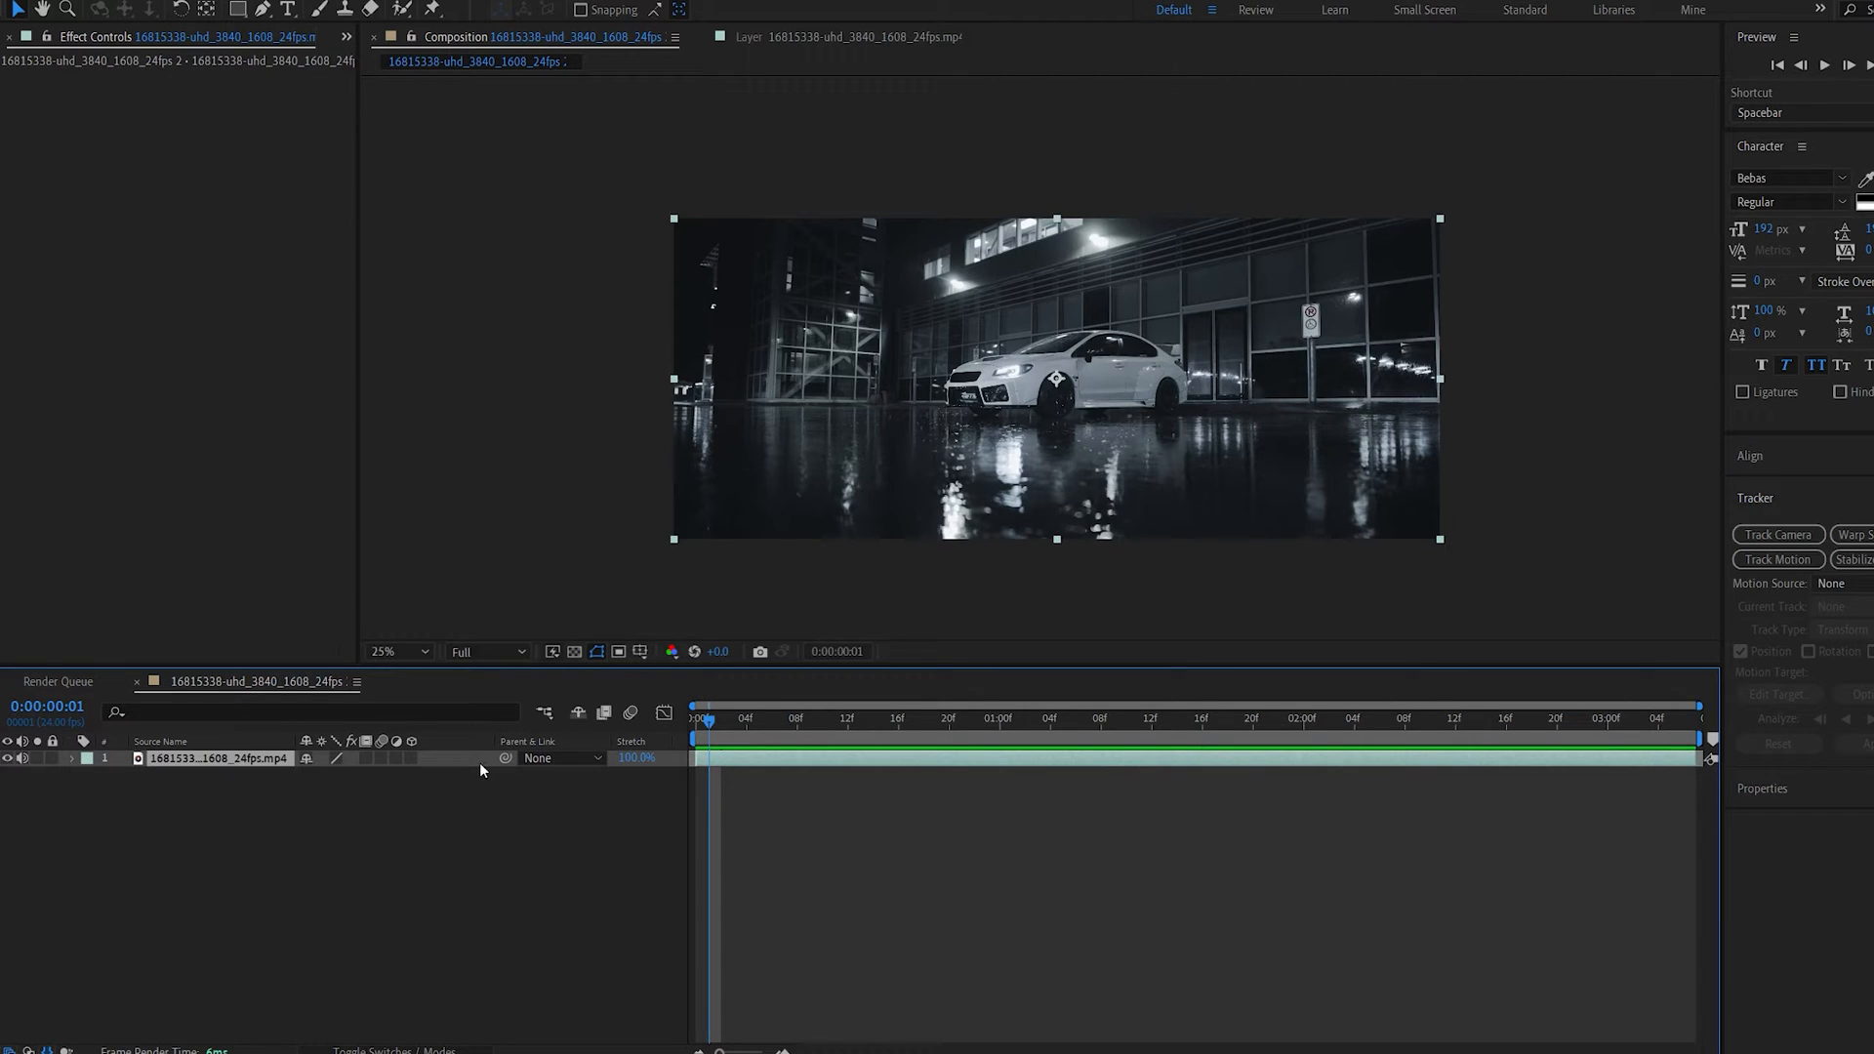
click(1778, 559)
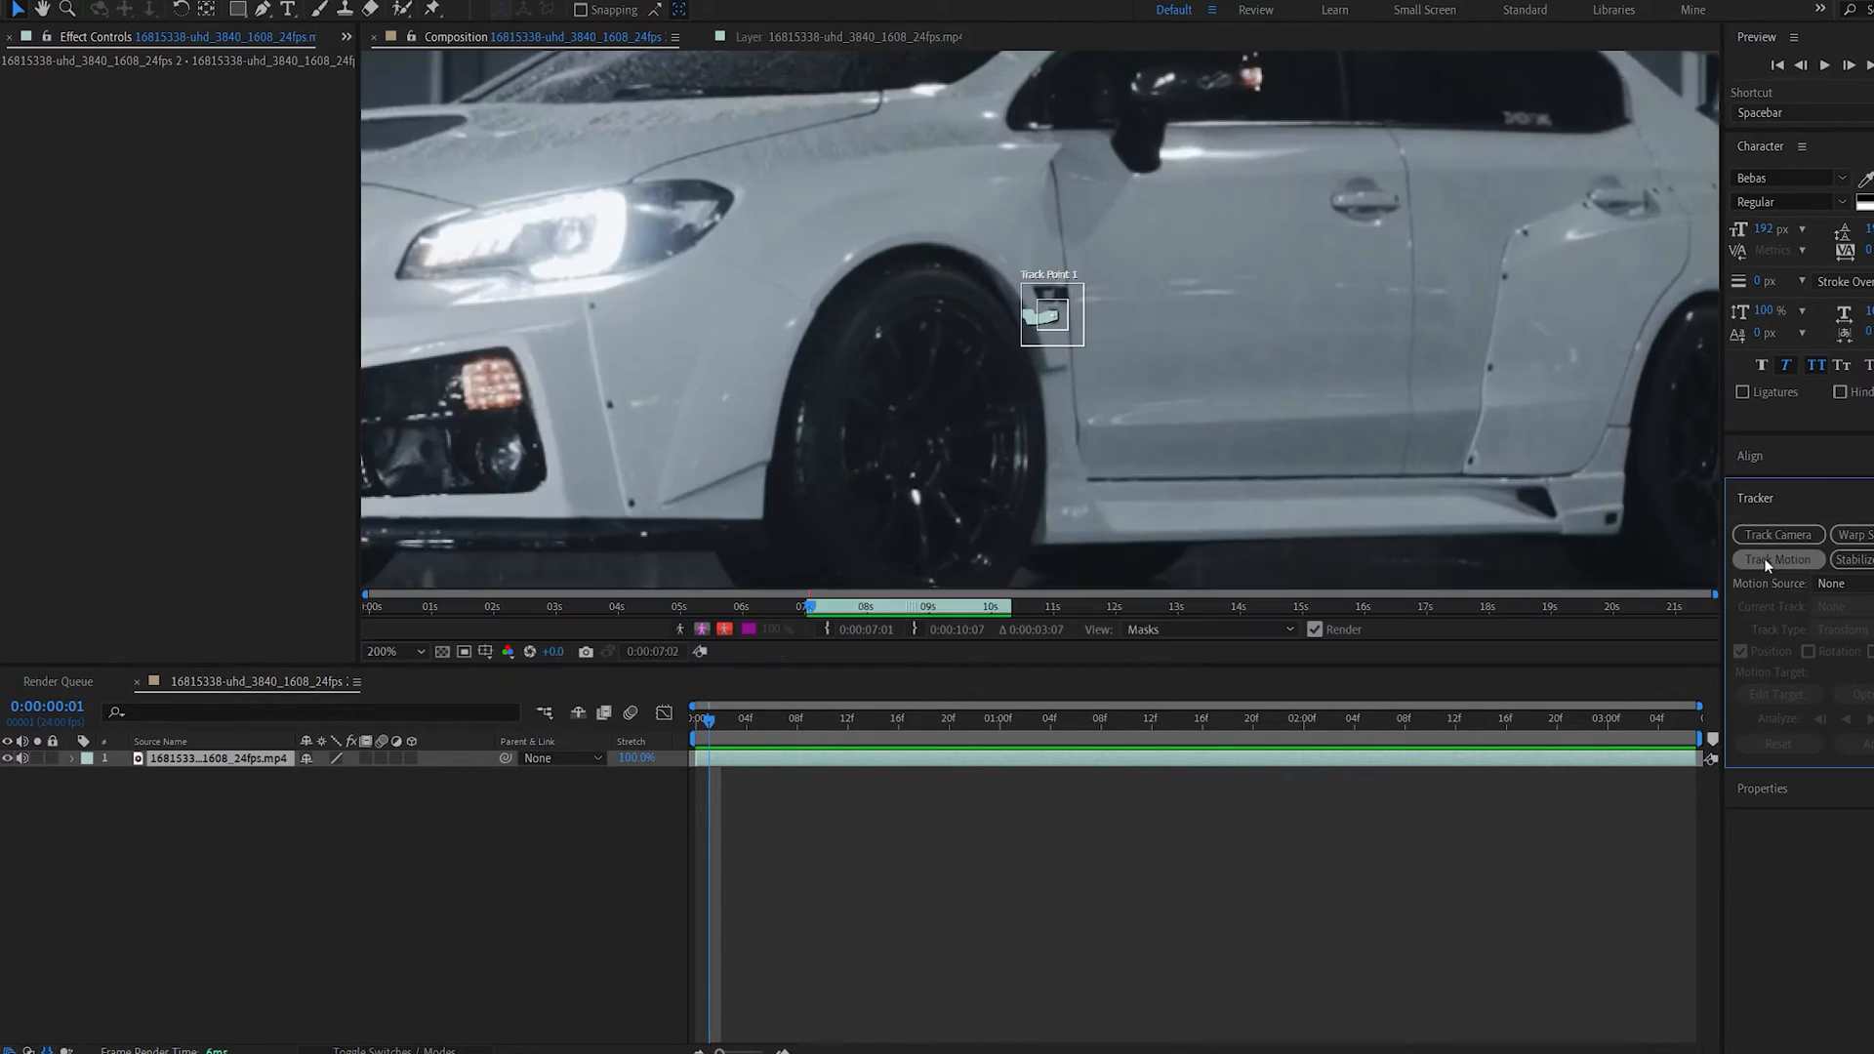
click(1779, 560)
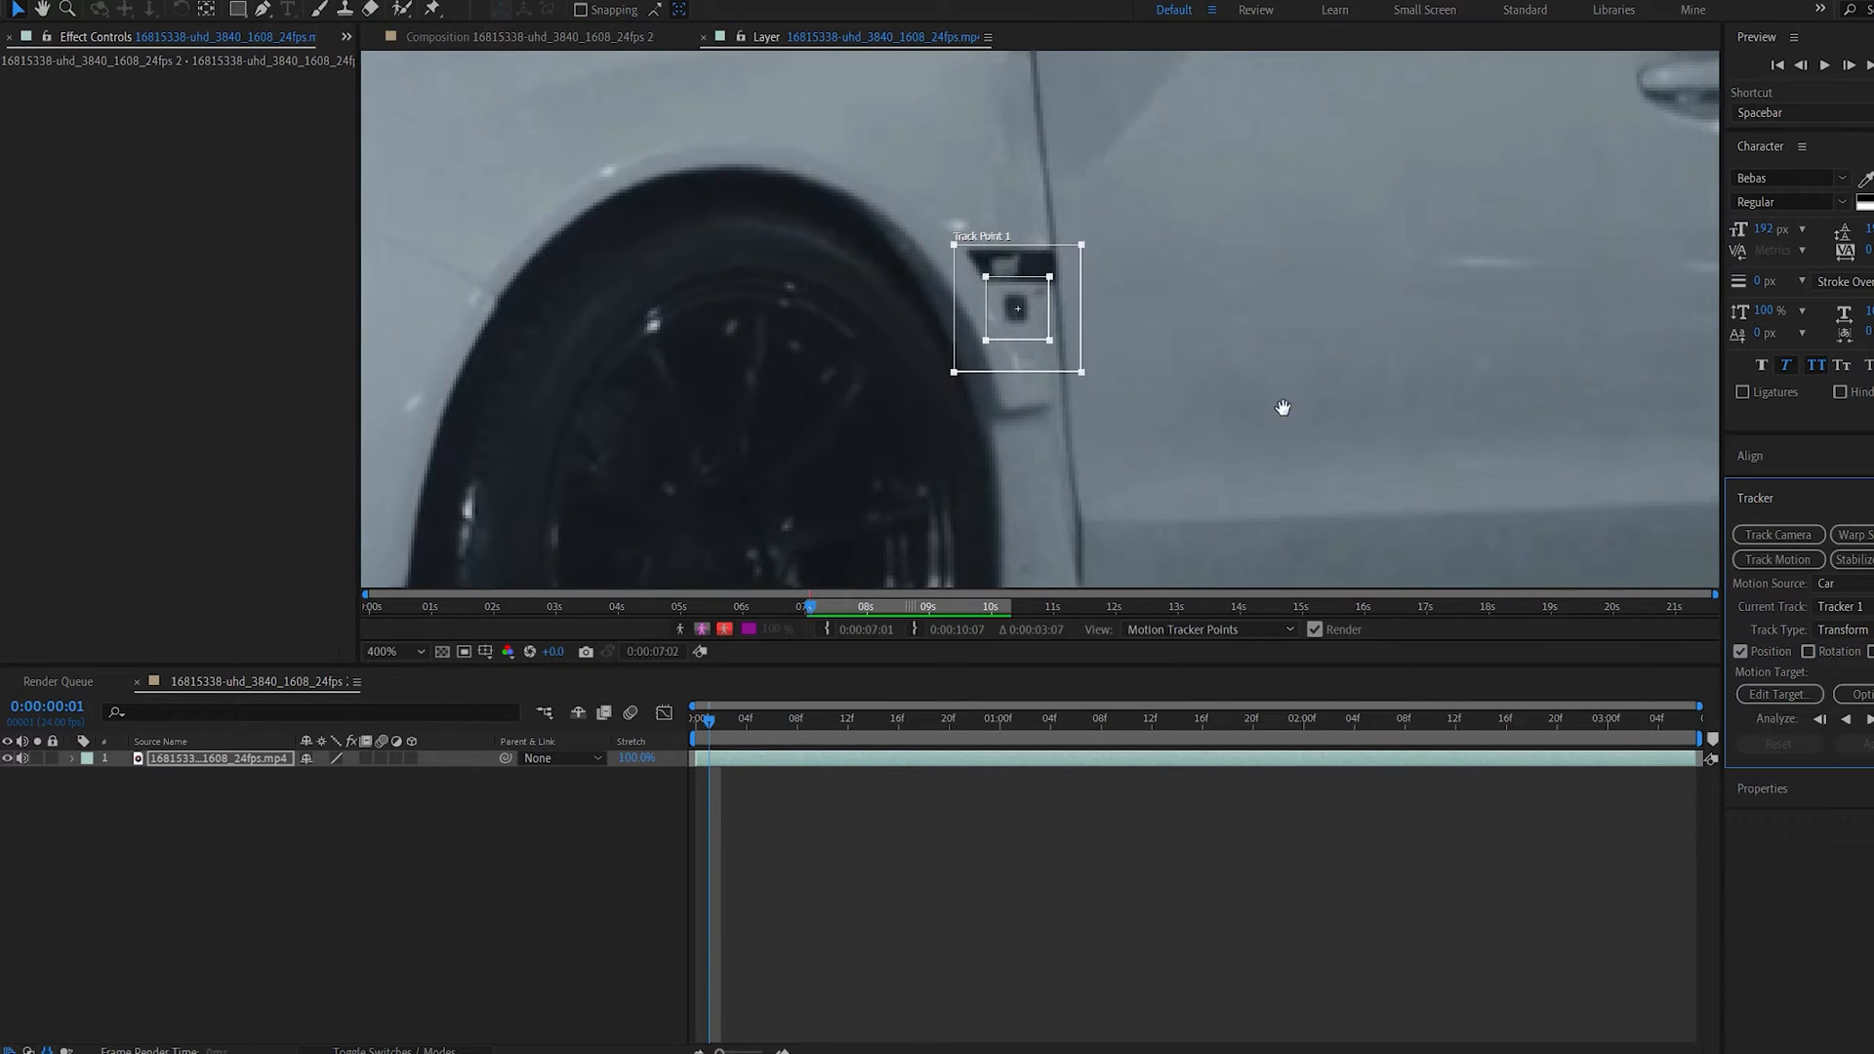
Step: Add a null layer and apply the tracked motion to Null 6
click(314, 651)
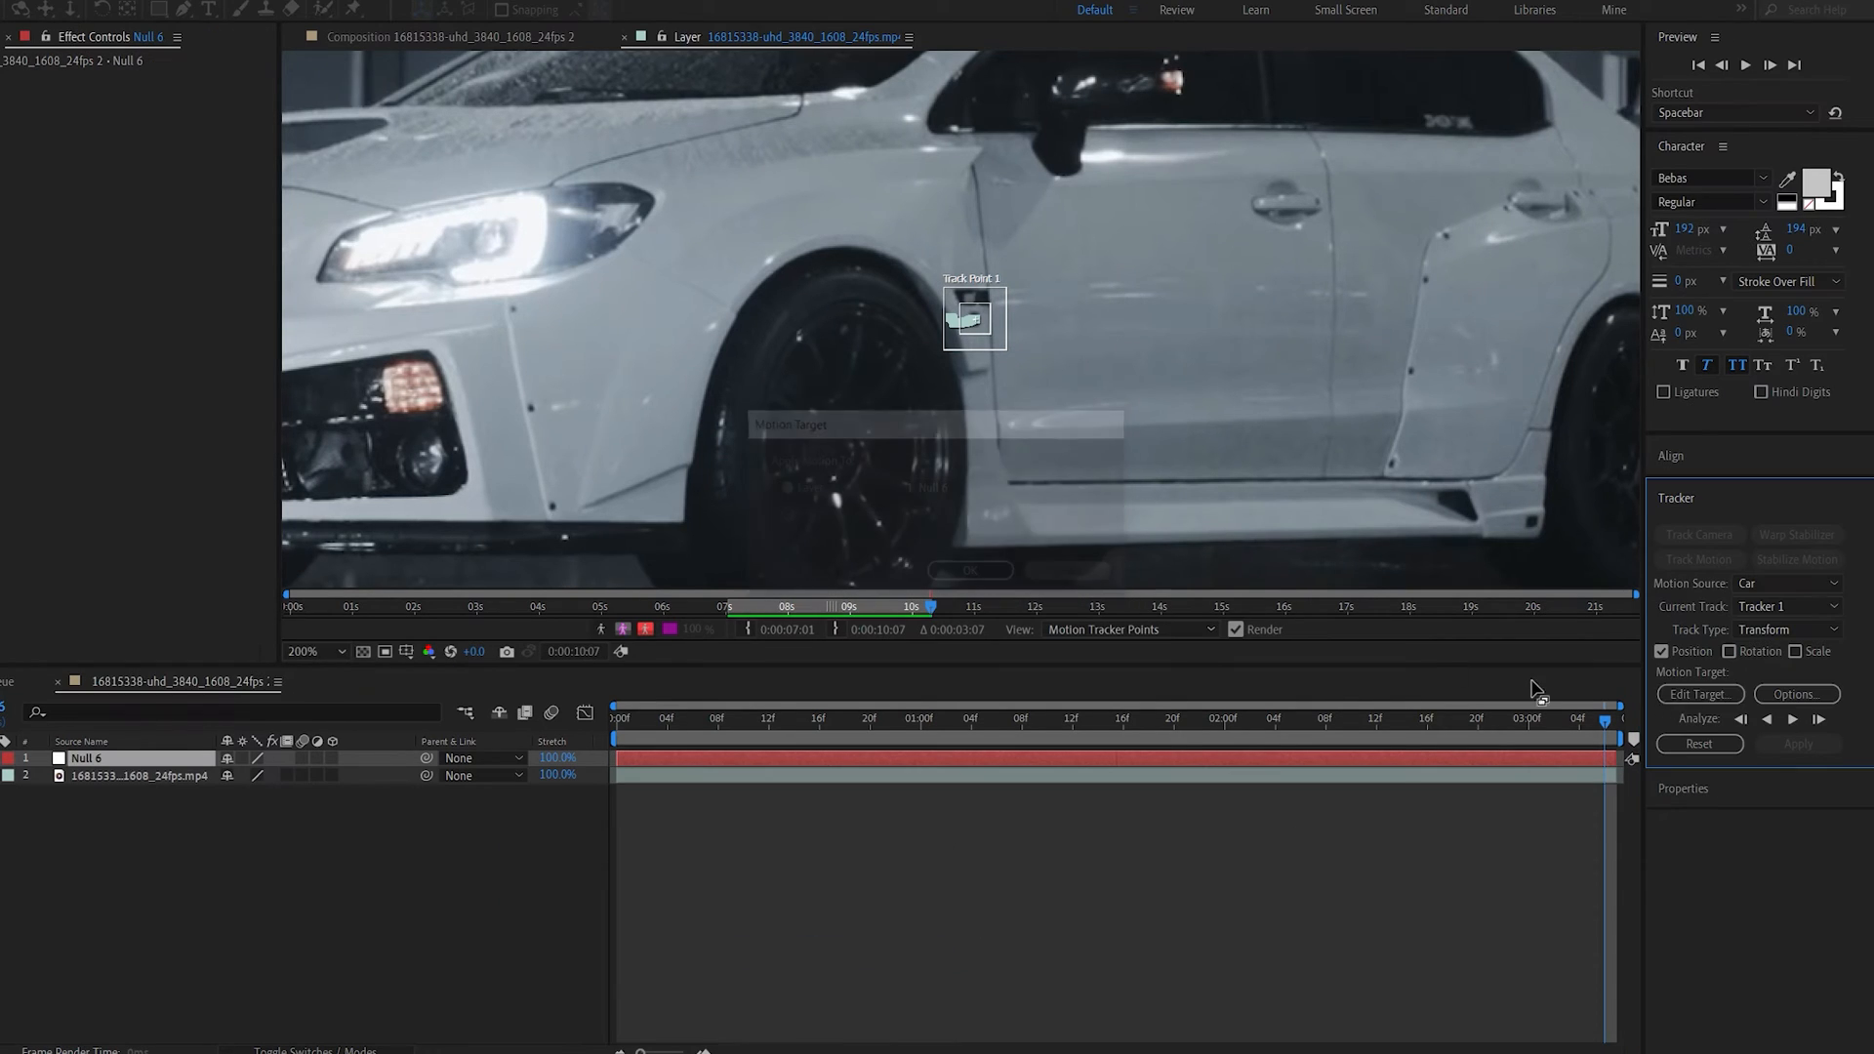
click(1699, 694)
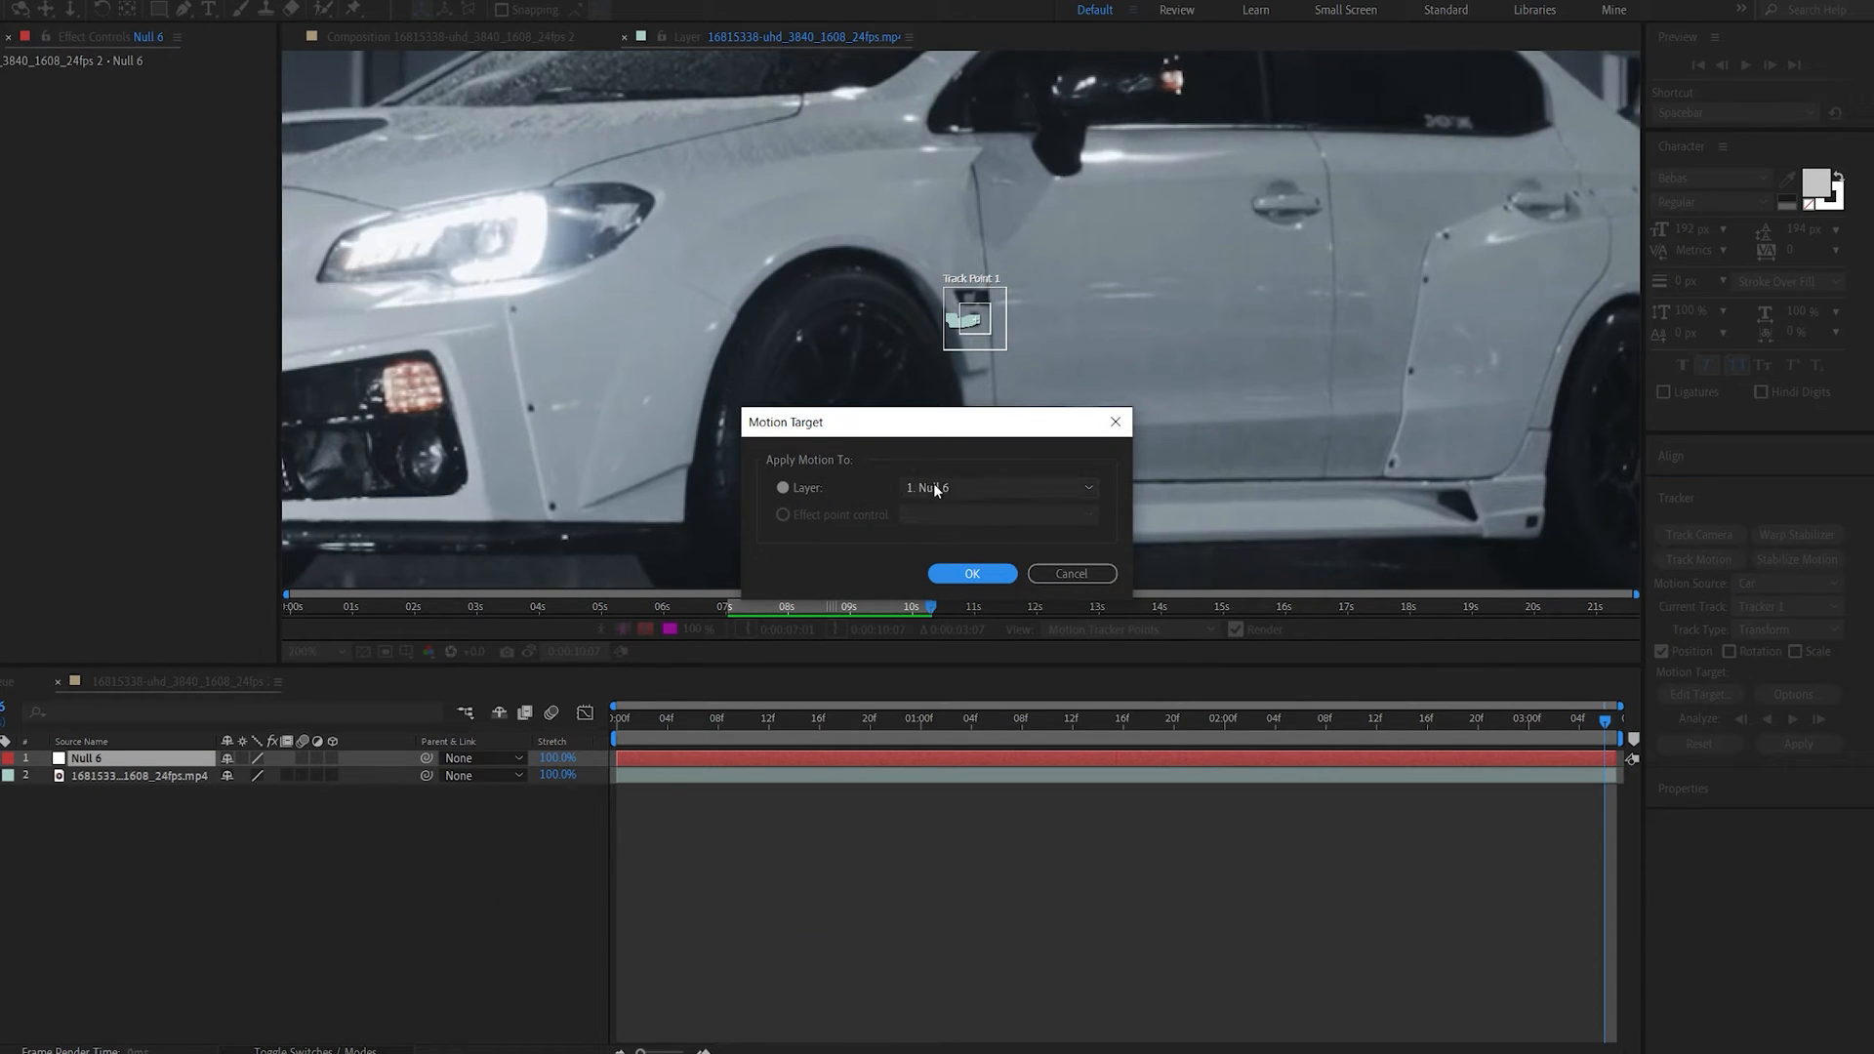
click(971, 574)
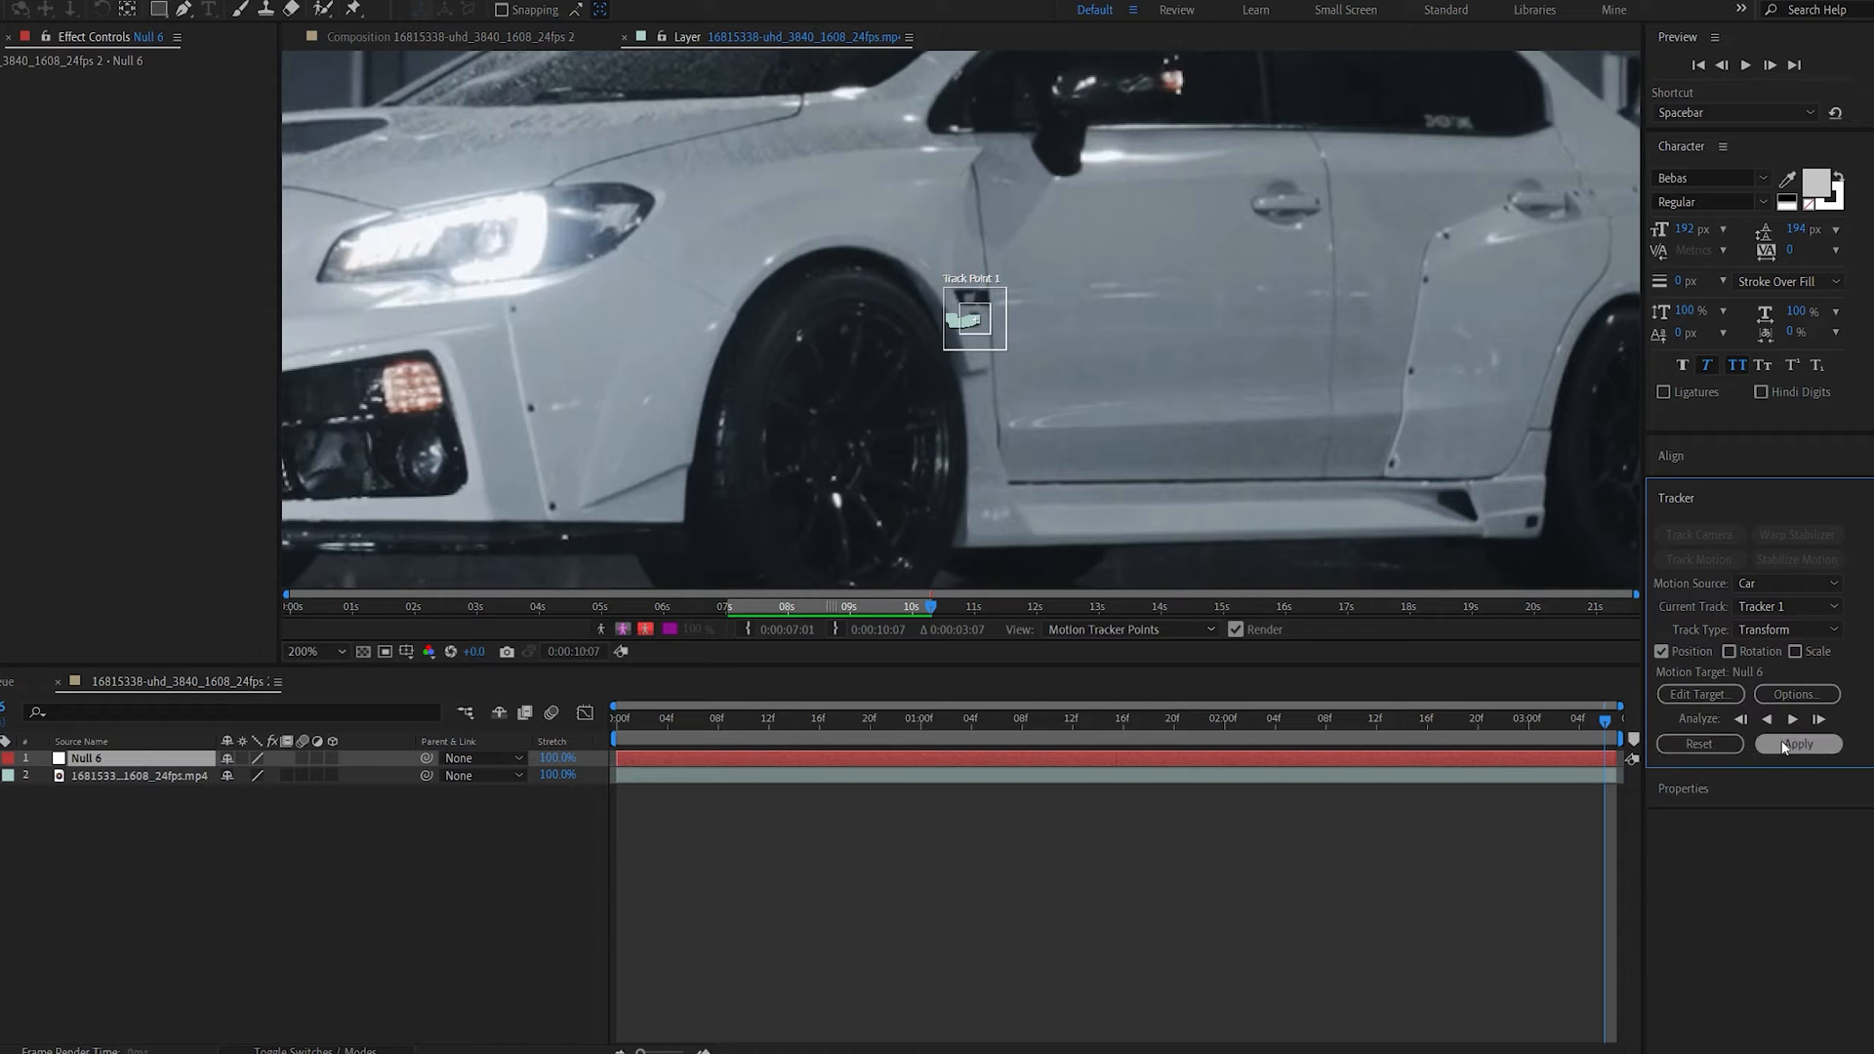
click(1797, 744)
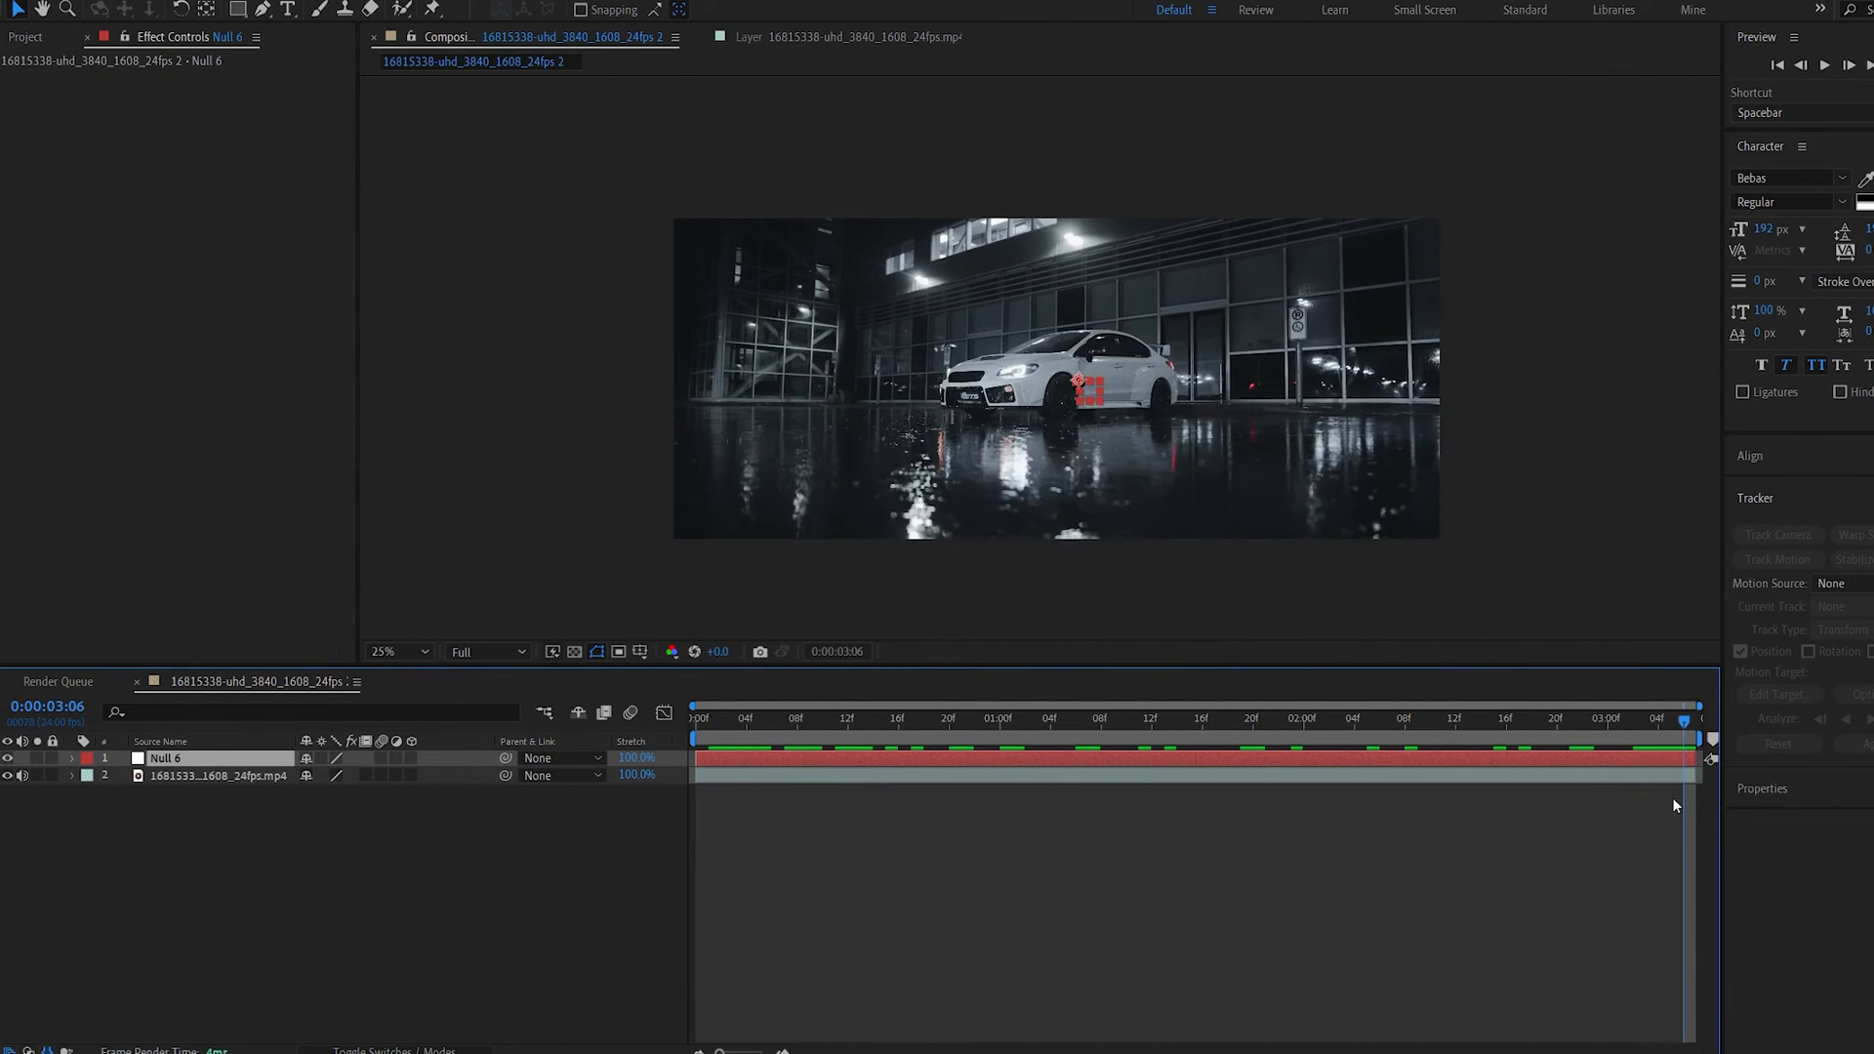
Step: Create a new solid named 'Light' and search for Advanced Lightning
right_click(538, 848)
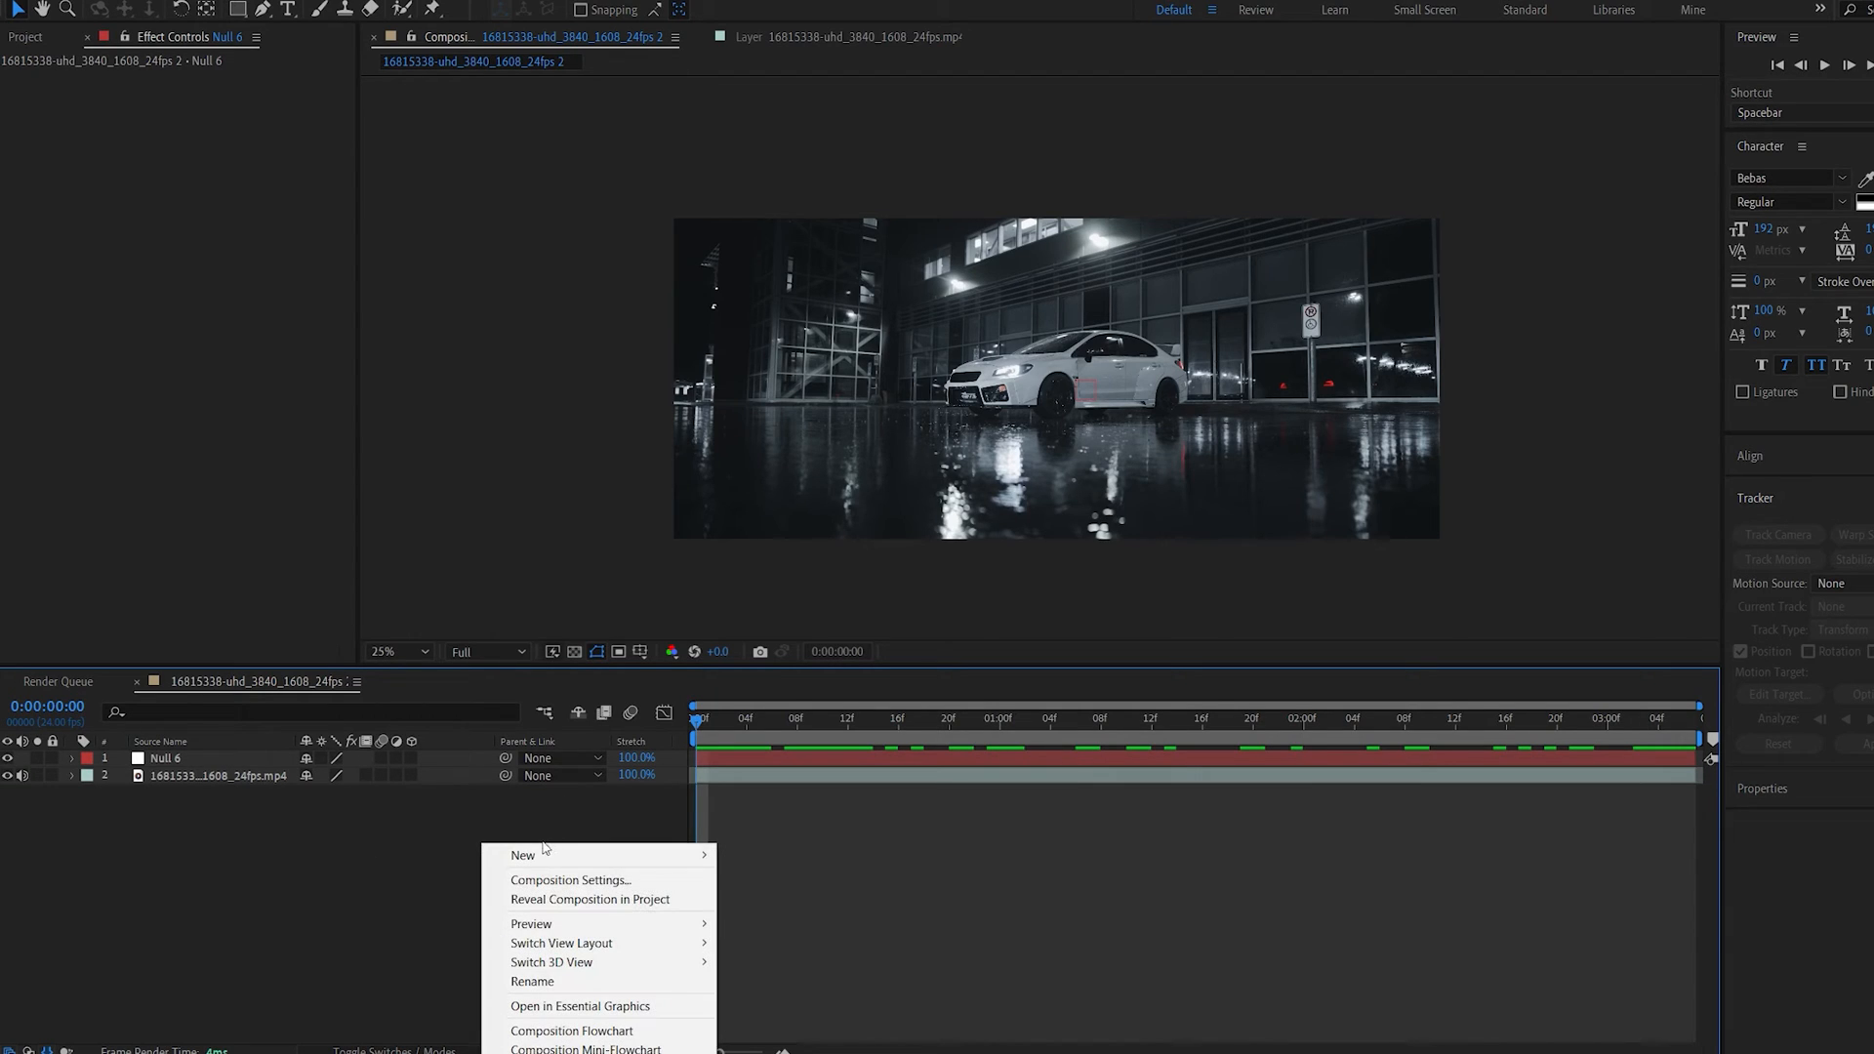
click(523, 855)
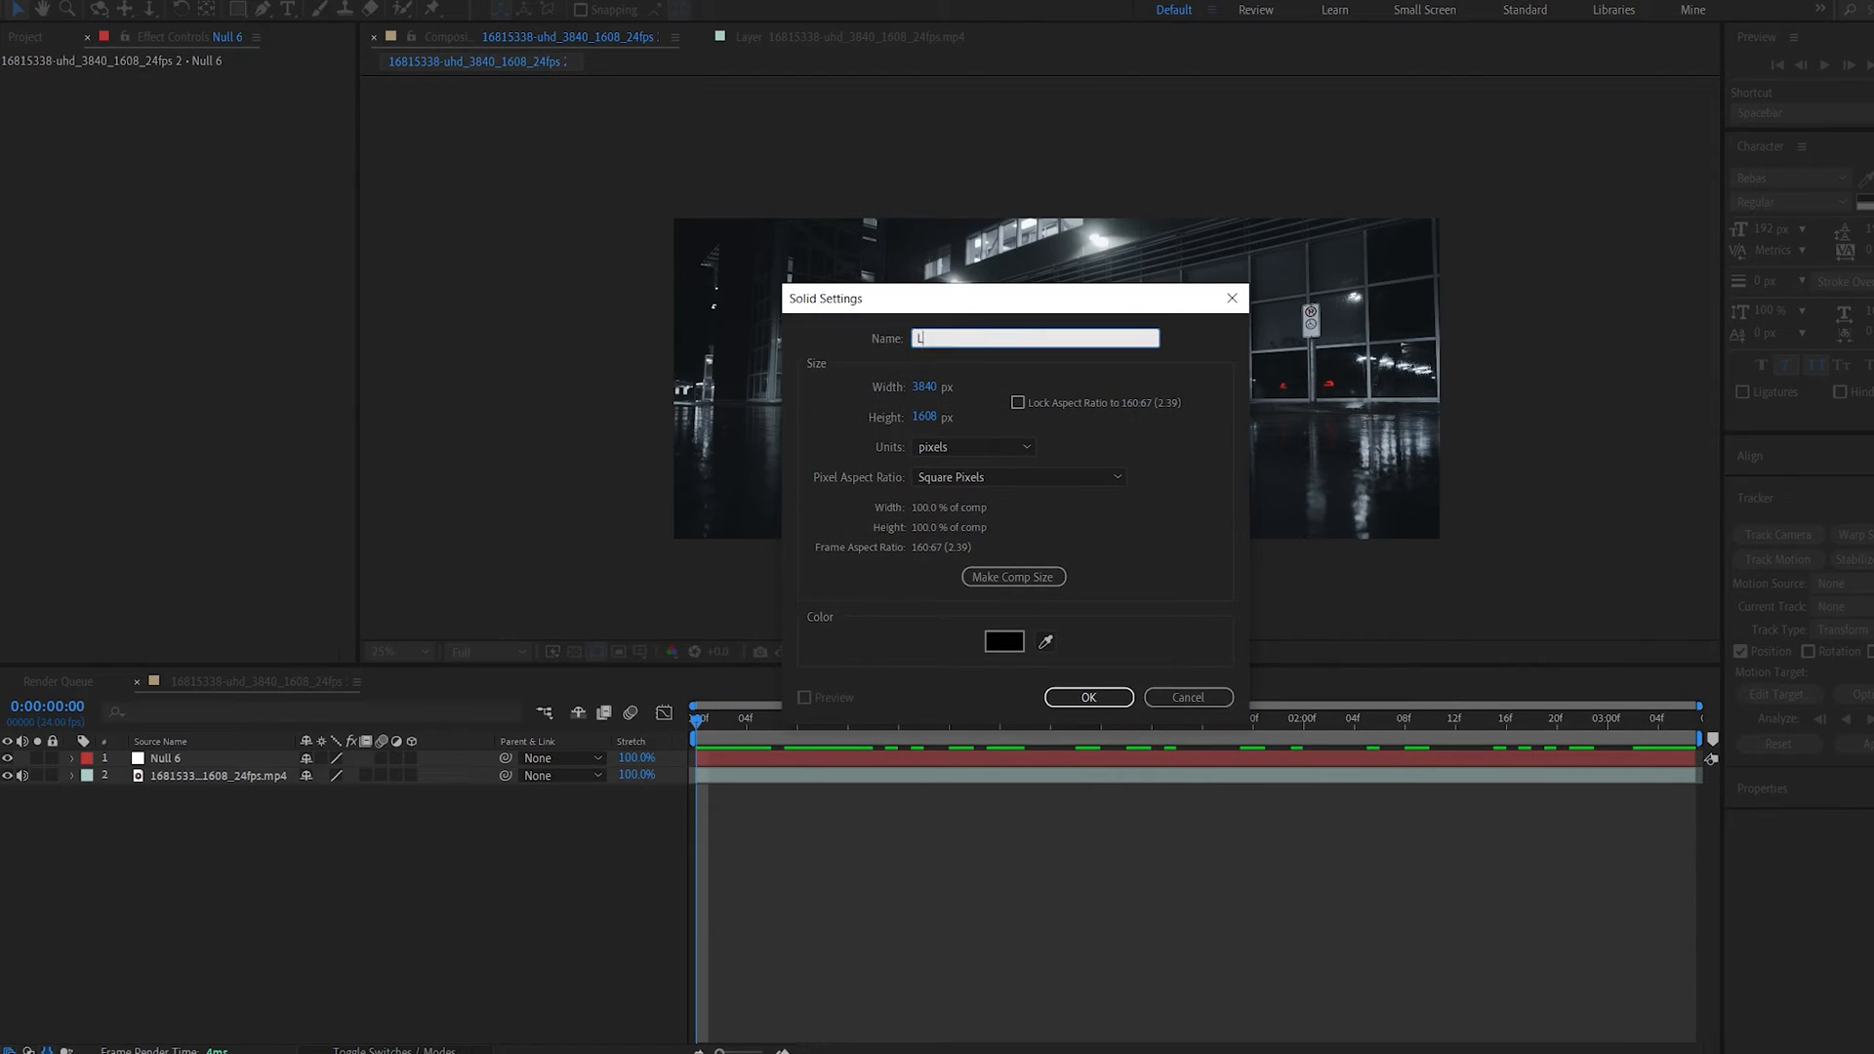
text(Light)
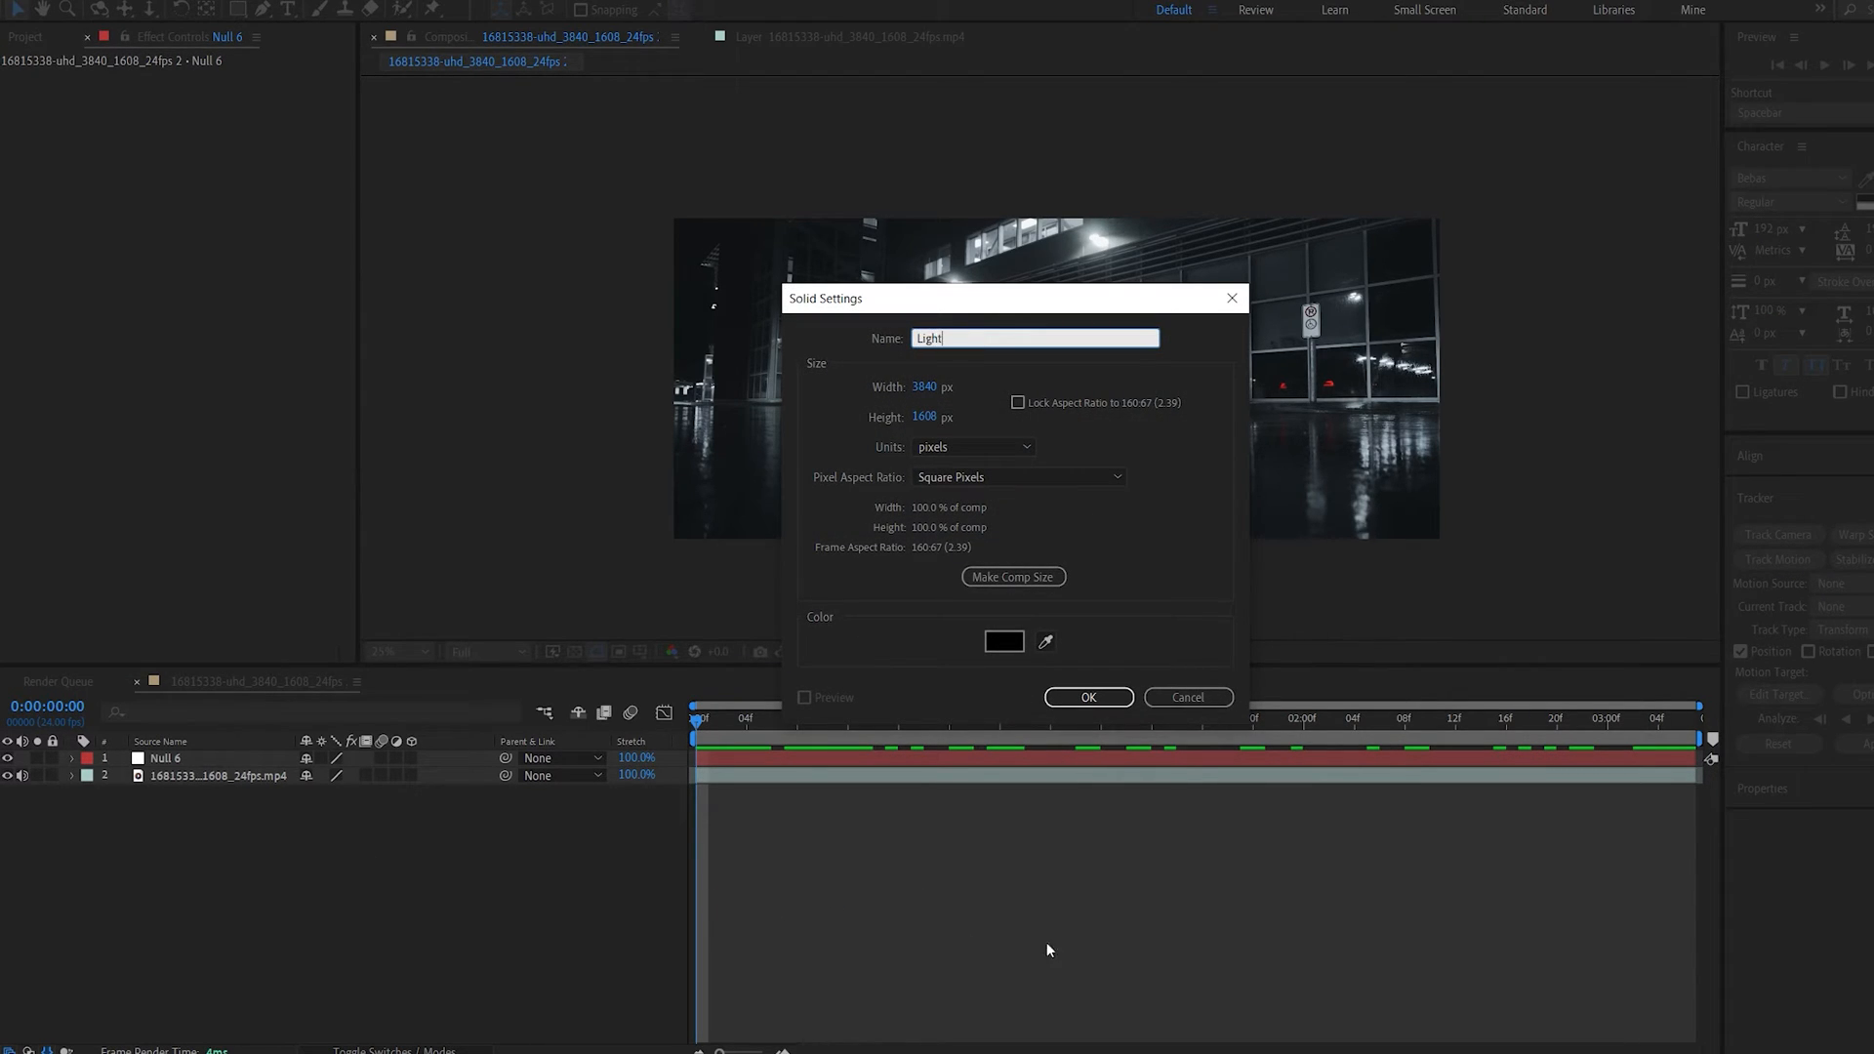
click(1086, 697)
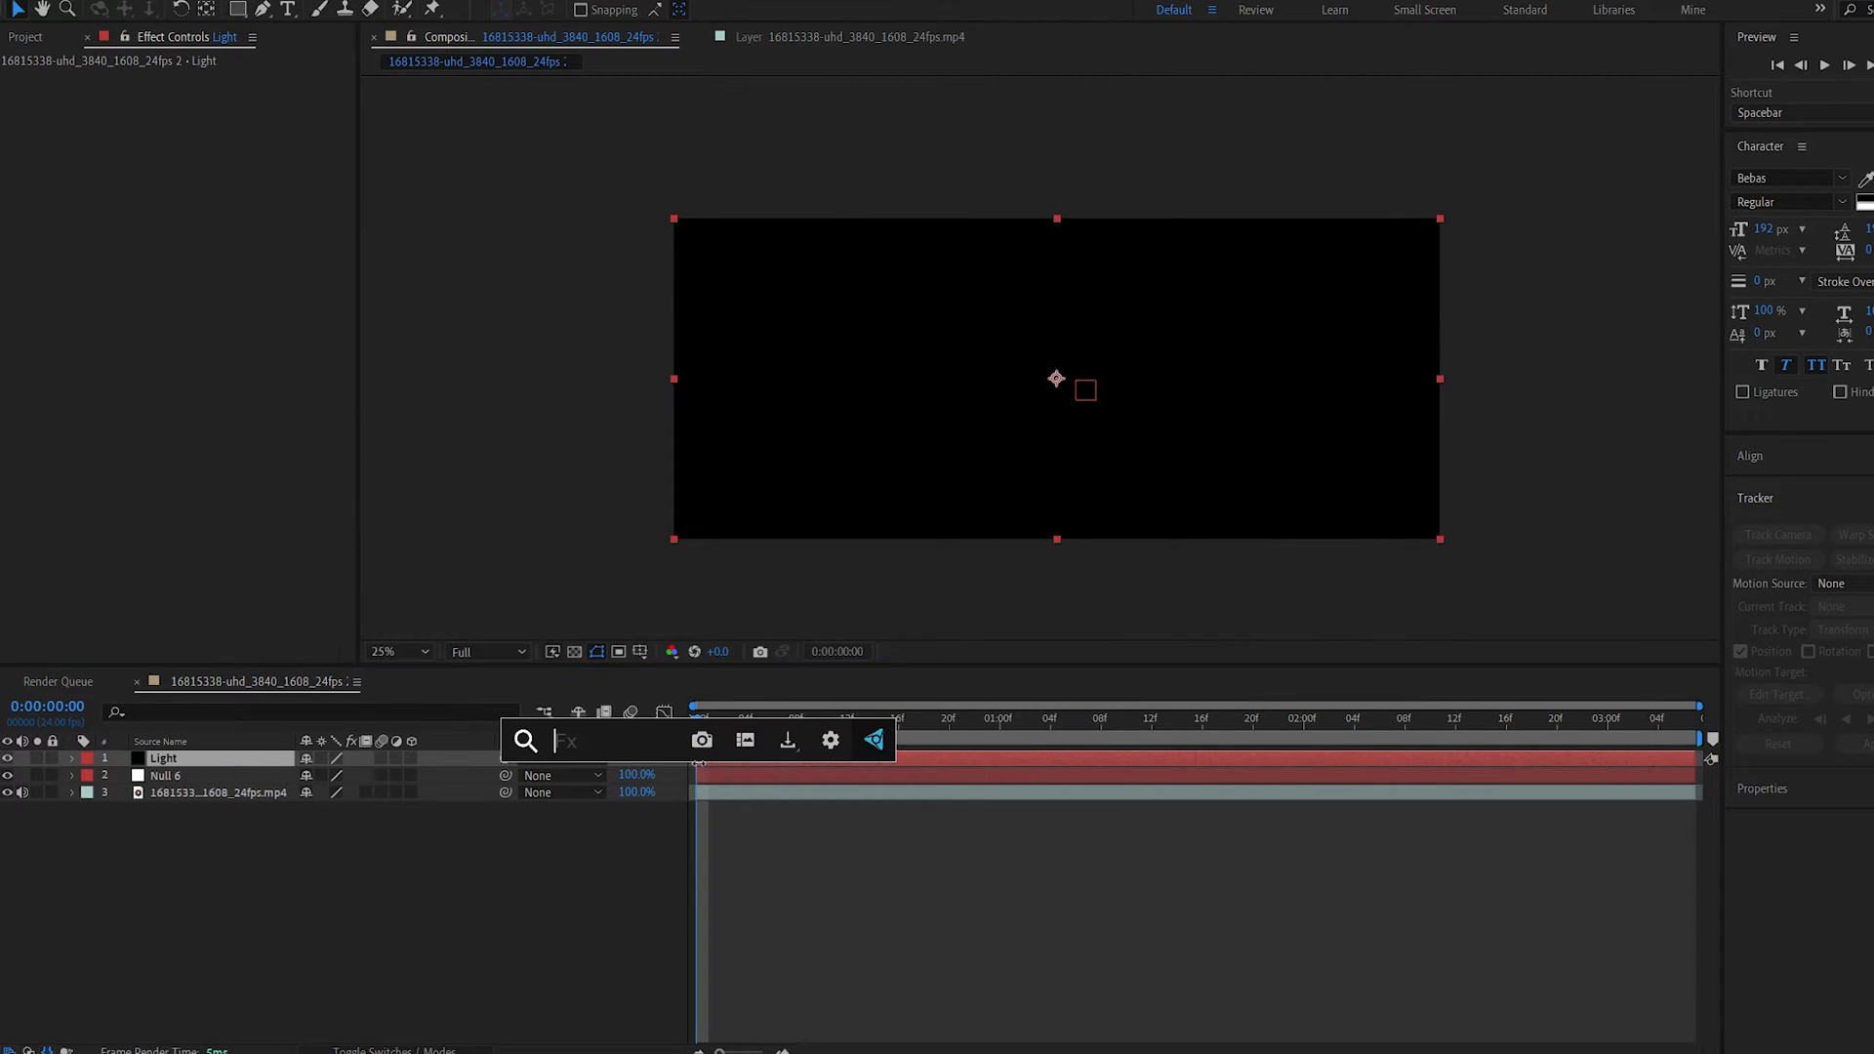
text(adva)
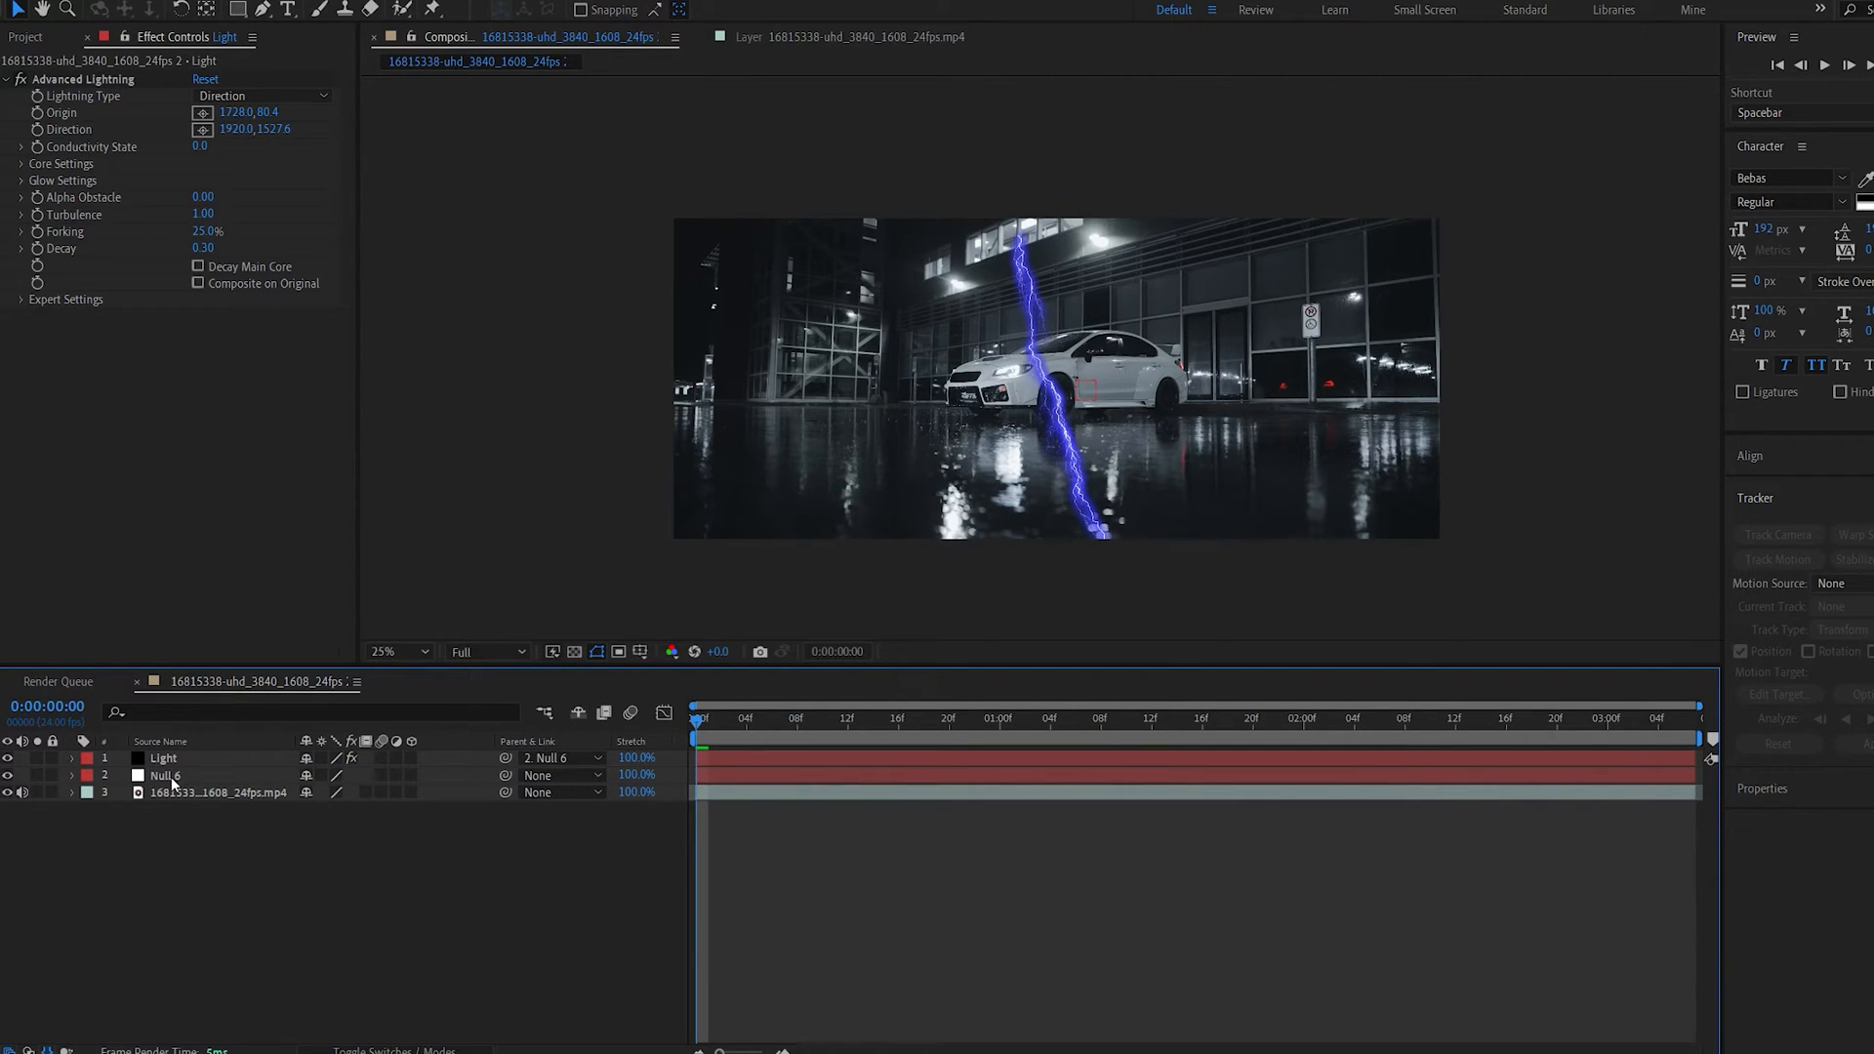
Step: Set the Light layer's Scale to 110%
click(164, 758)
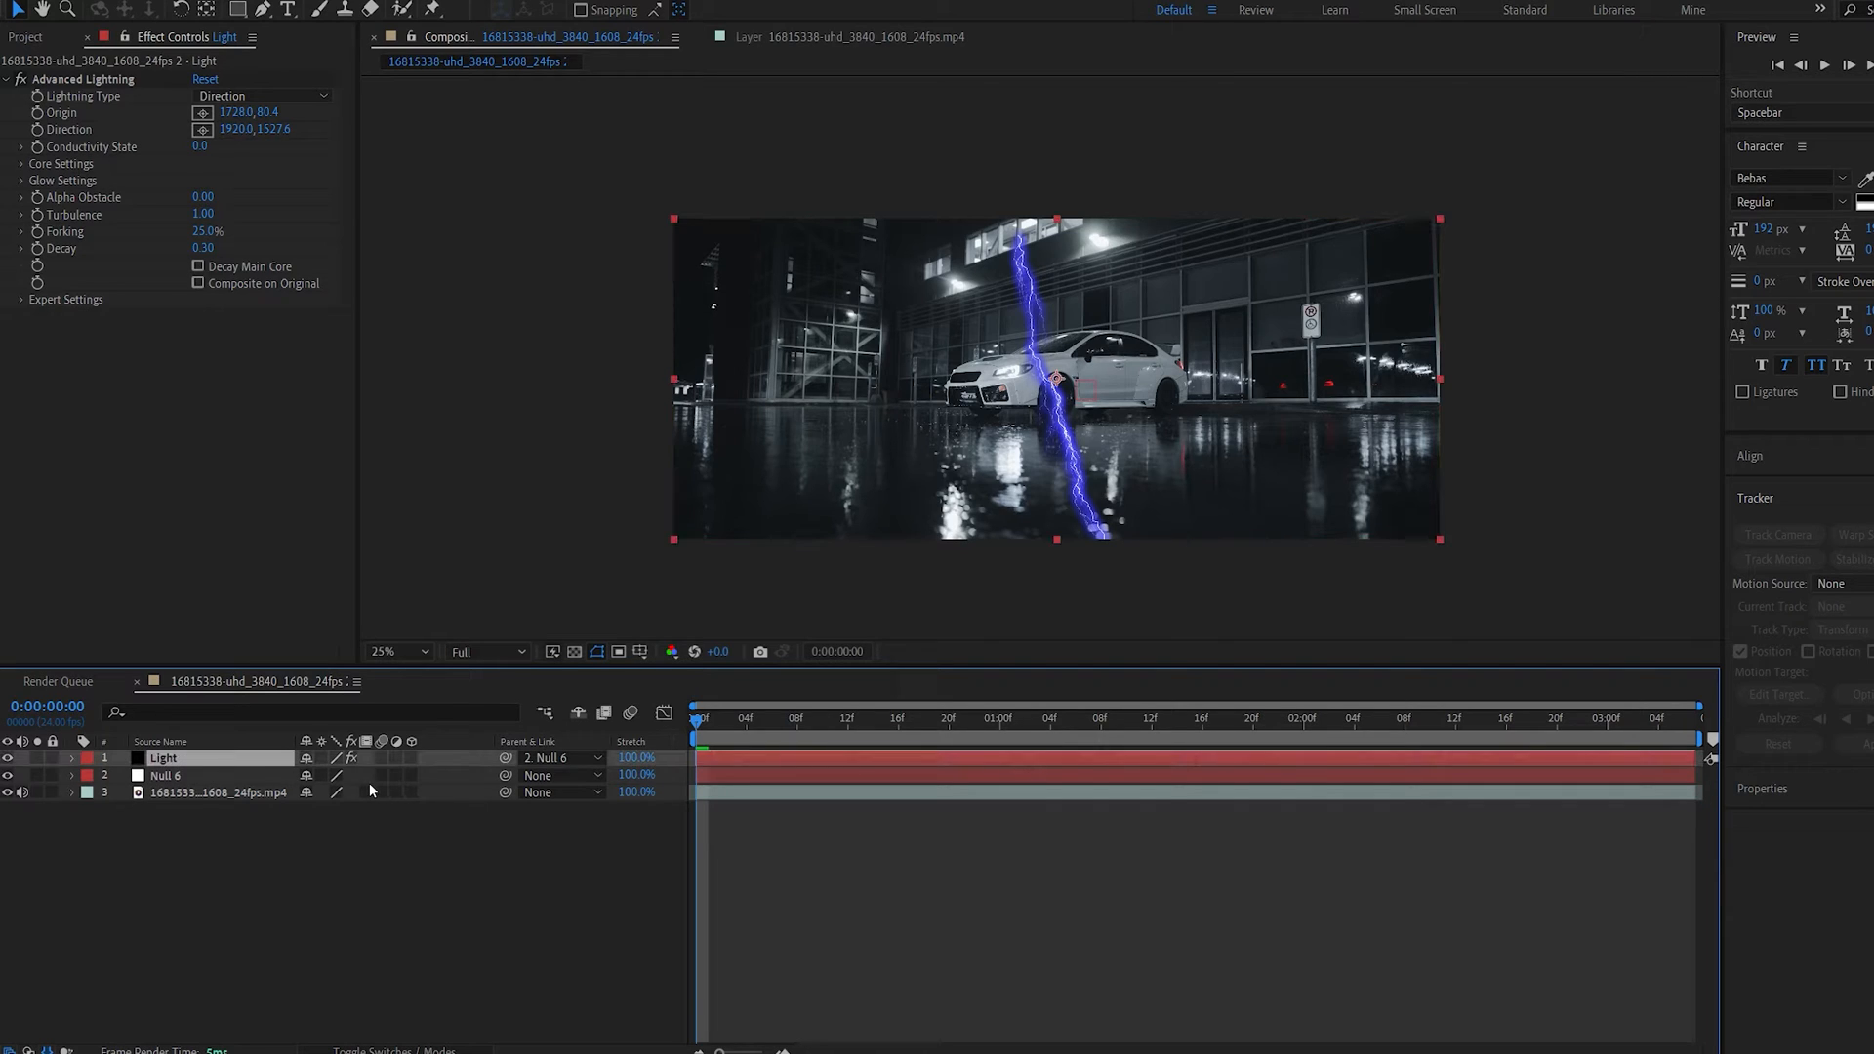
click(82, 758)
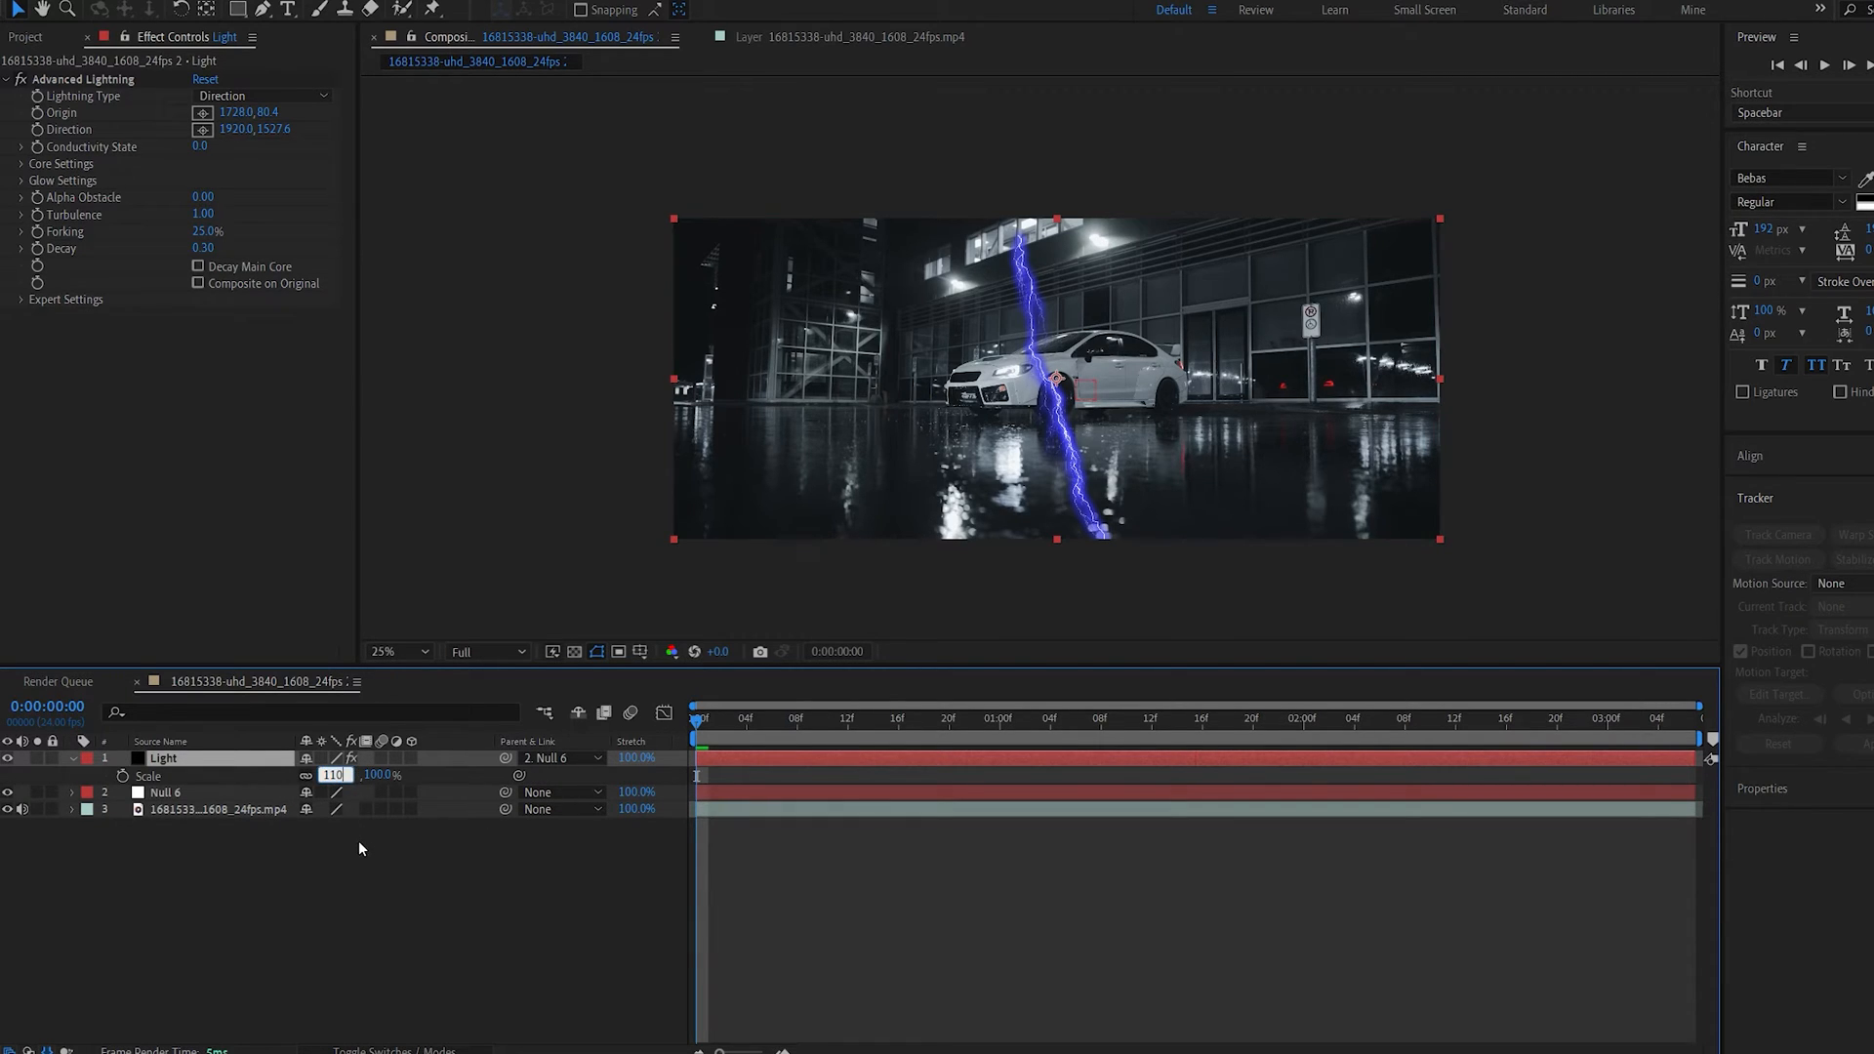
text(1100)
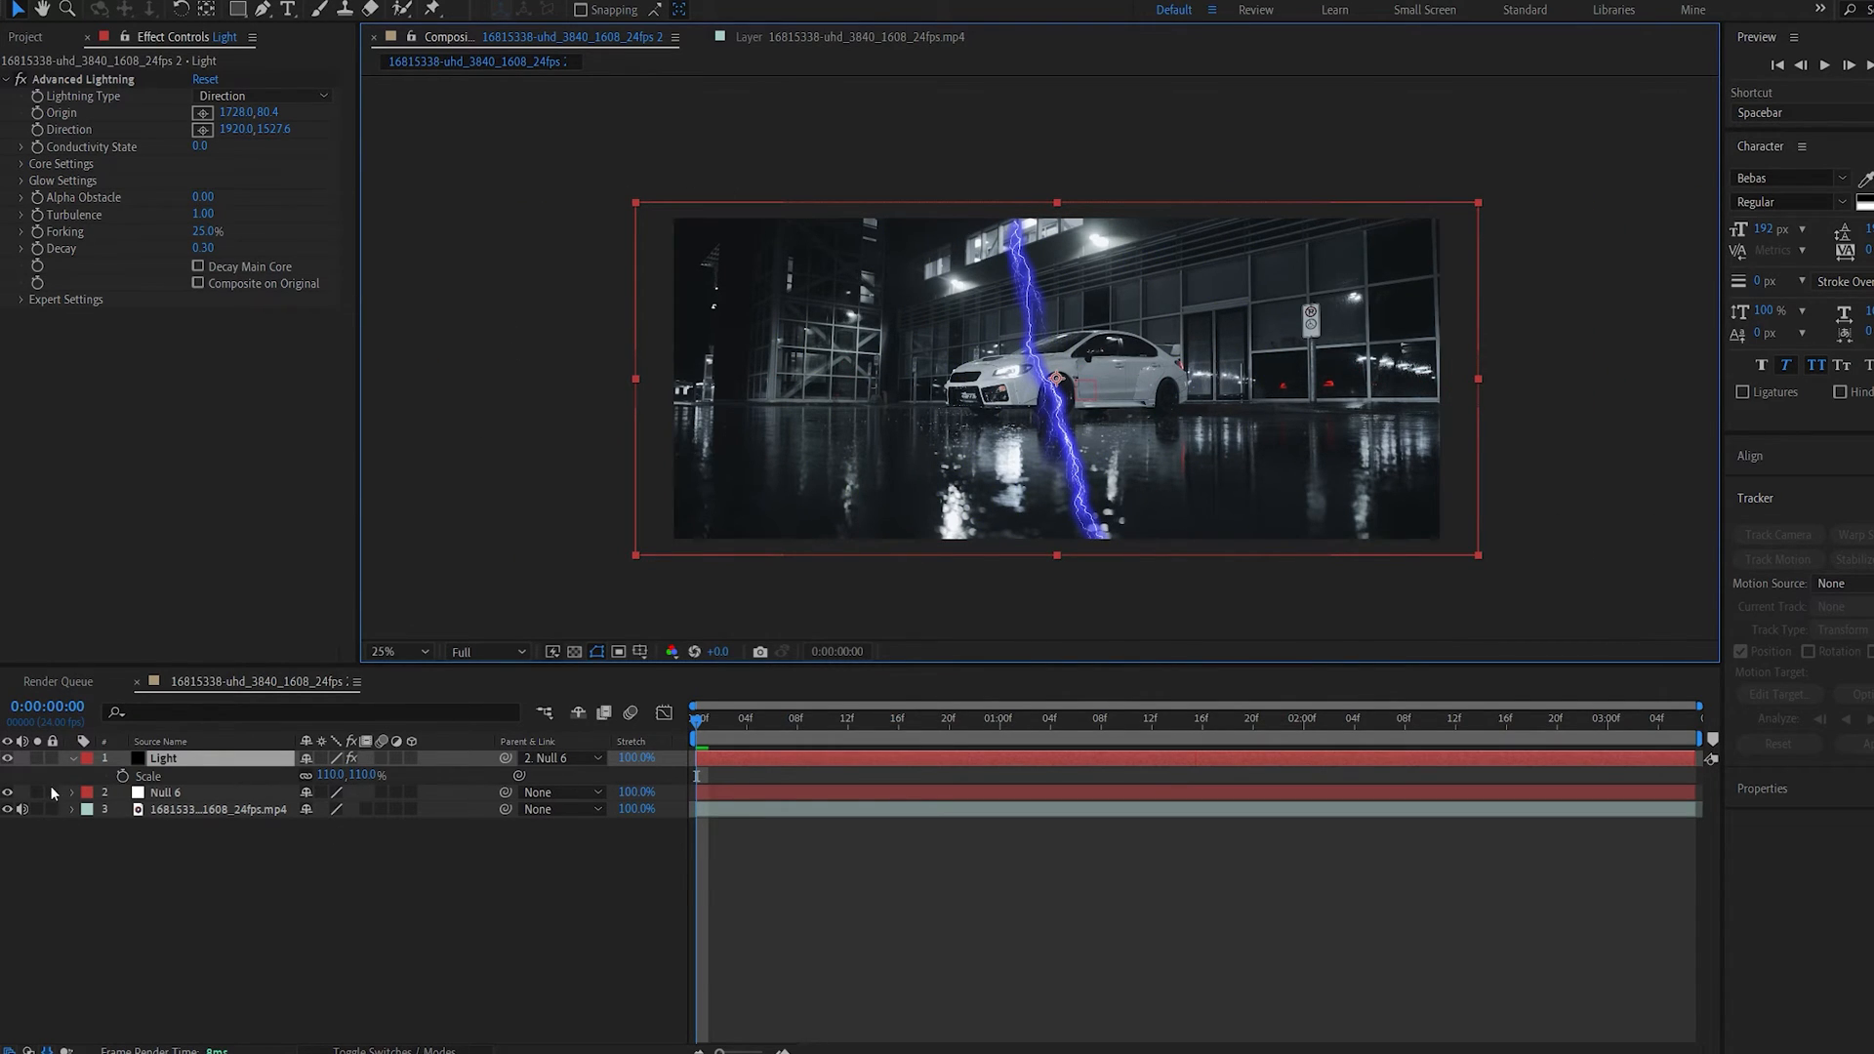
click(69, 757)
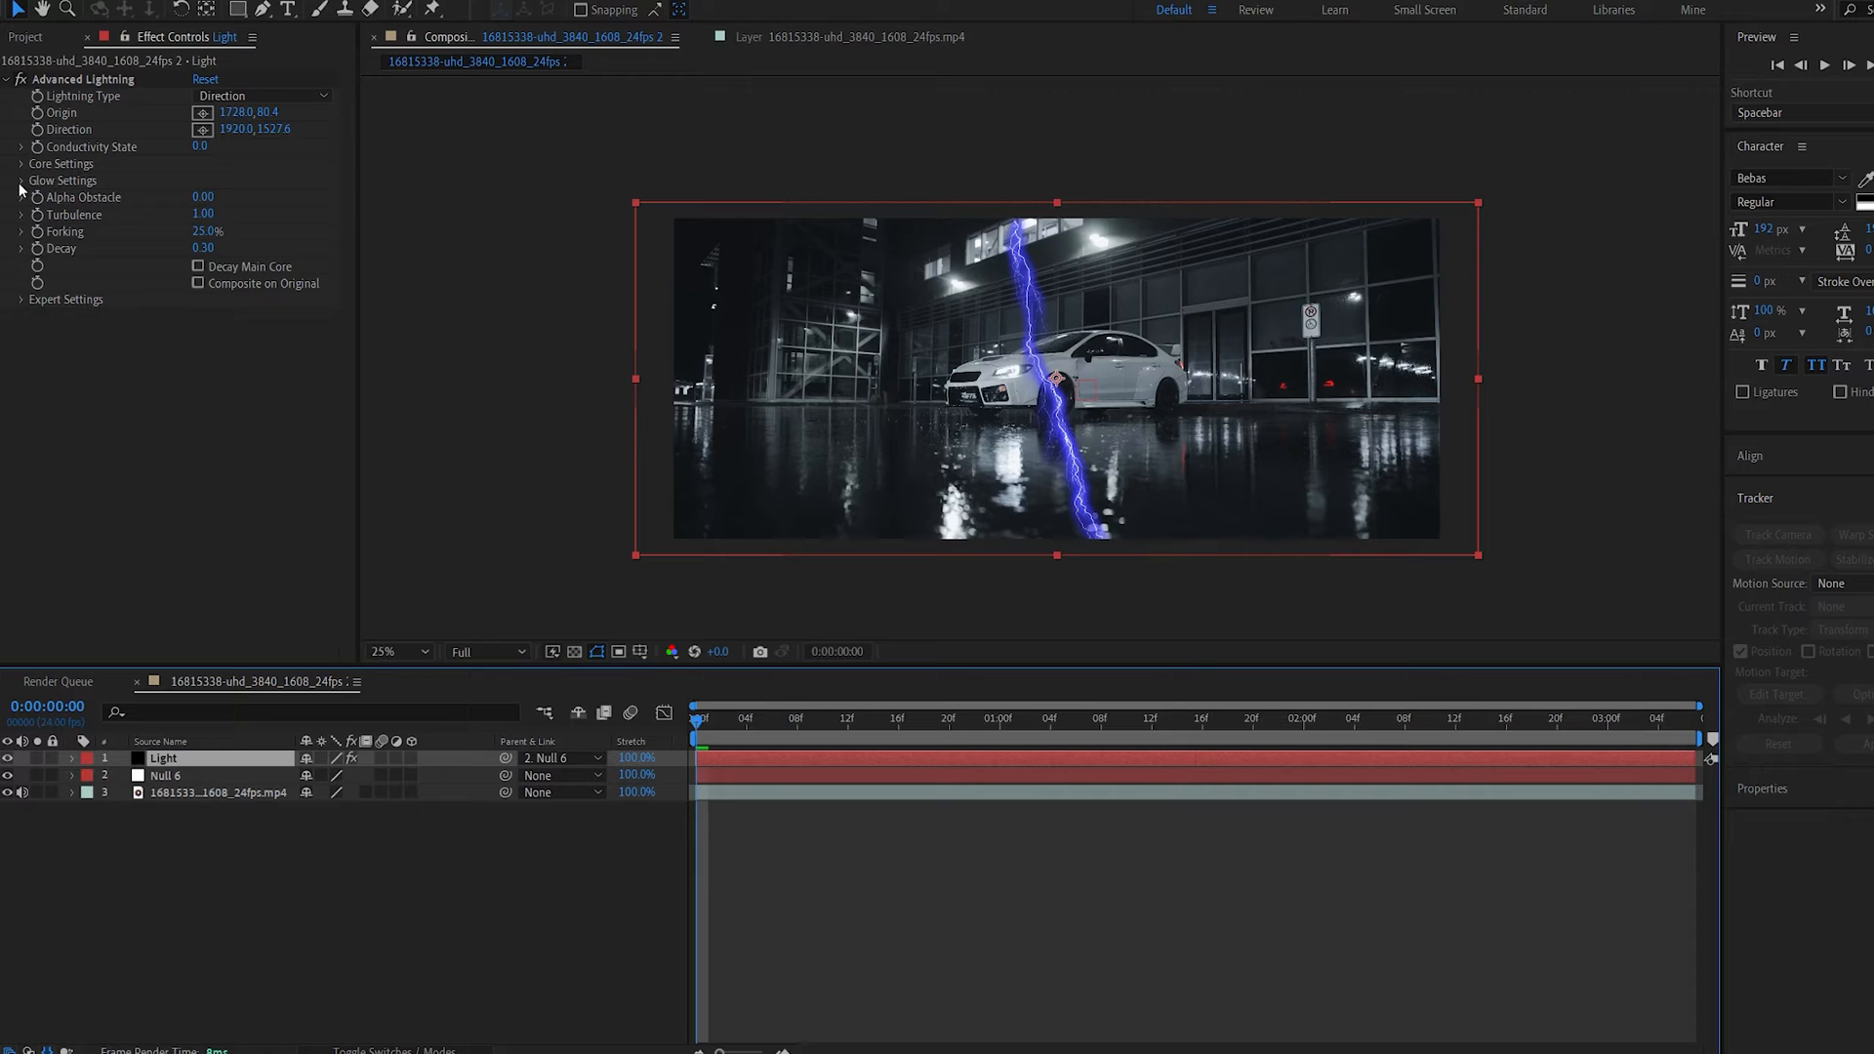
Step: Set Glow Opacity to 0% and make the lightning core light blue (#6CDCF3)
click(21, 181)
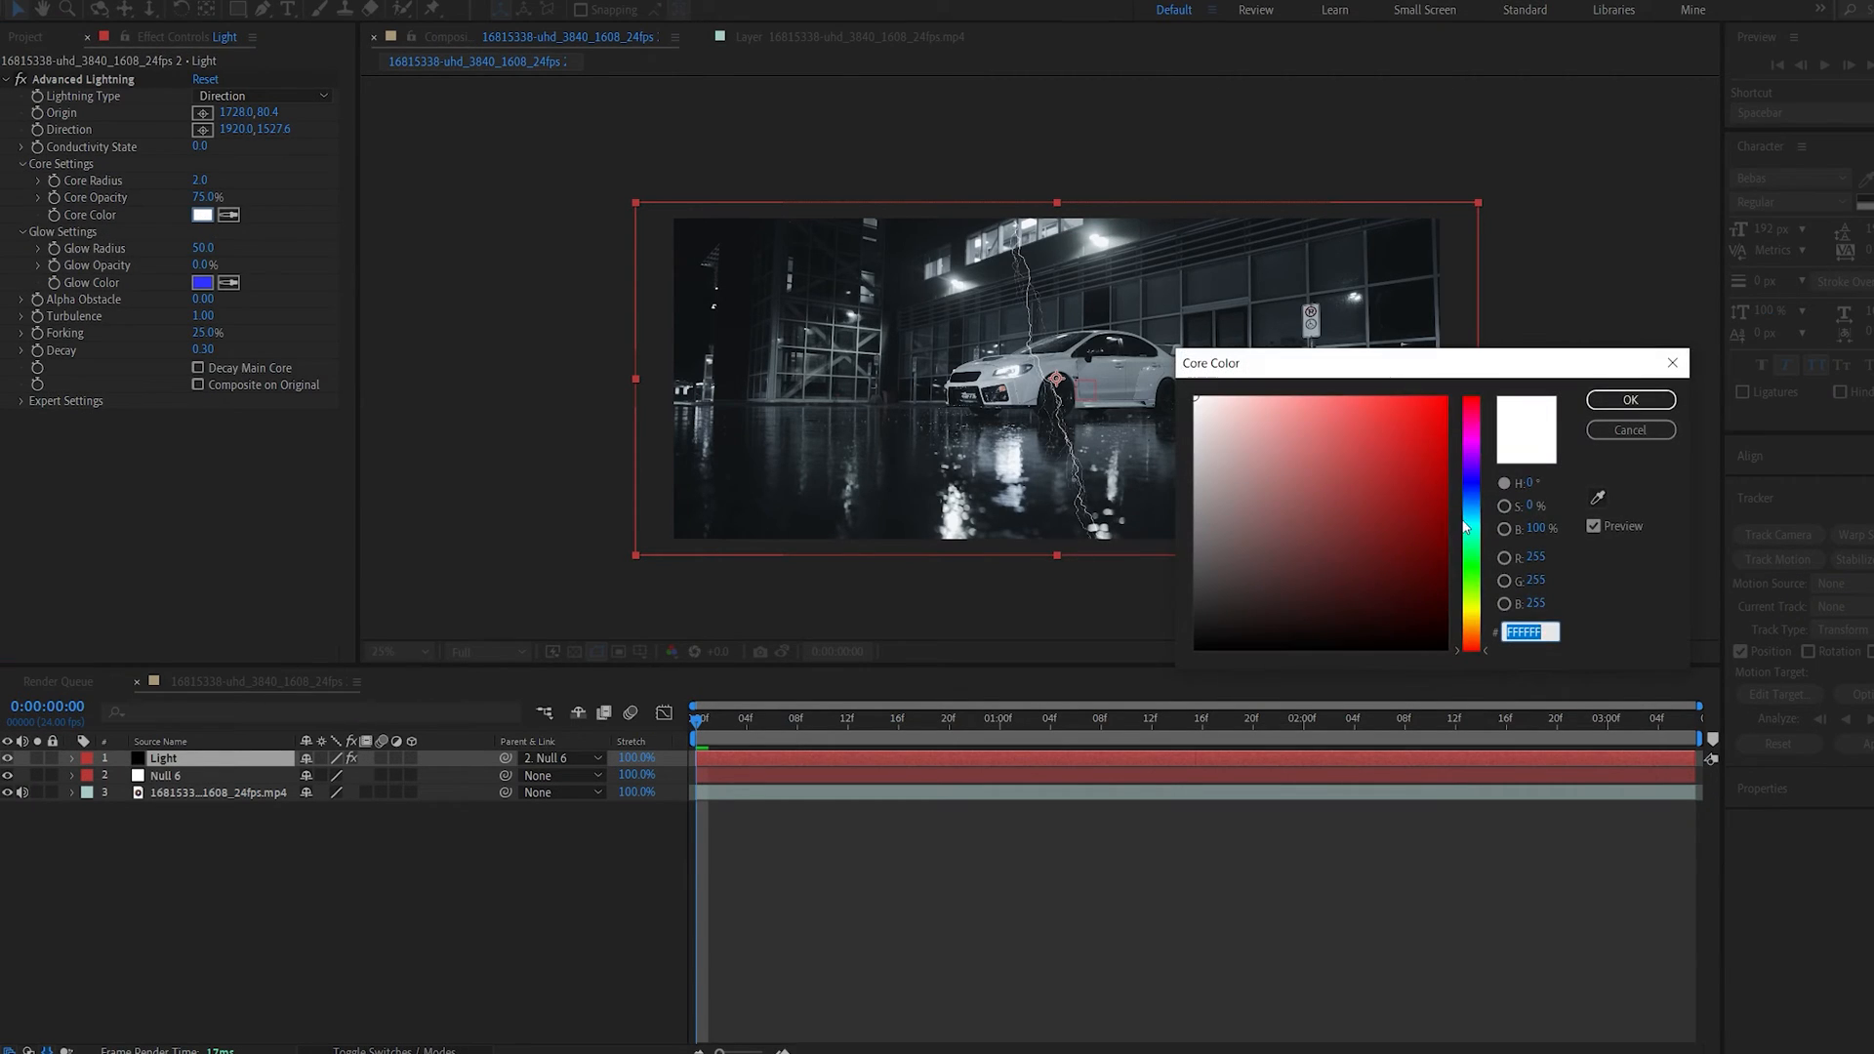
click(1332, 406)
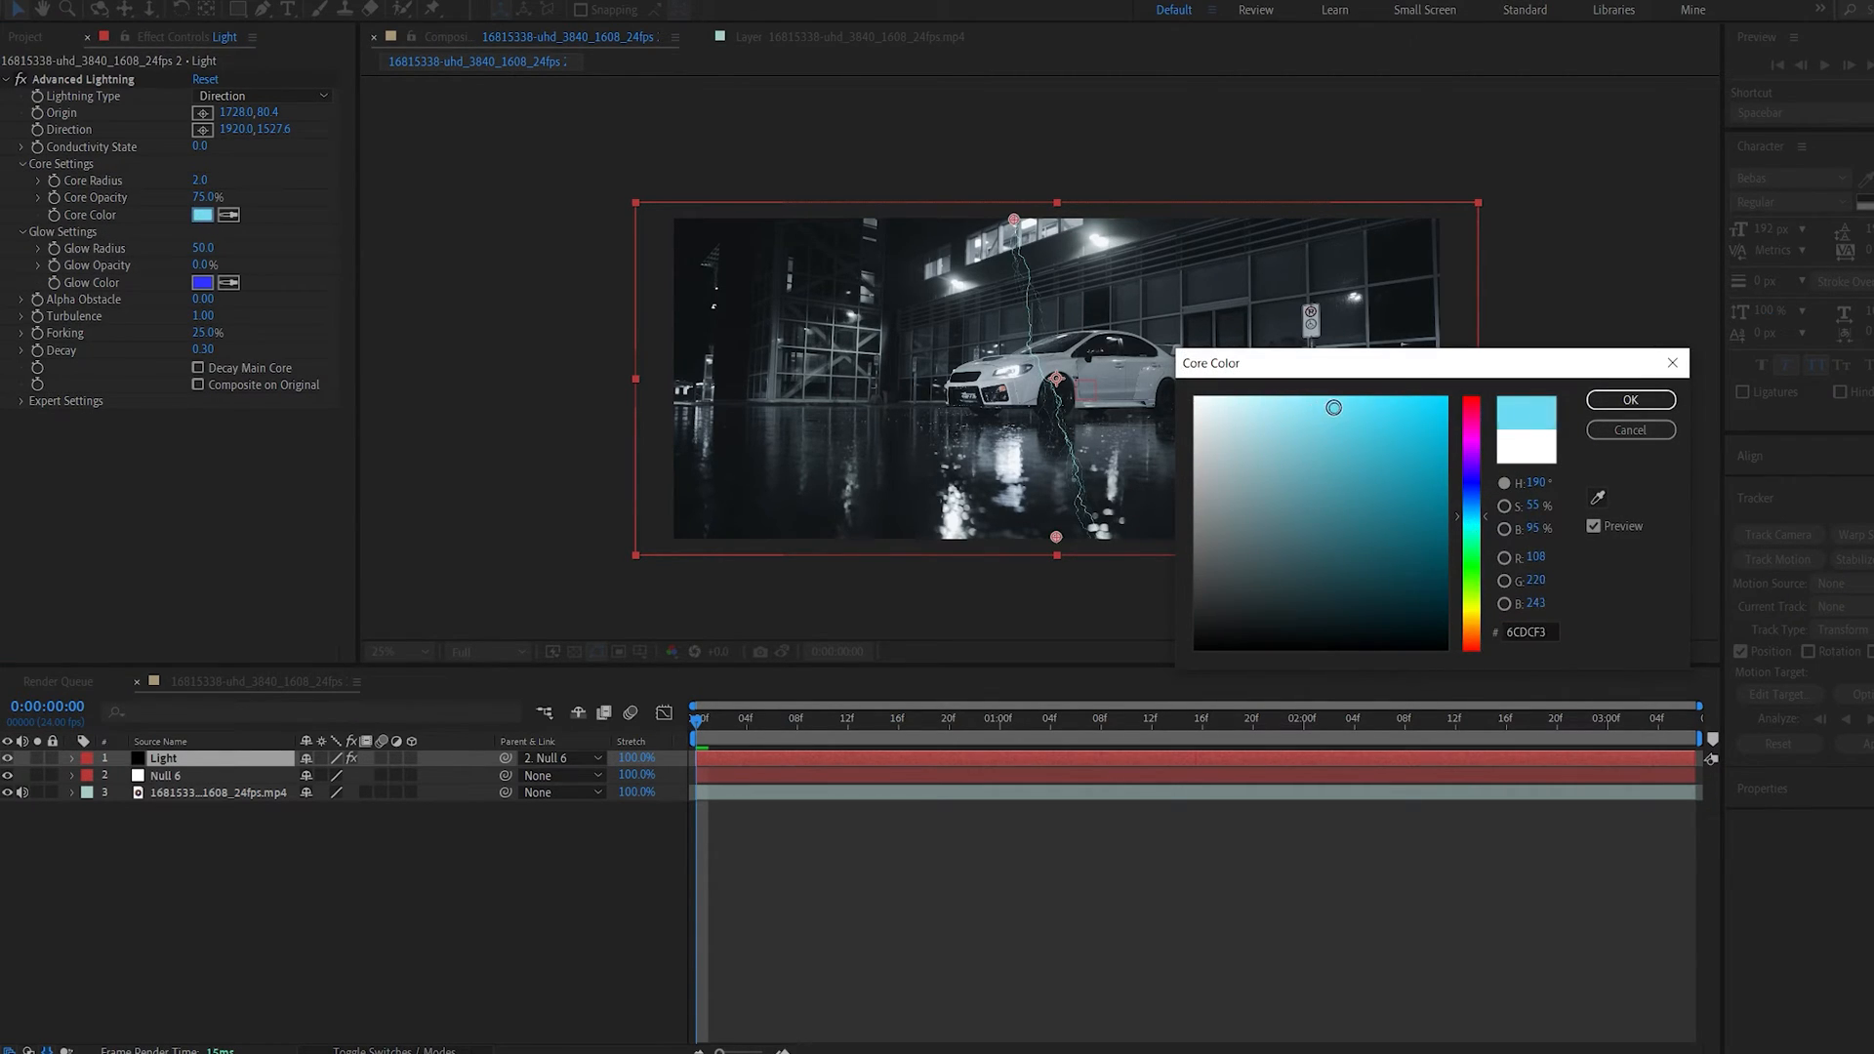
click(1630, 399)
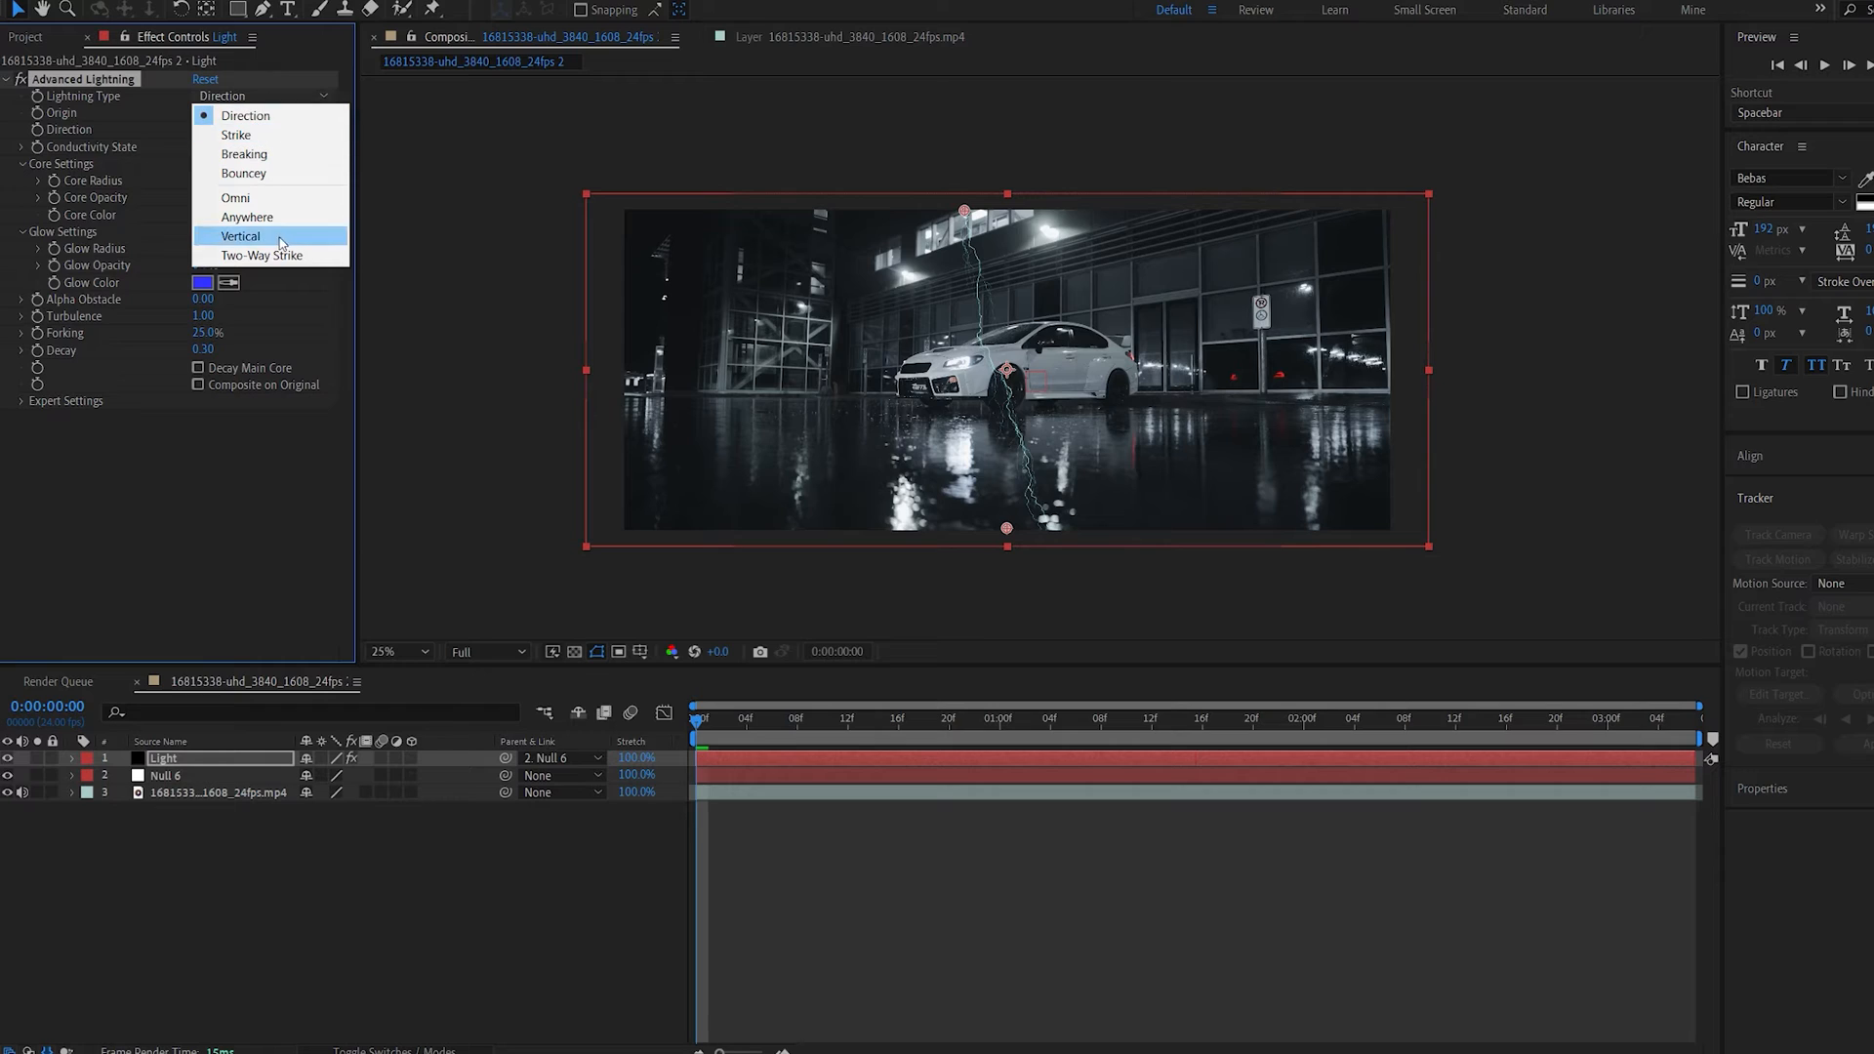
Step: Switch the lightning type to Two-Way Strike and move its direction point higher
click(261, 255)
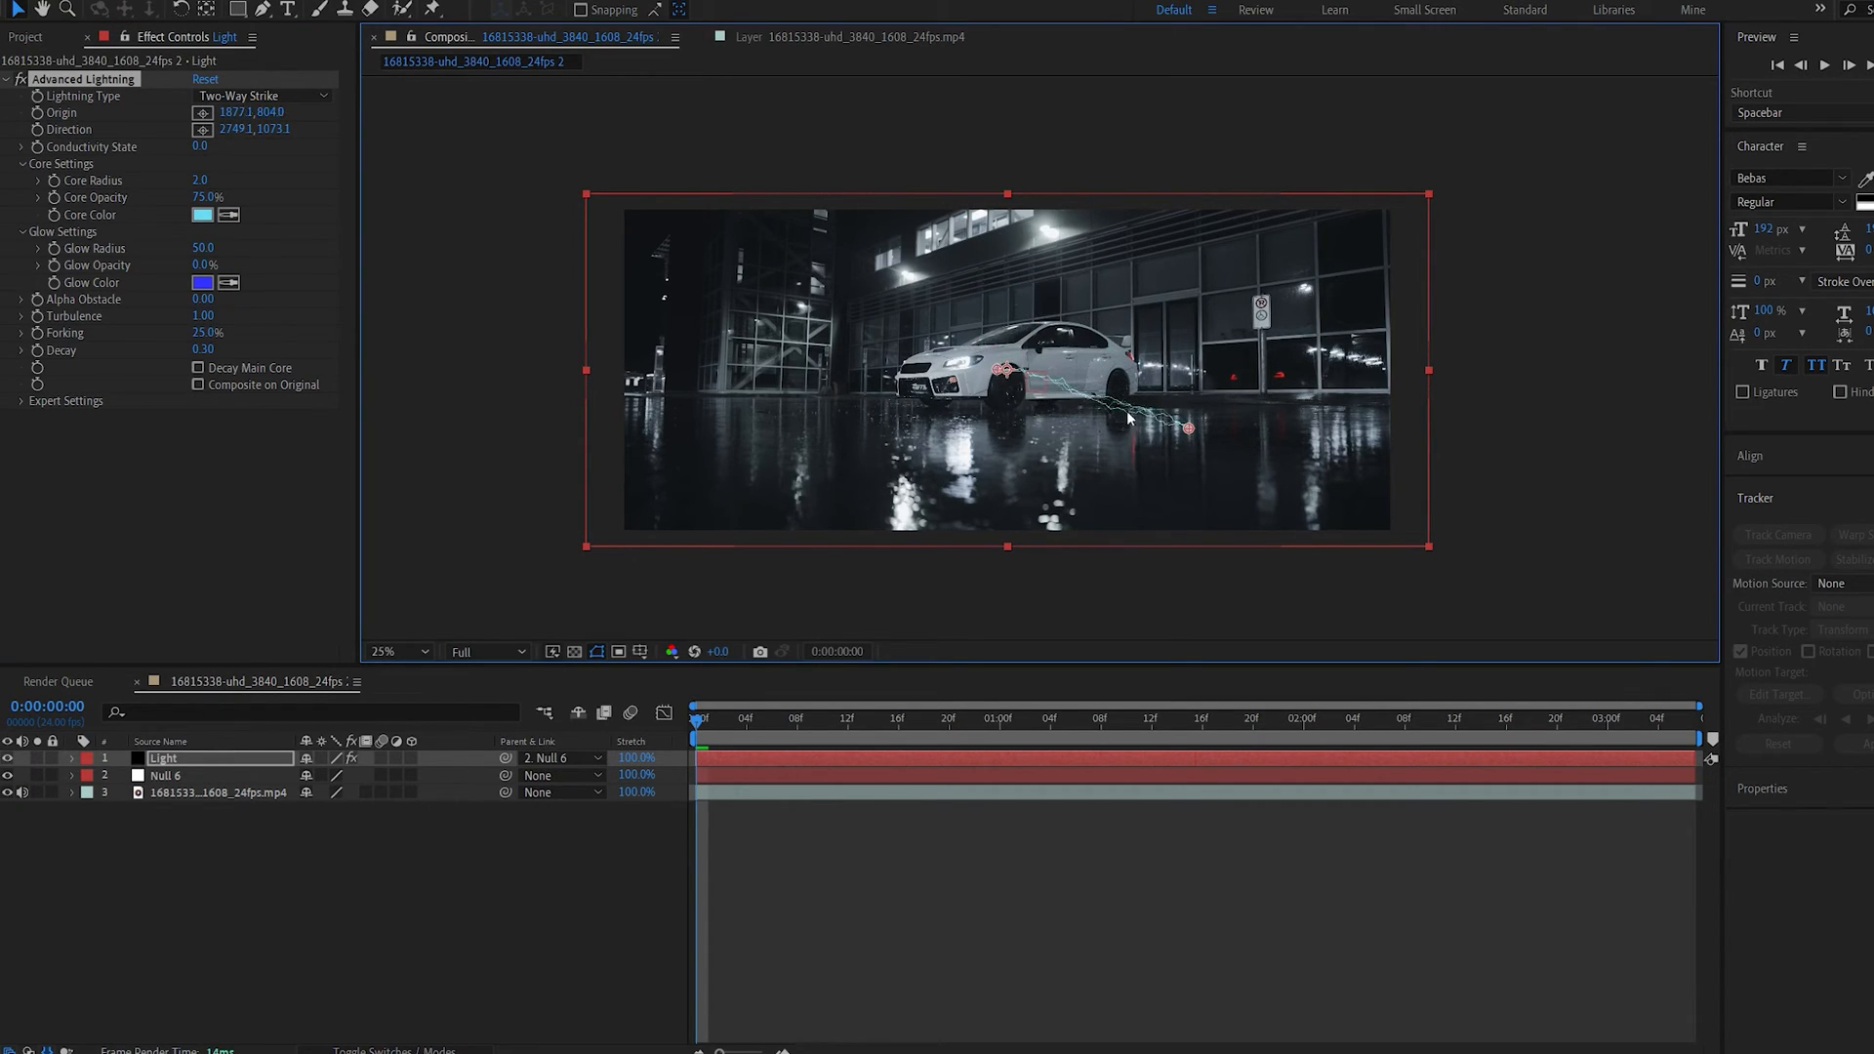
click(393, 651)
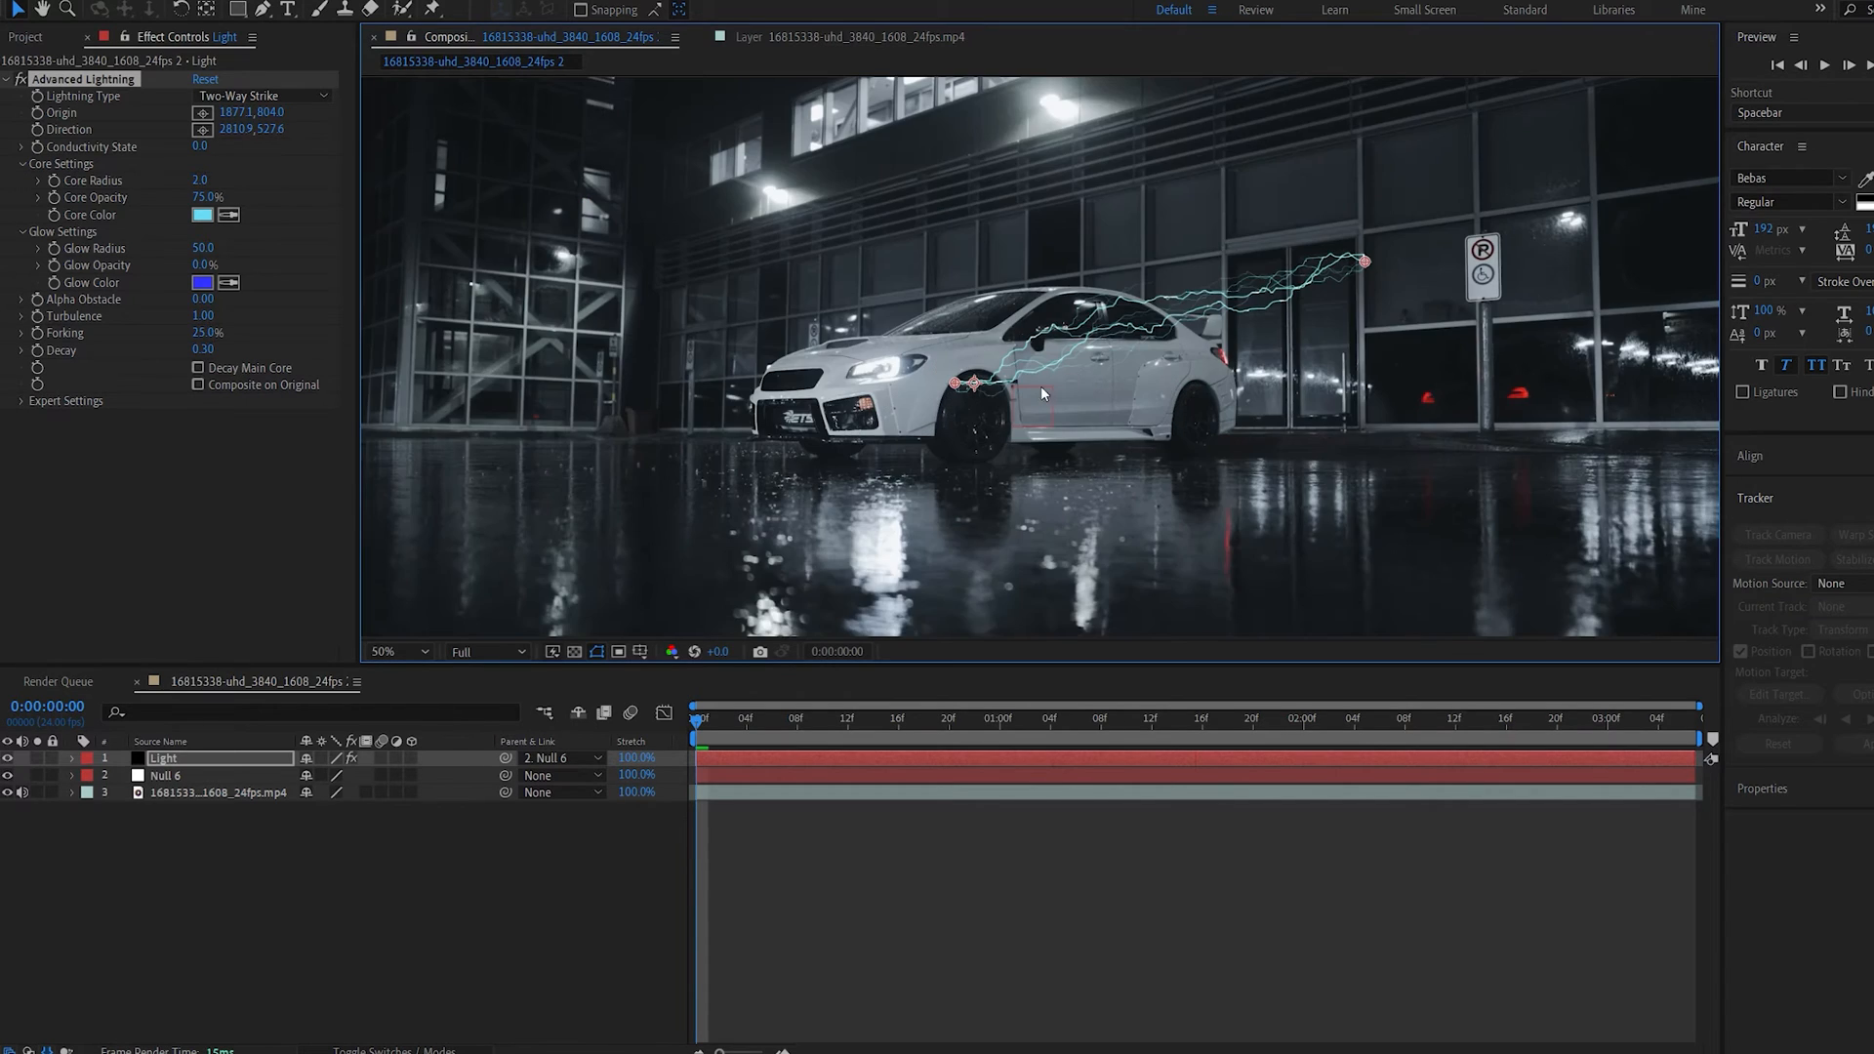
click(392, 651)
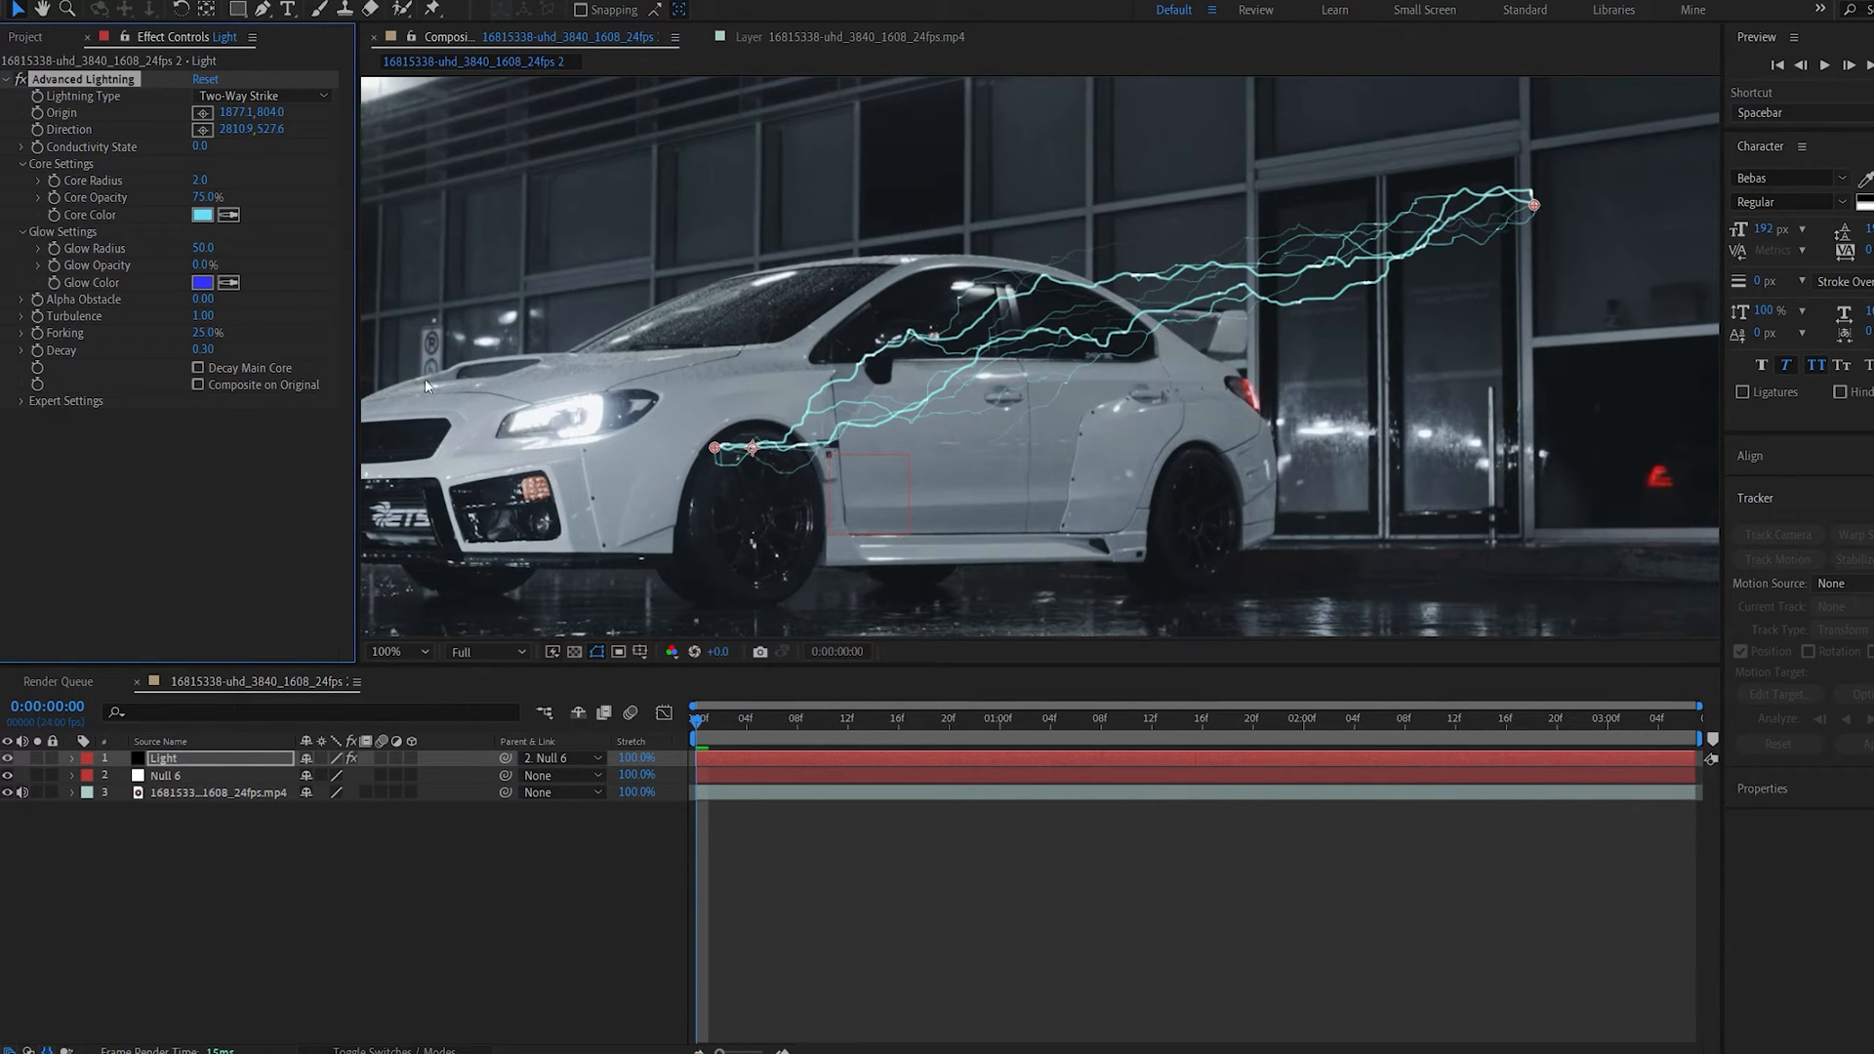
mouse_move(264, 488)
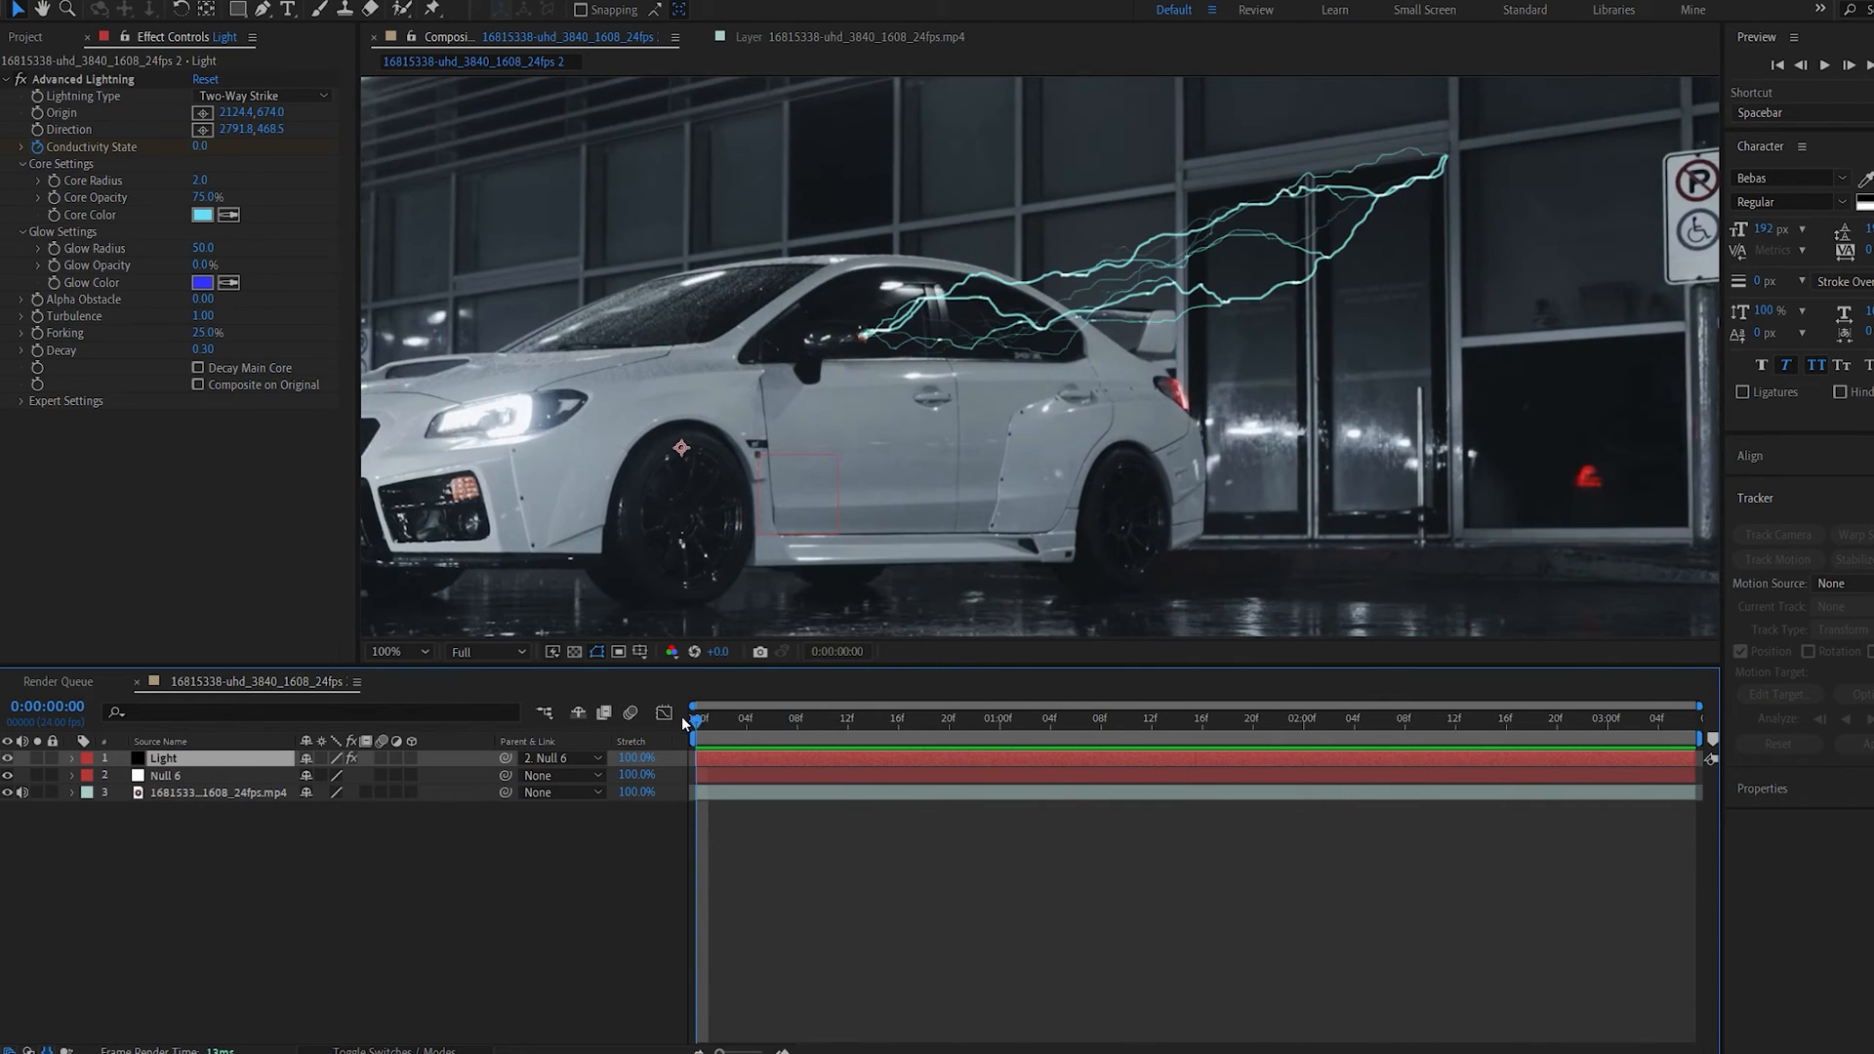
Step: Place the lightning Origin on the car's rear side window and keyframe Origin and Direction
click(746, 718)
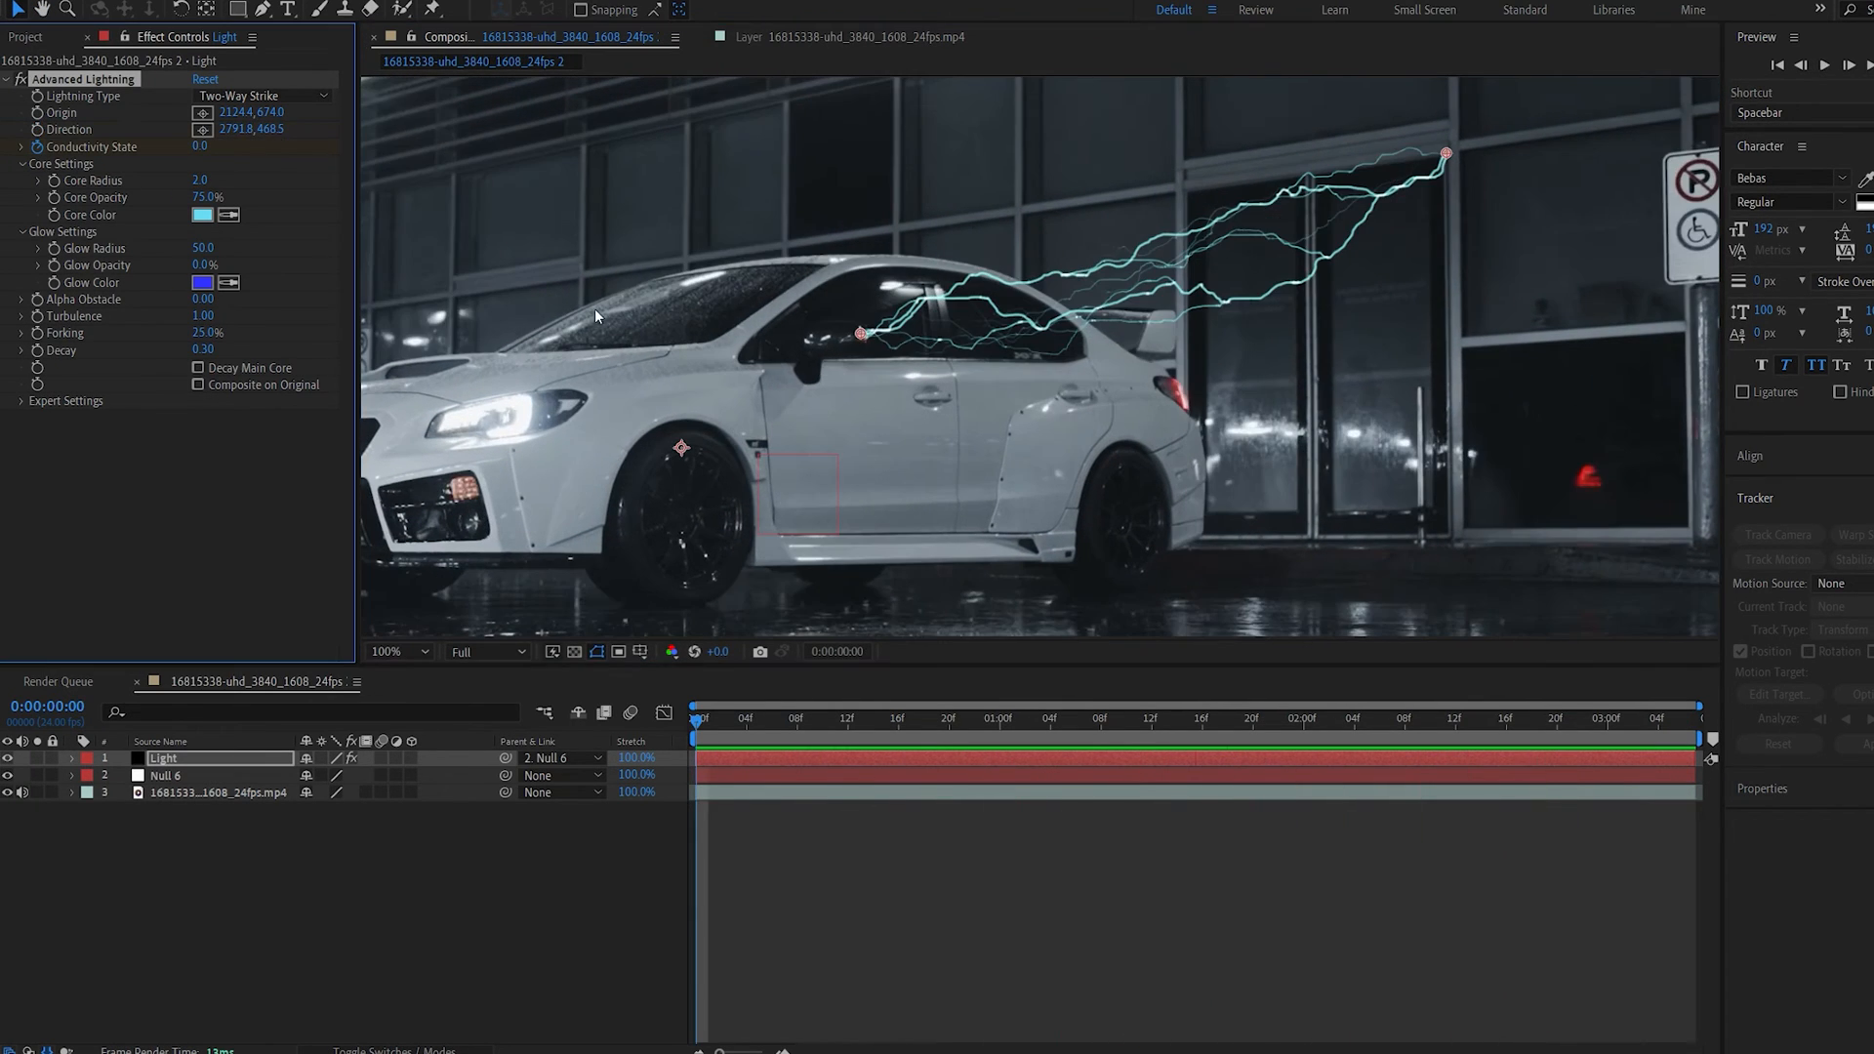
mouse_move(1293, 304)
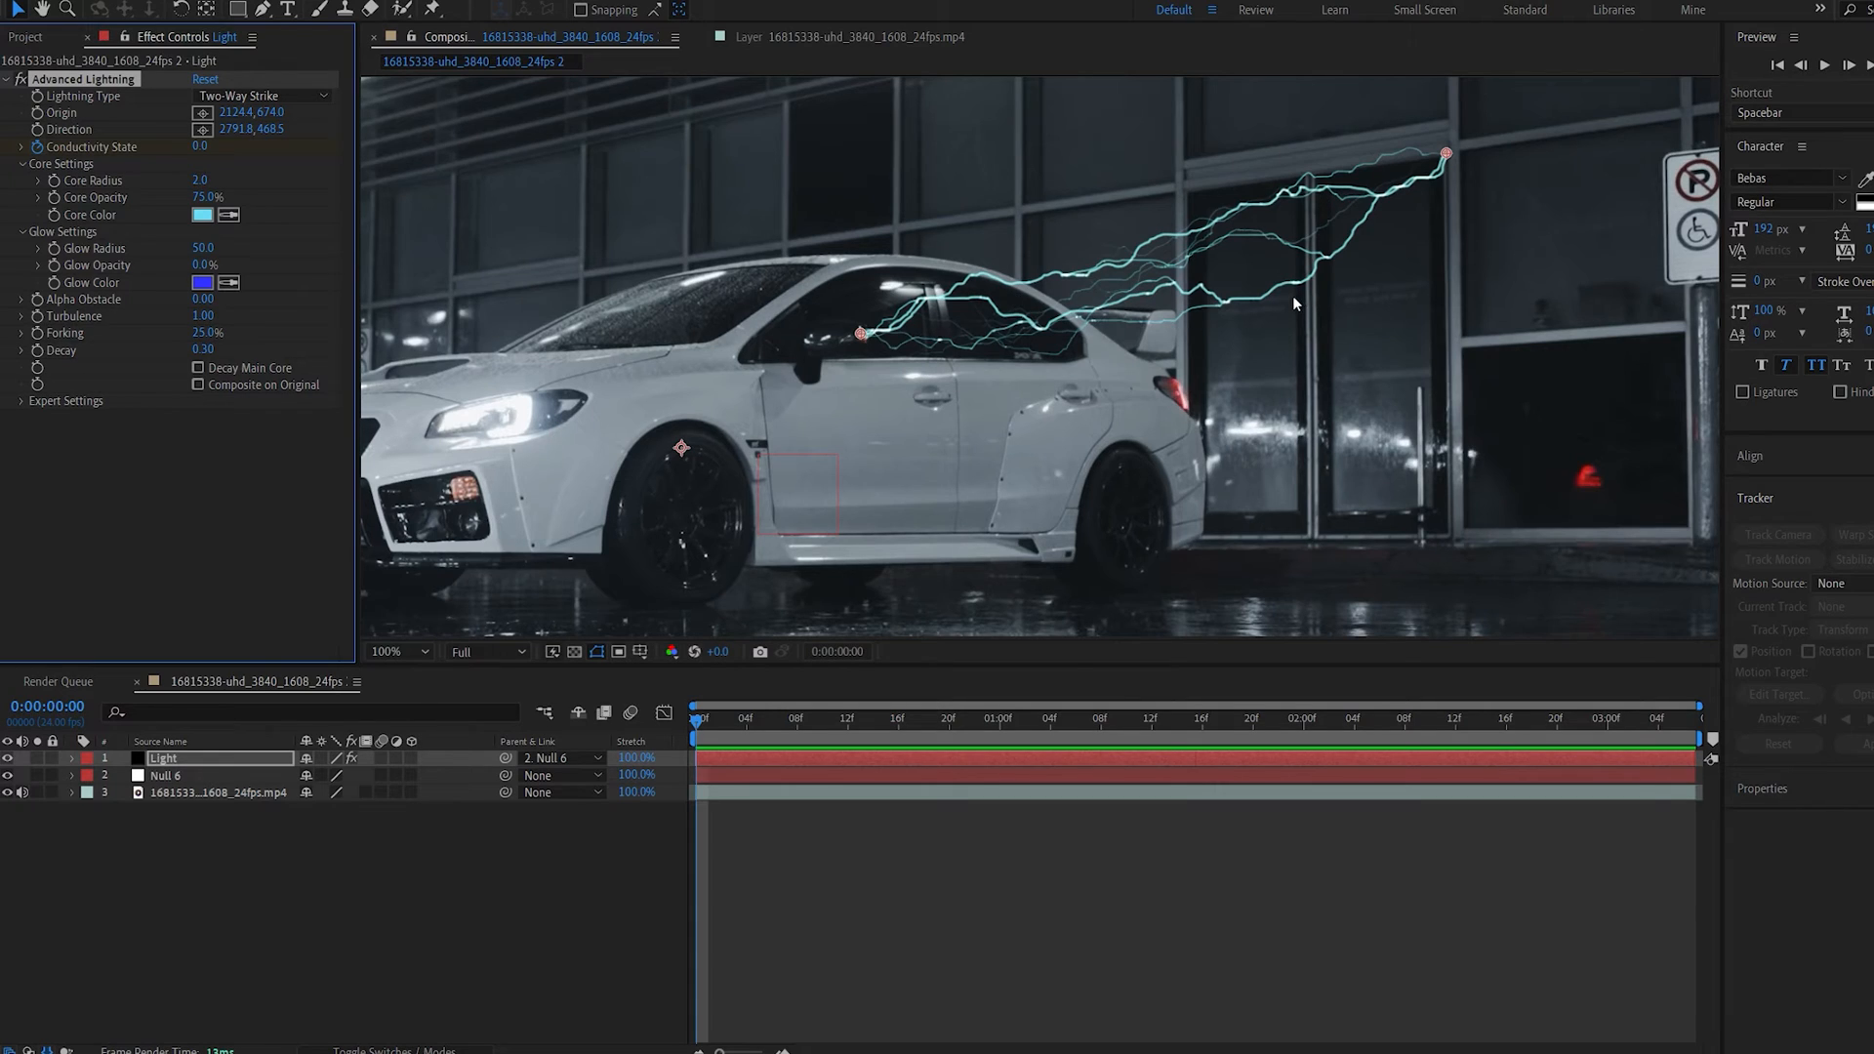
click(395, 651)
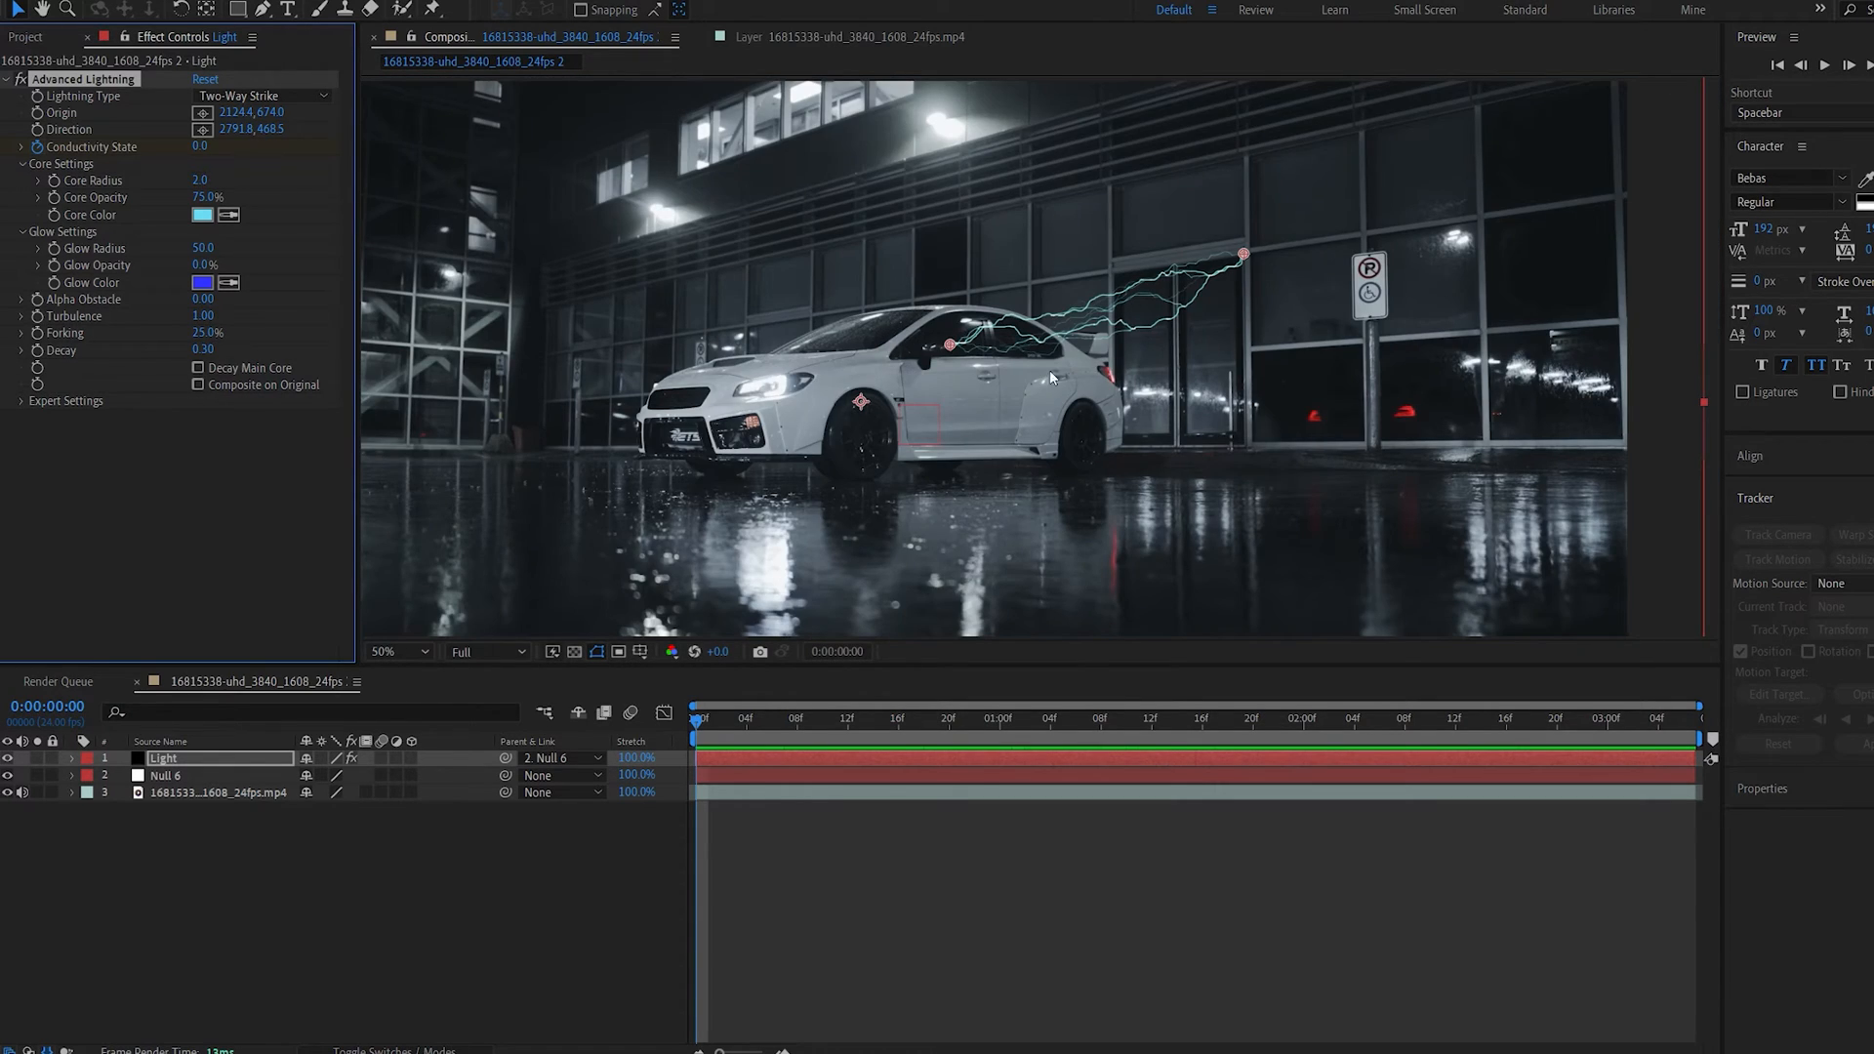
mouse_move(902, 464)
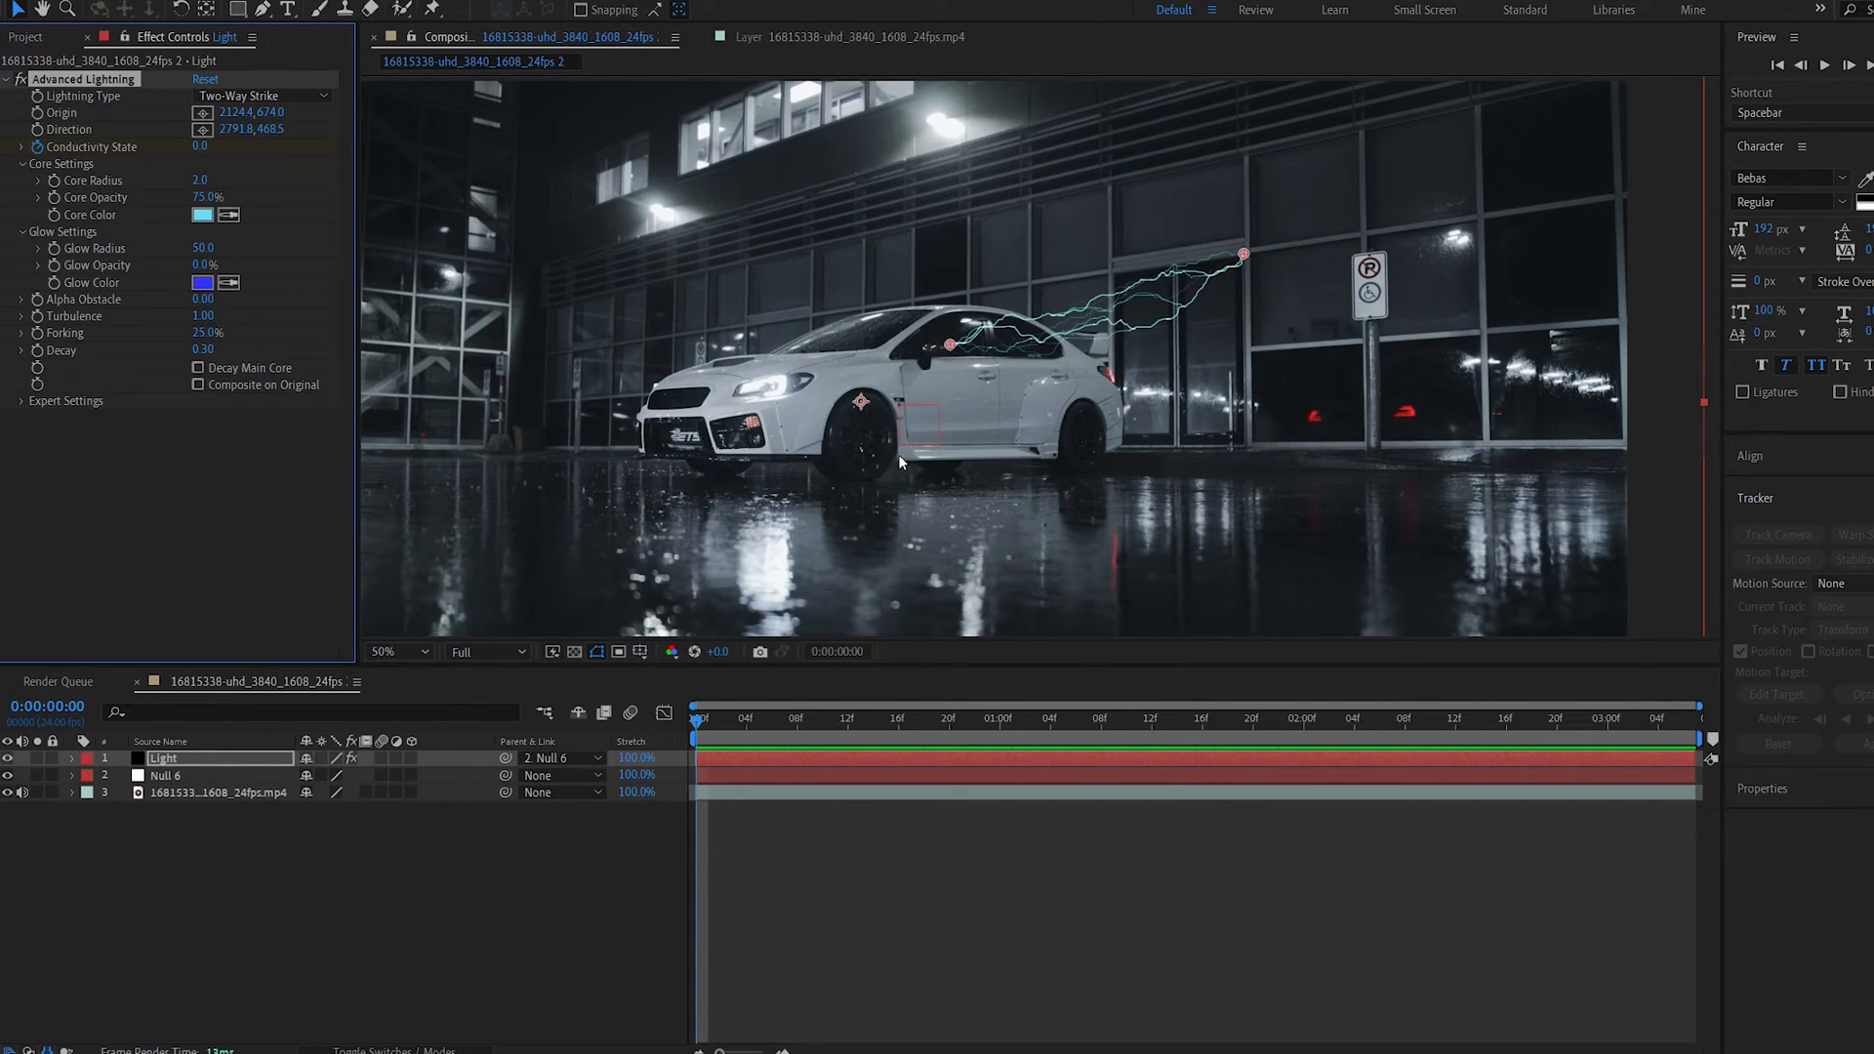
click(394, 651)
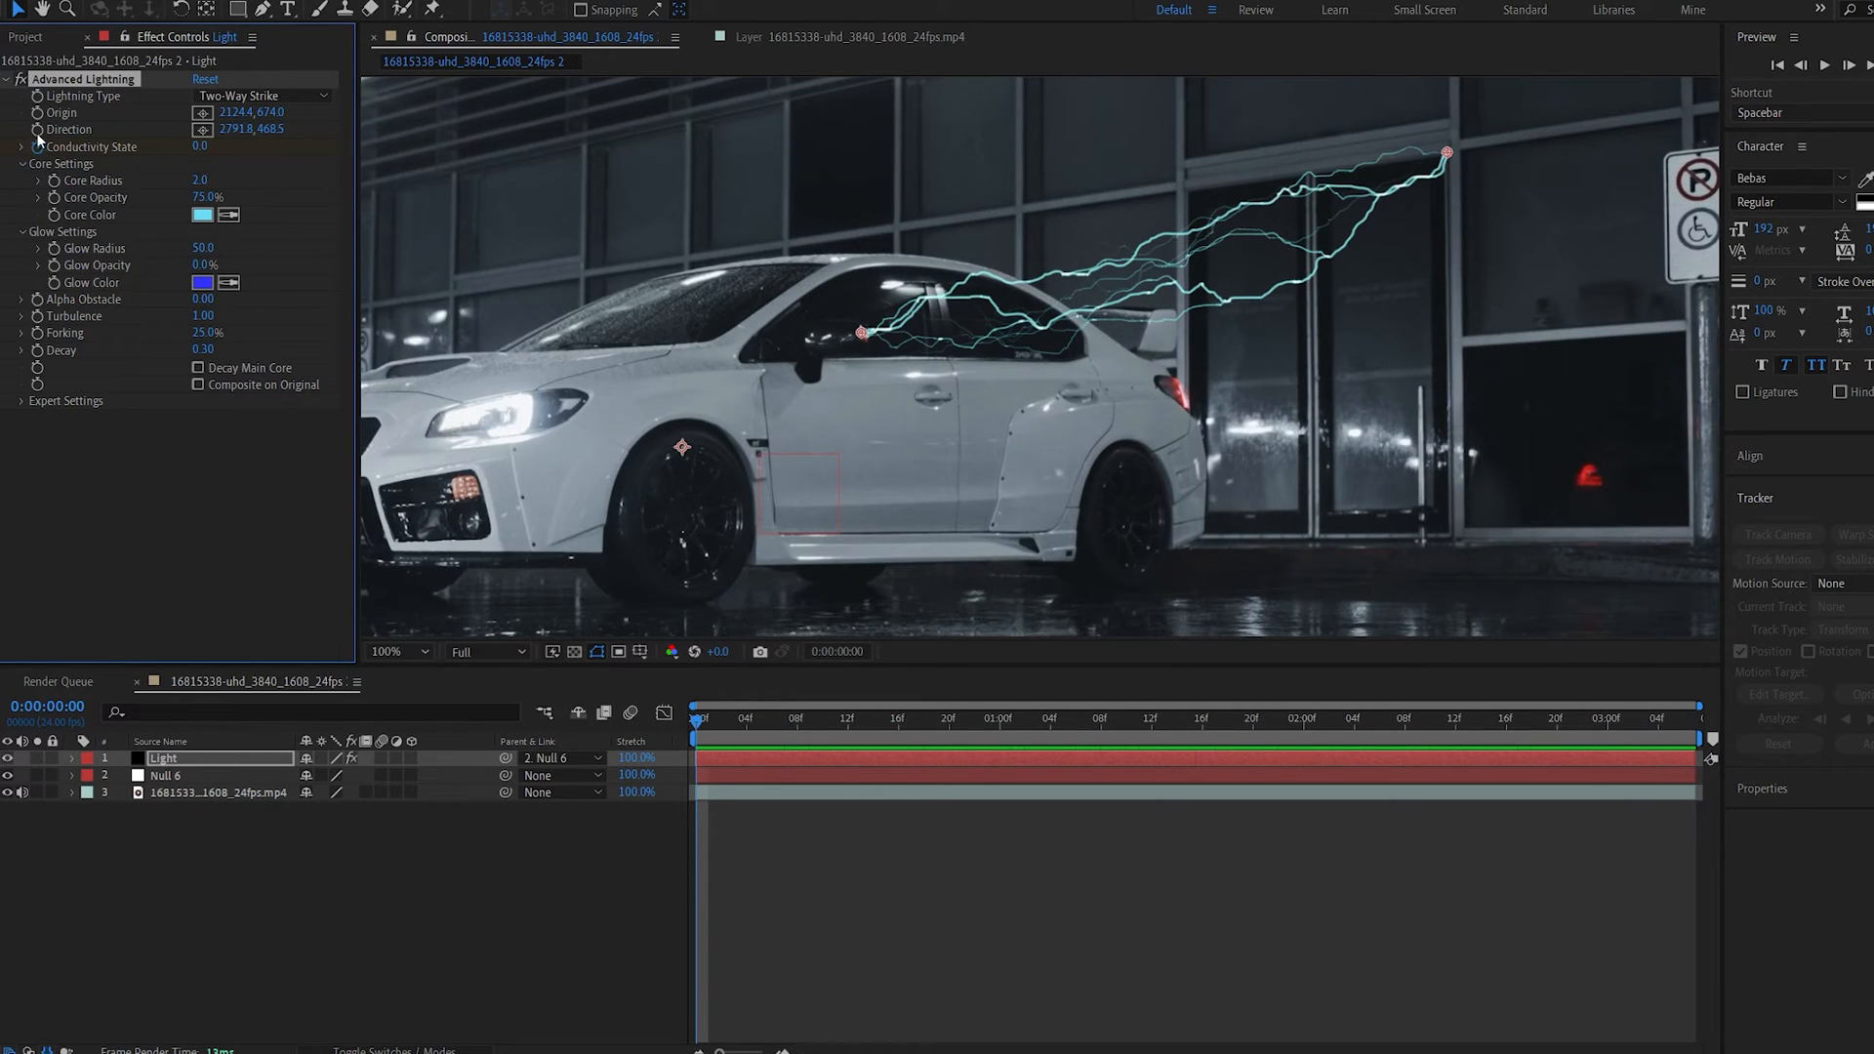
Step: Keyframe new Origin and Direction strike positions around the car at several later frames
click(71, 758)
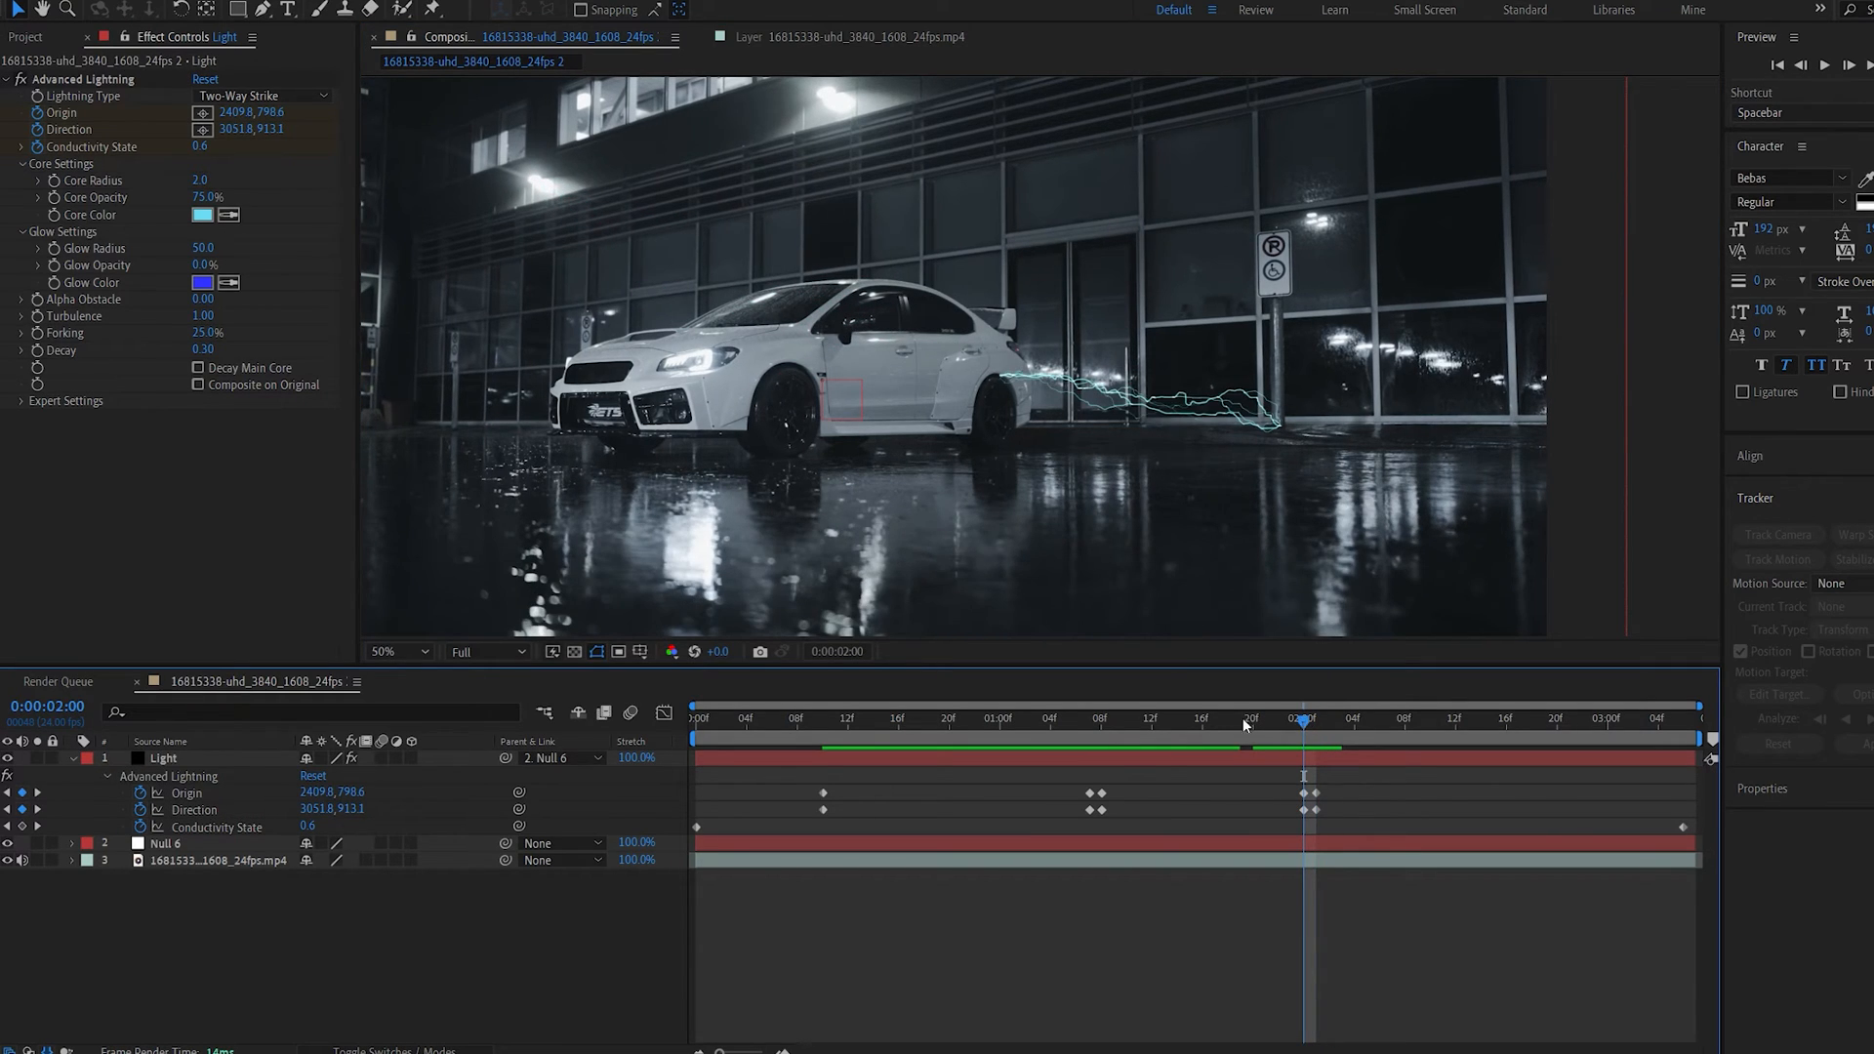
click(1090, 719)
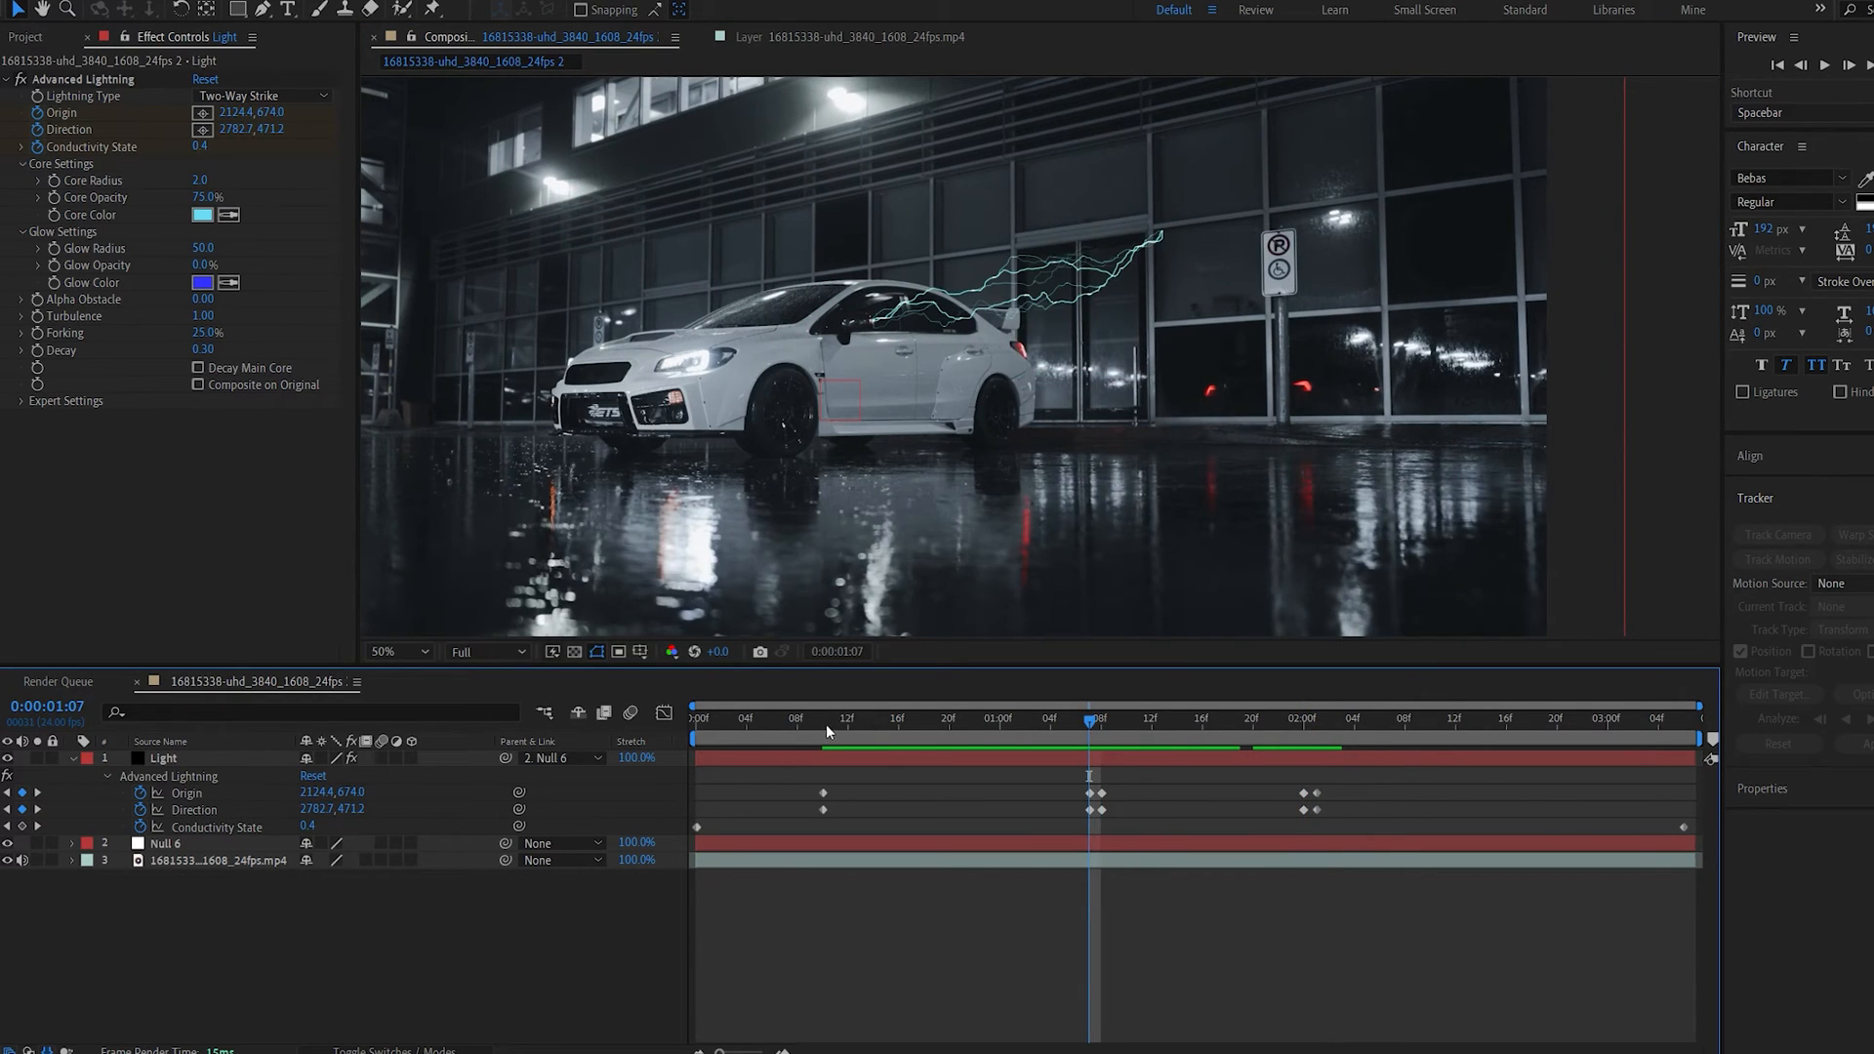
click(1303, 719)
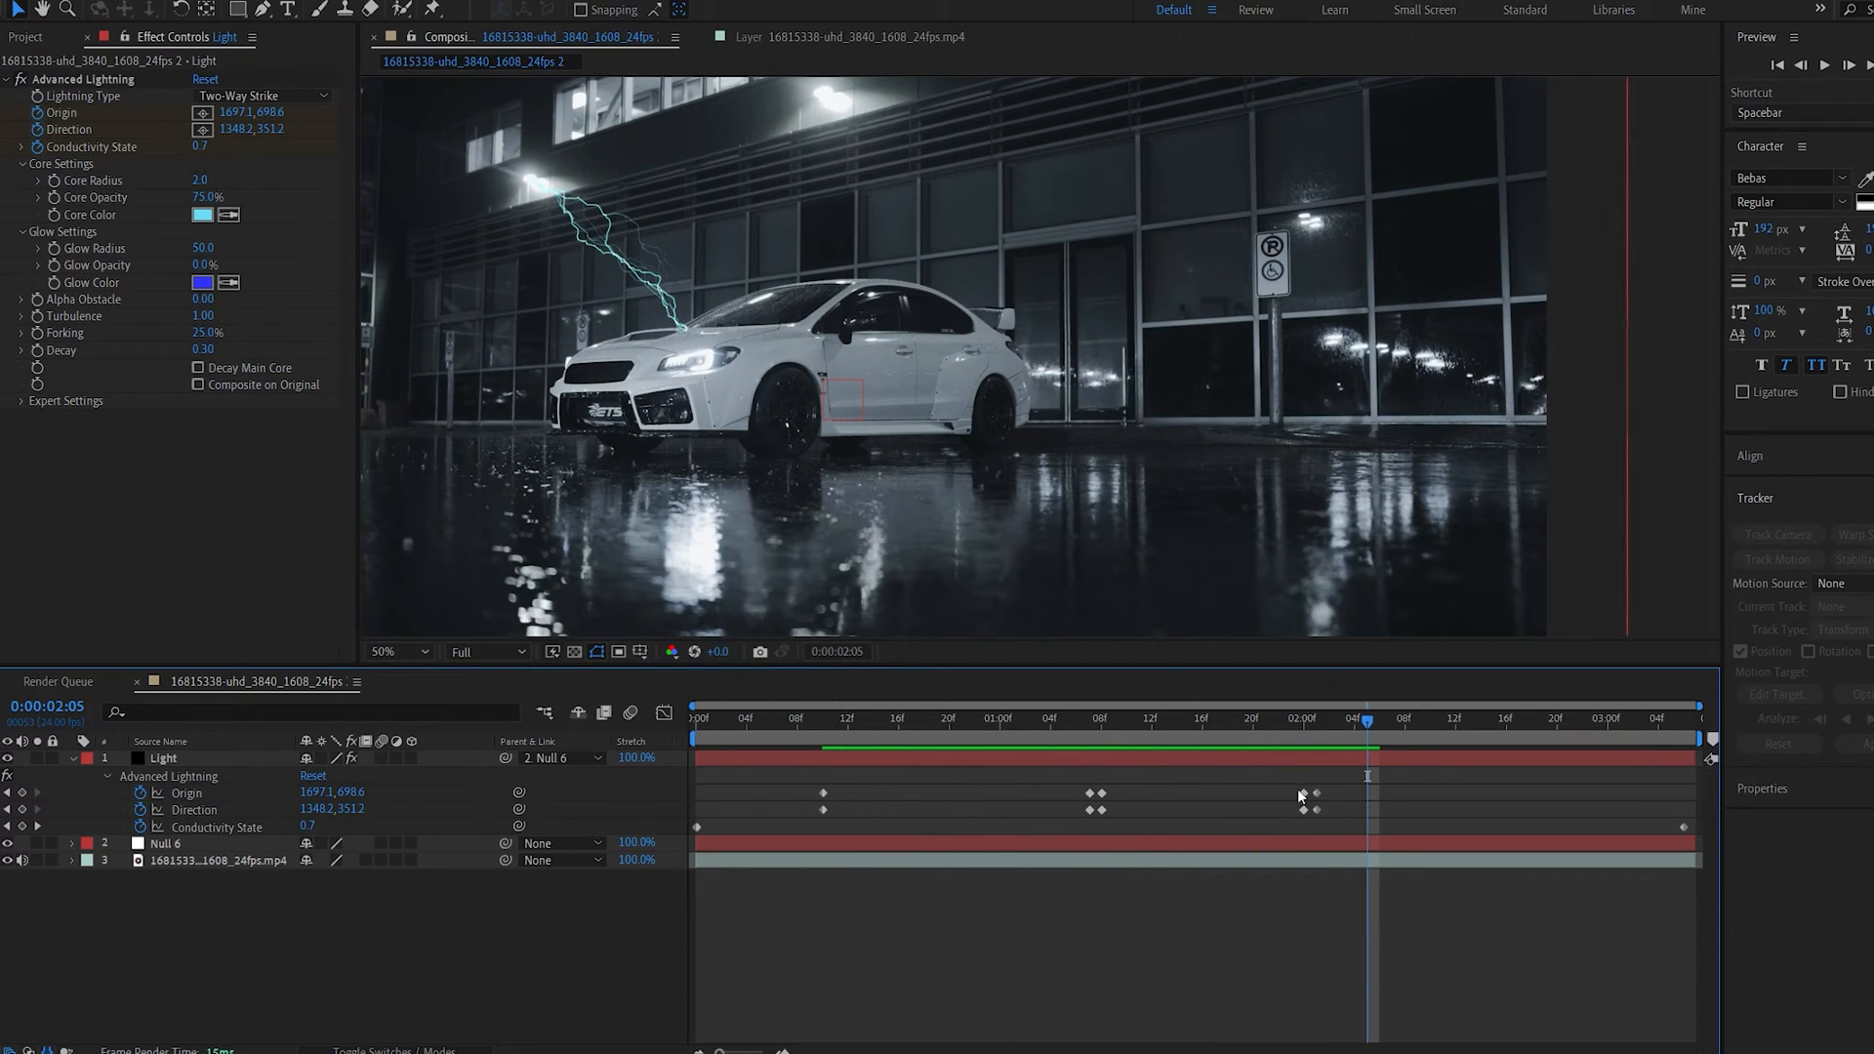
click(1229, 717)
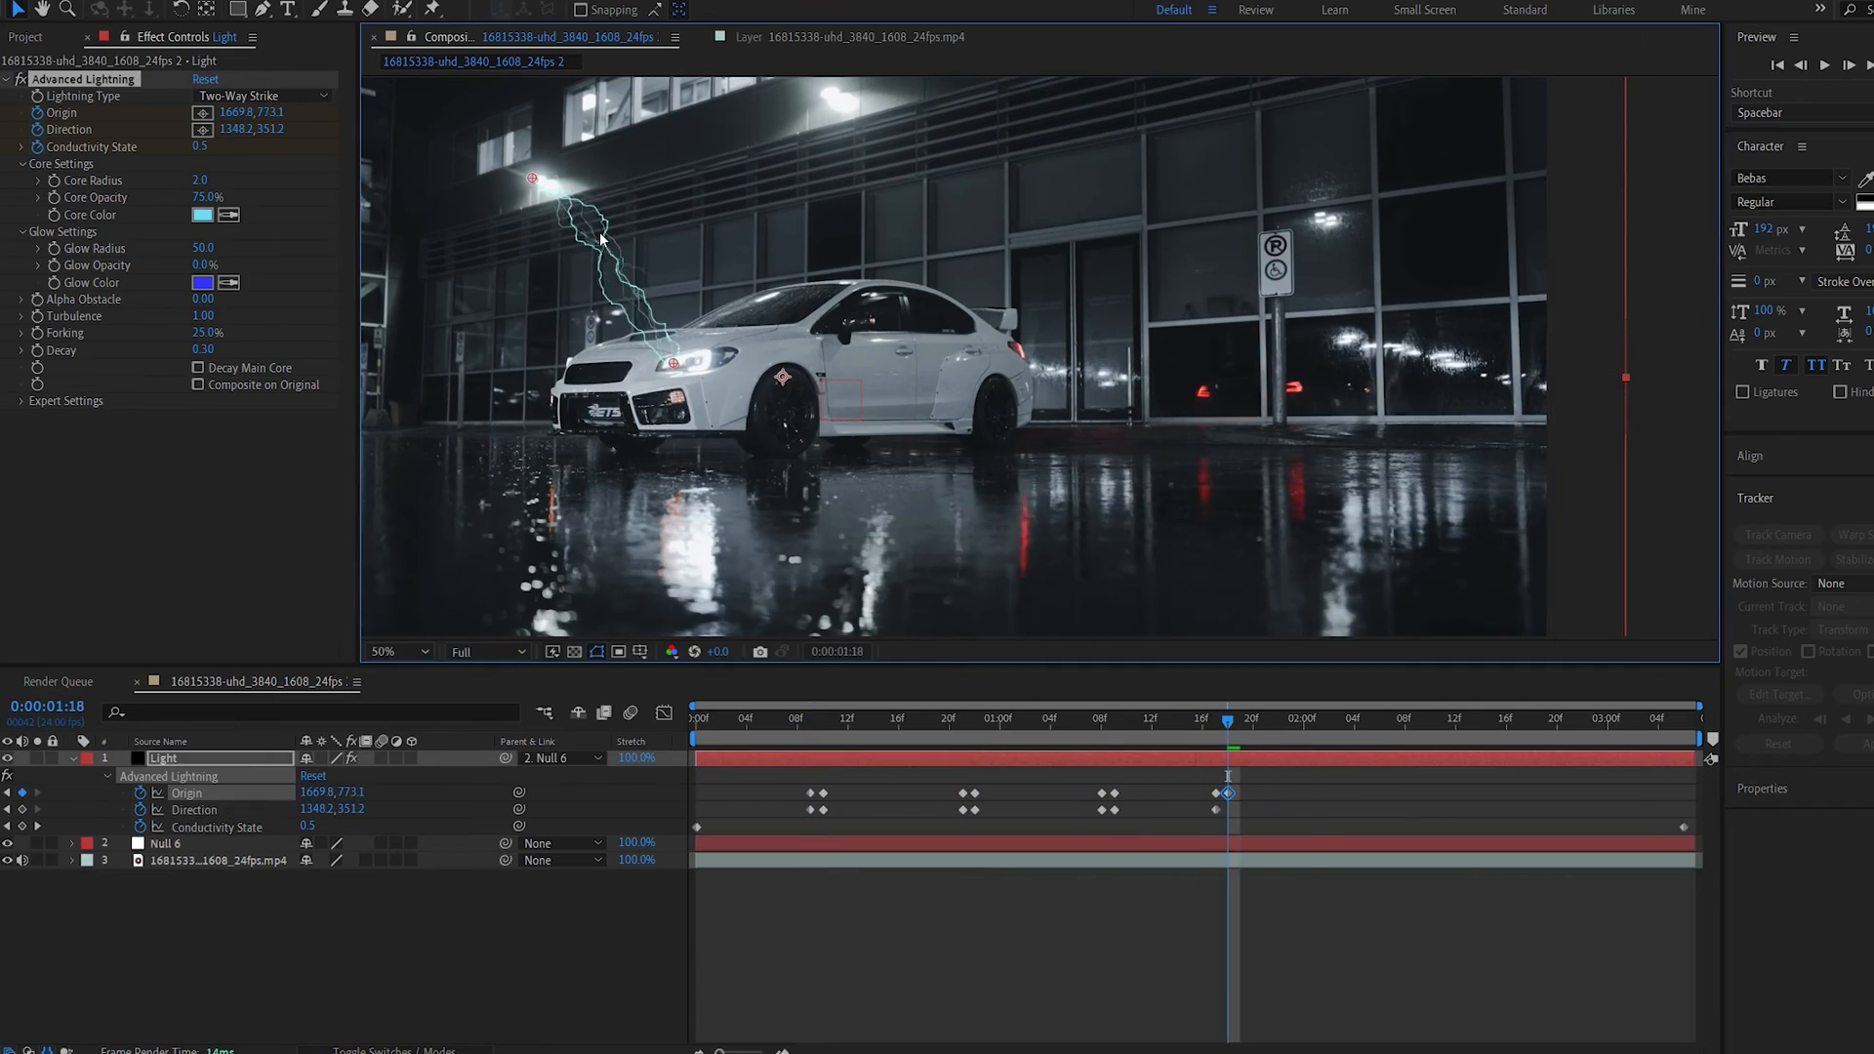
click(1518, 719)
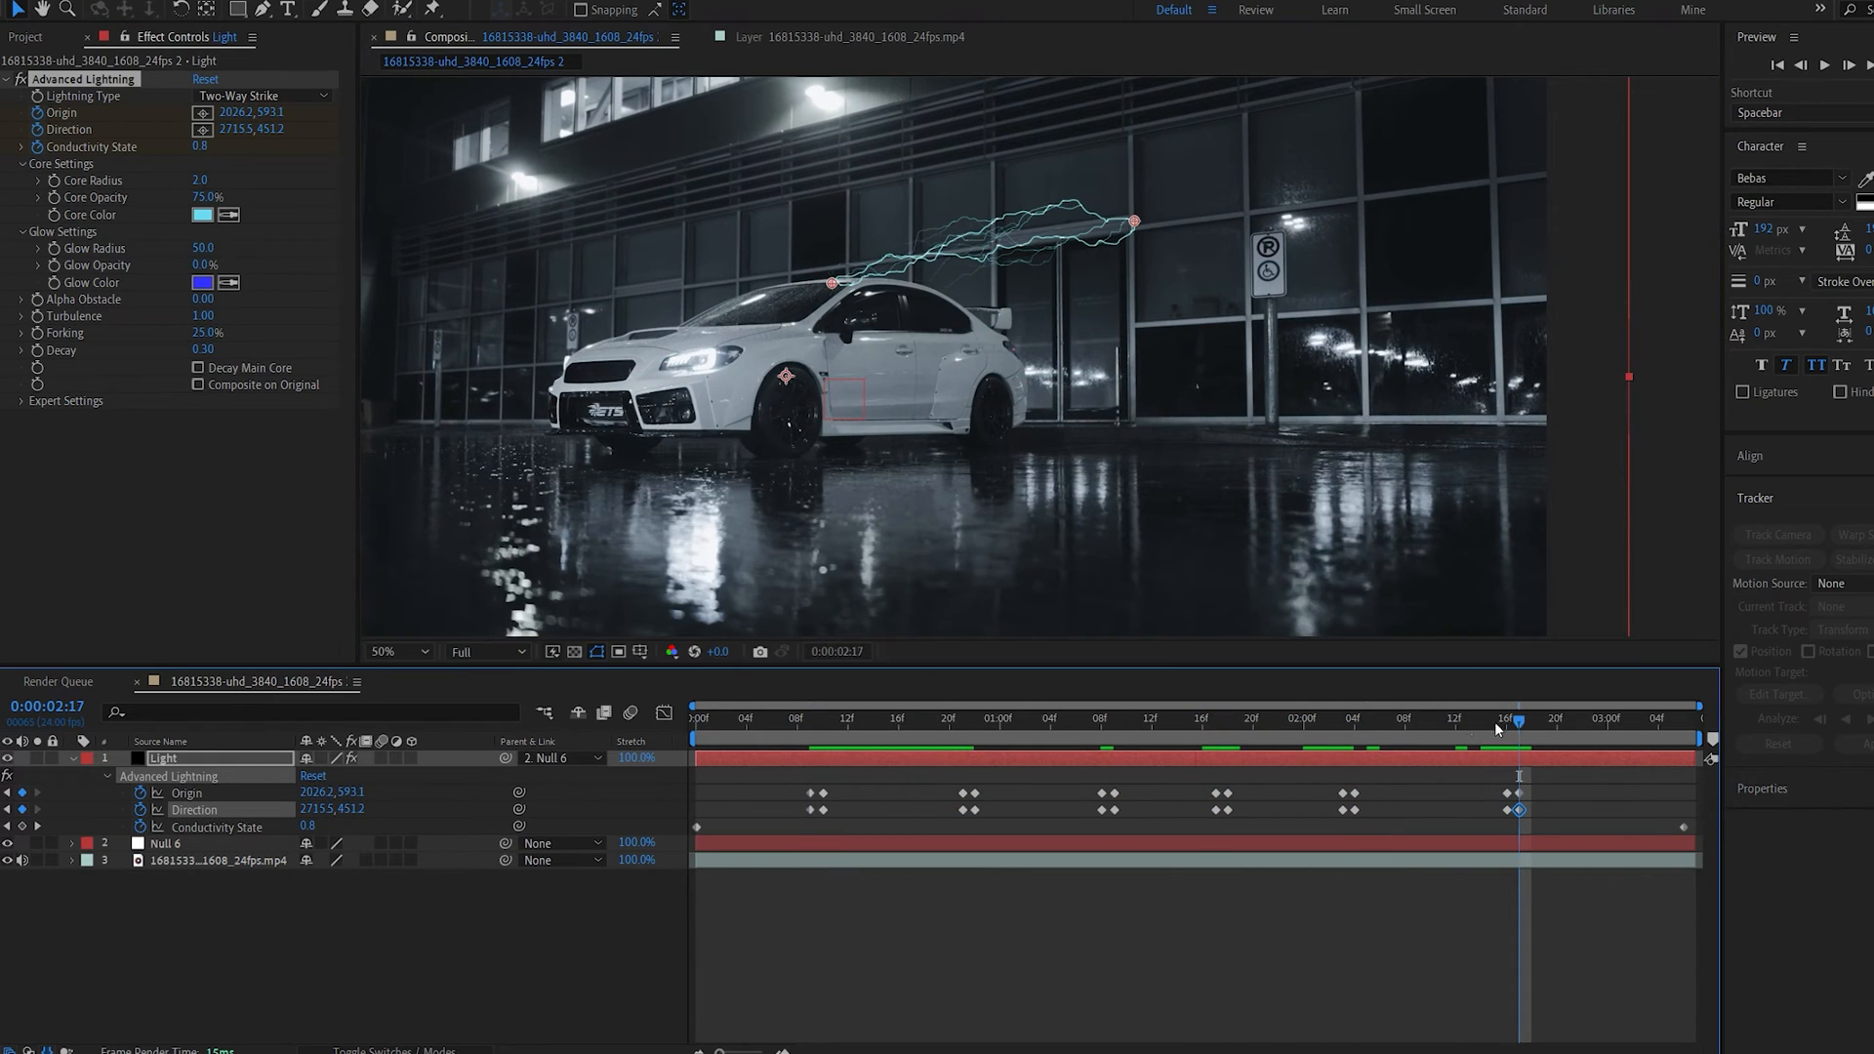
click(1246, 717)
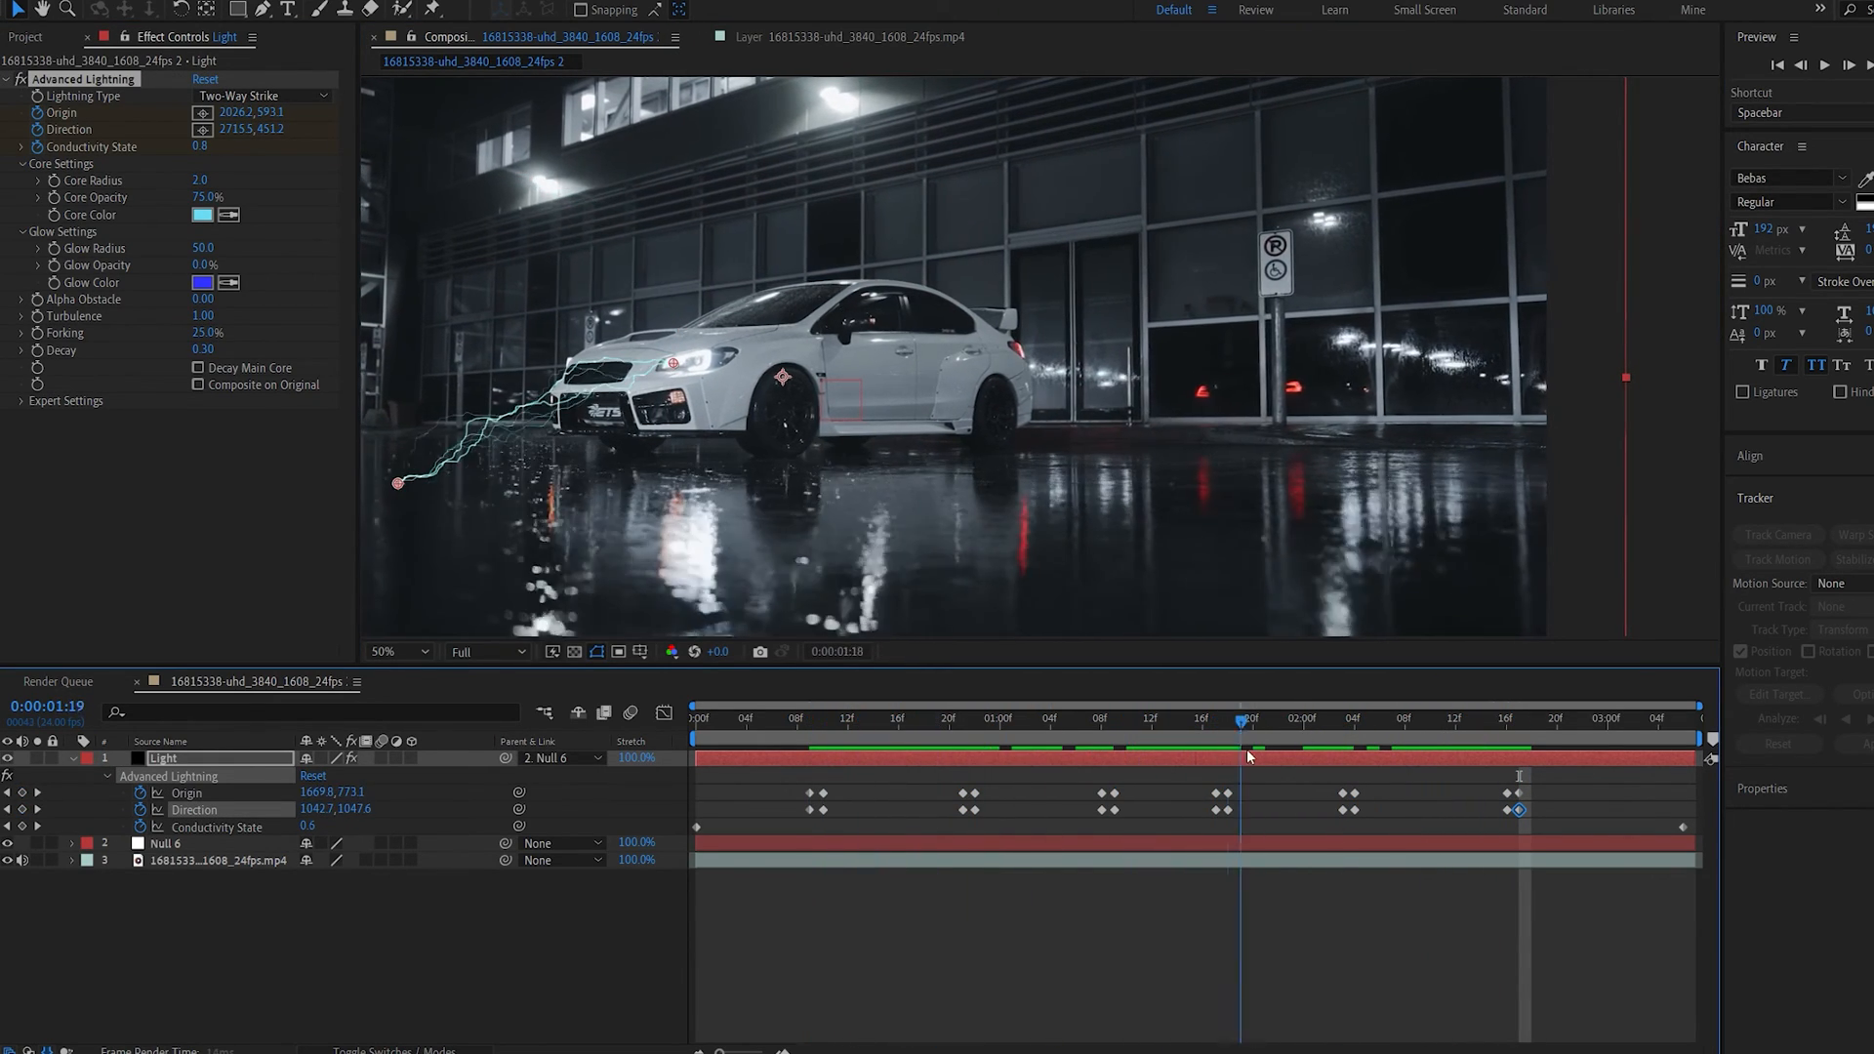
click(858, 718)
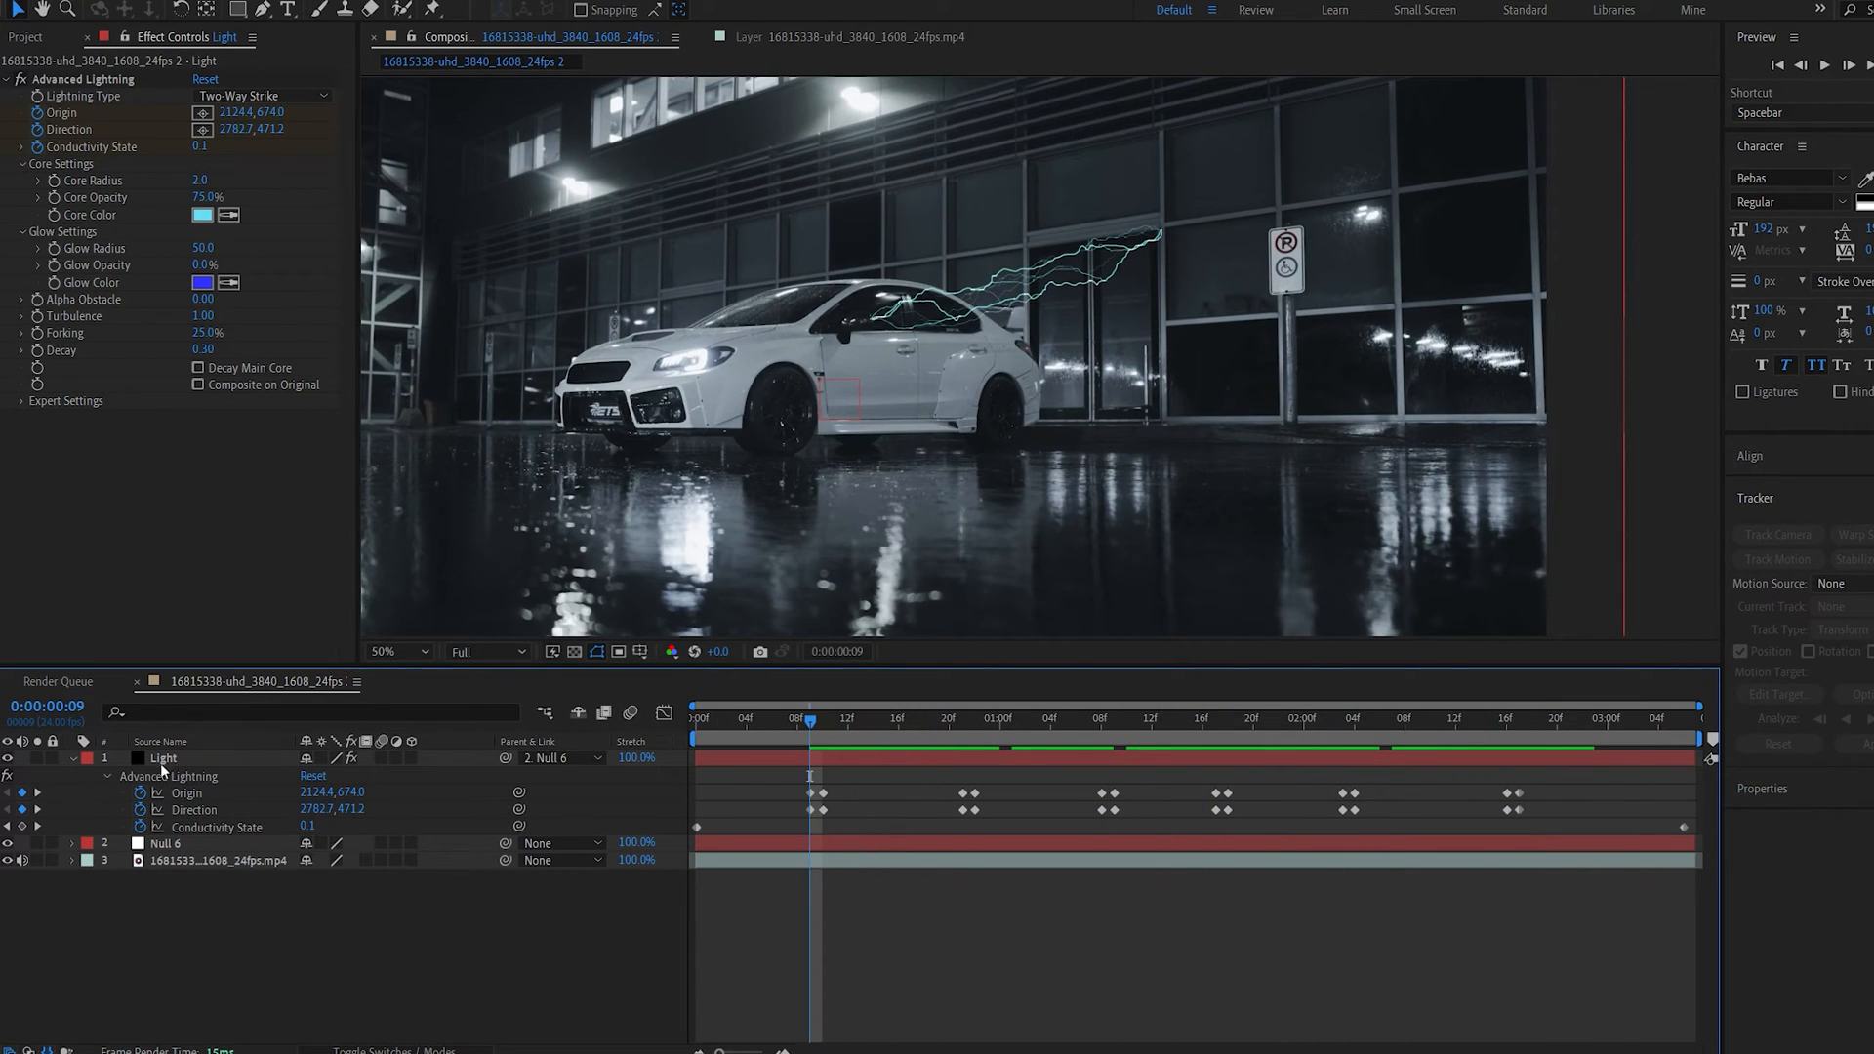
Step: Add a 0% opacity keyframe on the Light layer
click(164, 758)
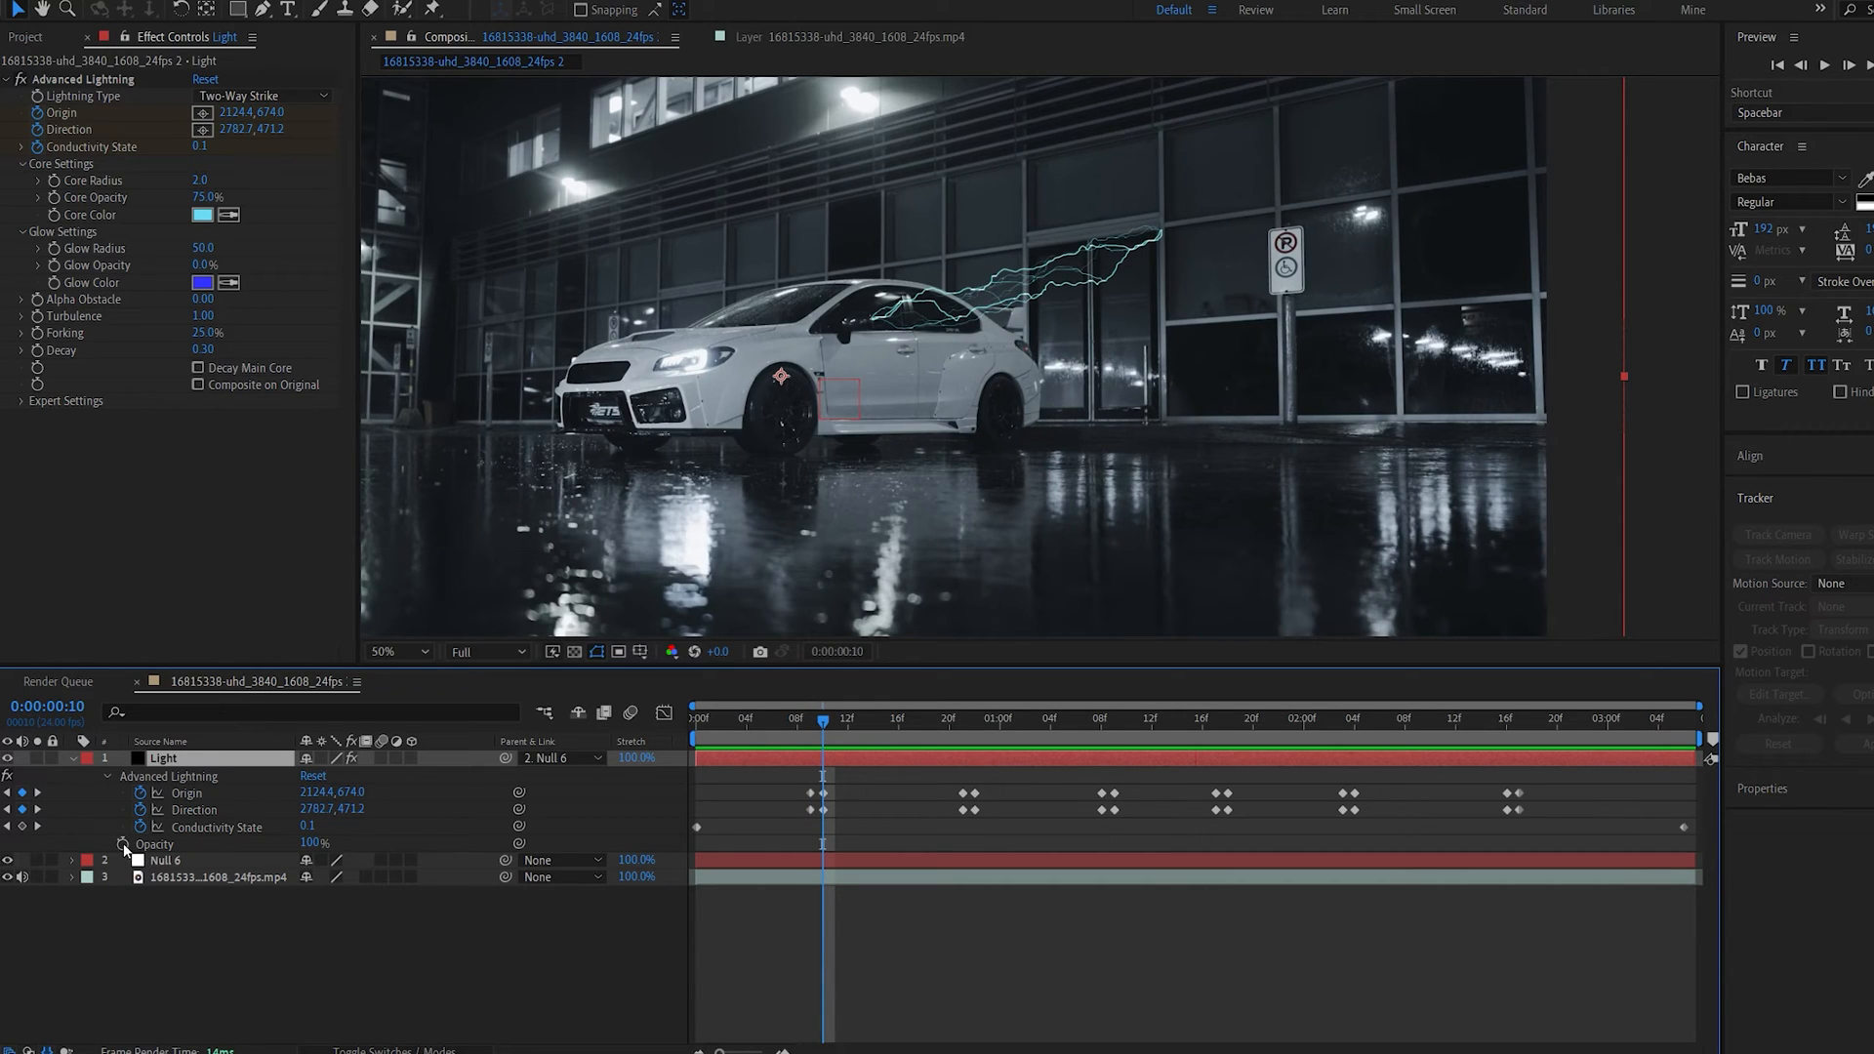
click(154, 845)
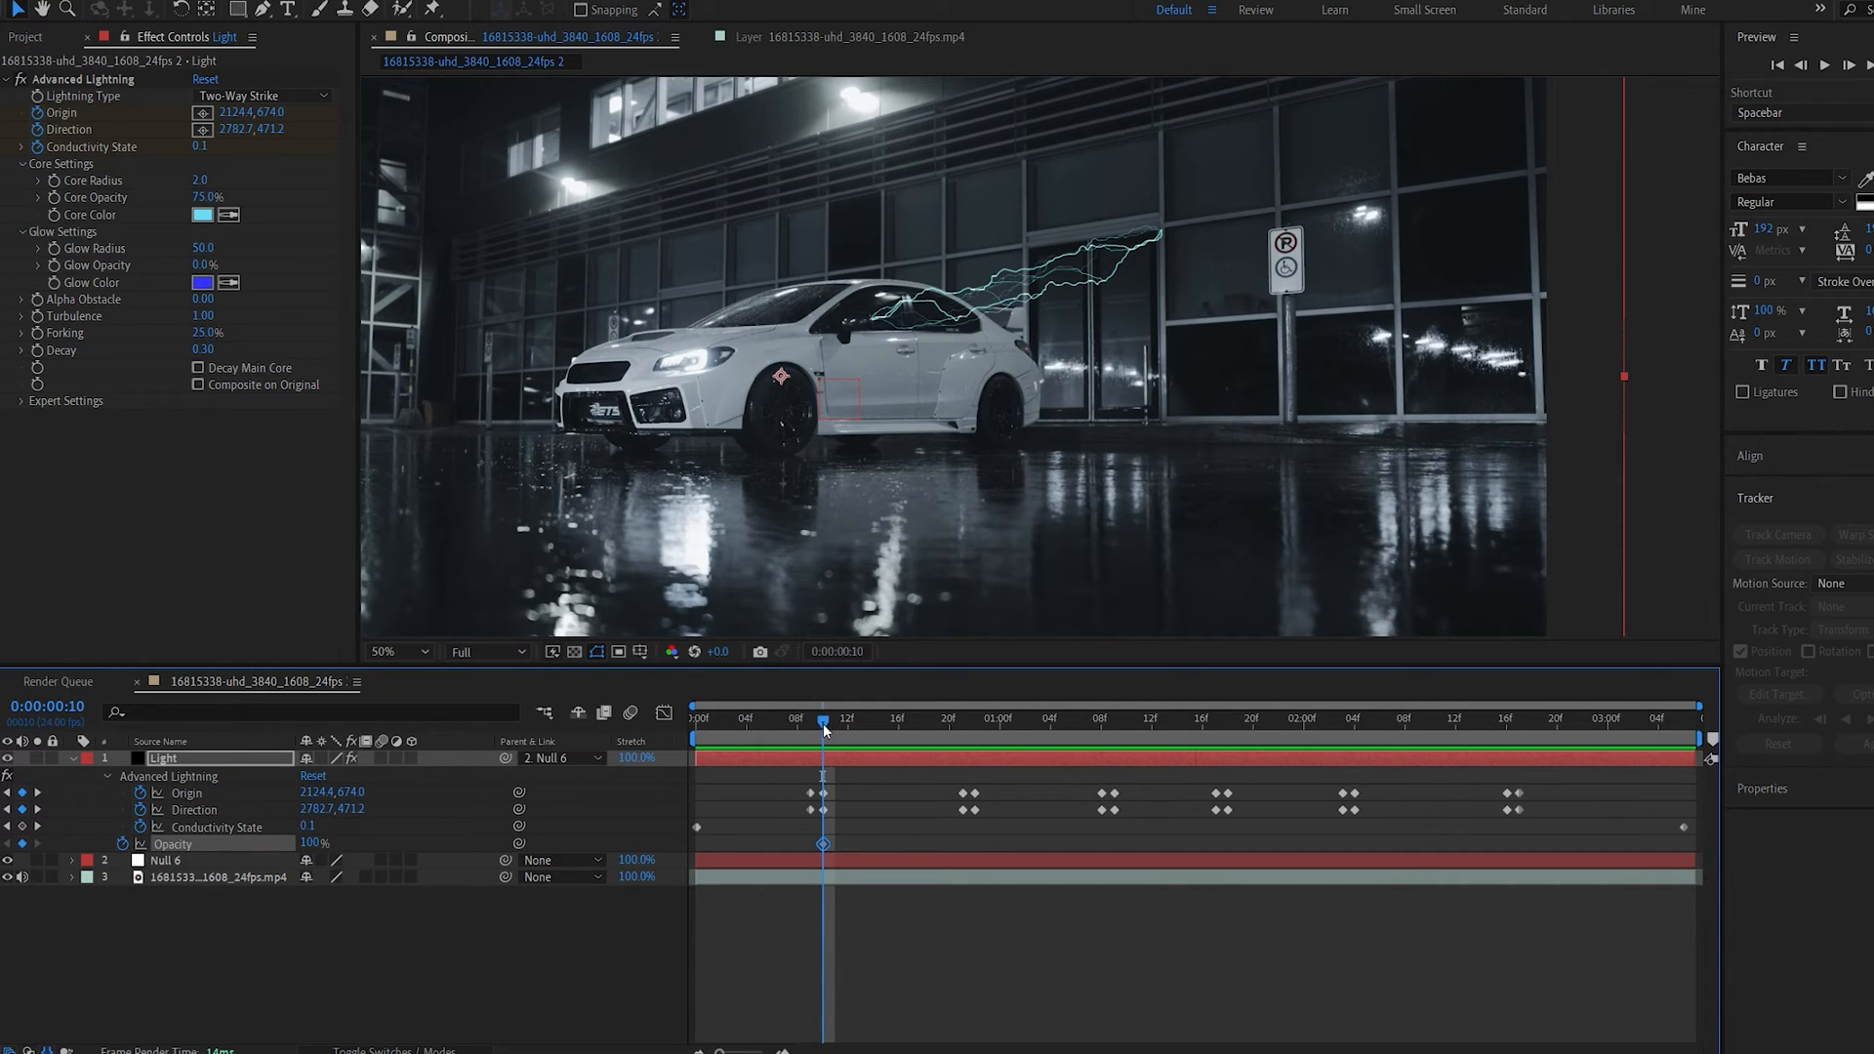
double_click(314, 843)
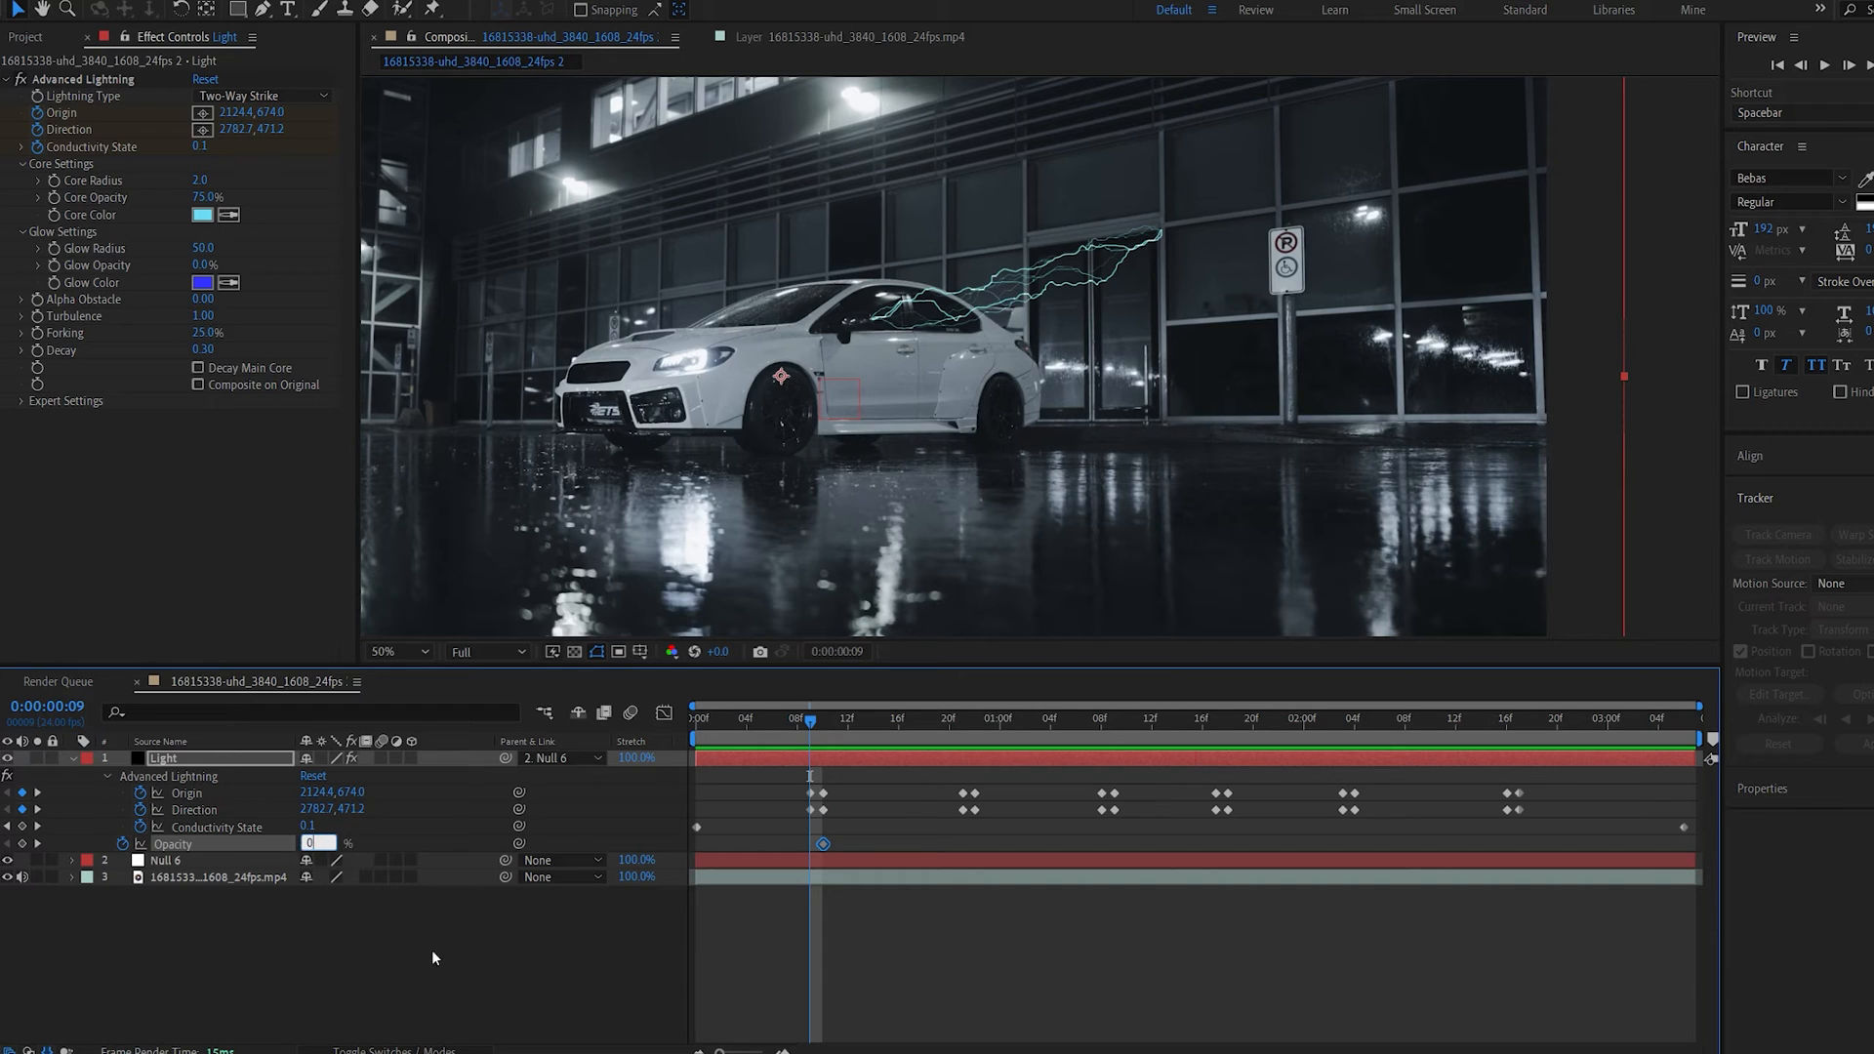
click(911, 719)
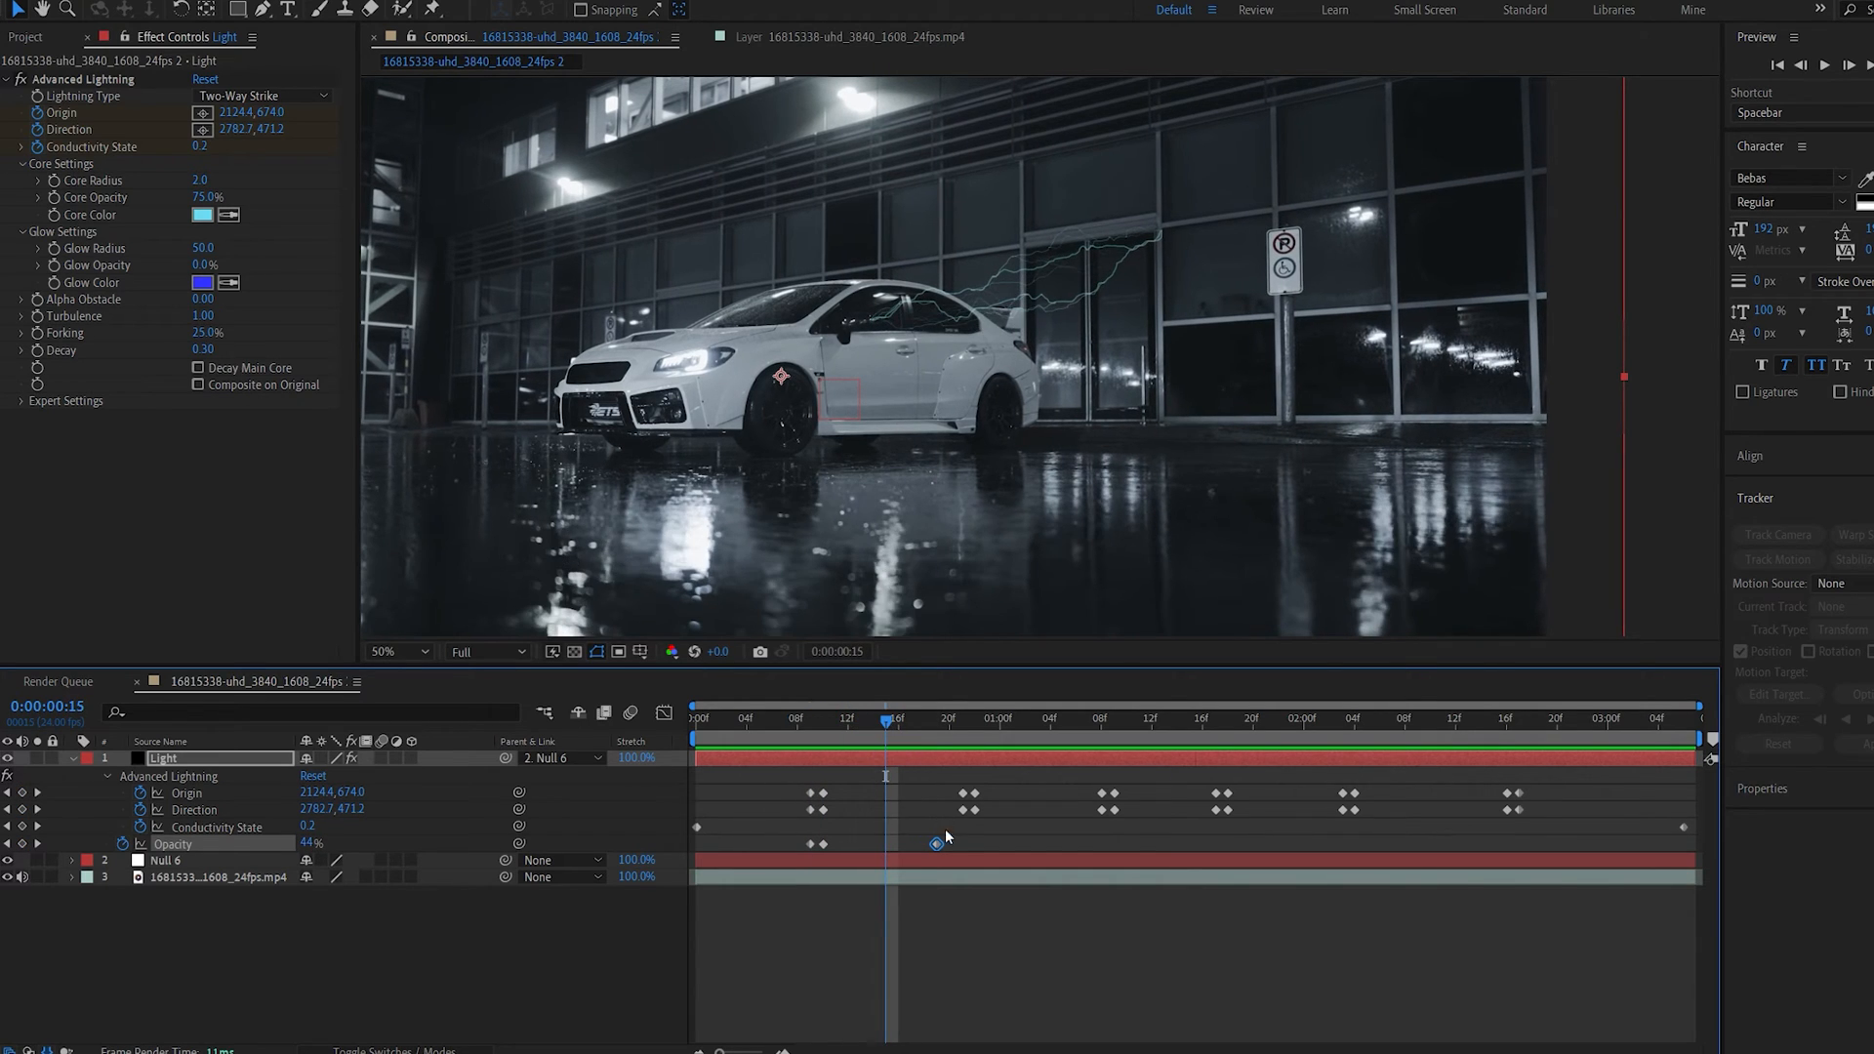
Step: Add alternating opacity keyframes at later frames so the bolt flickers
click(811, 718)
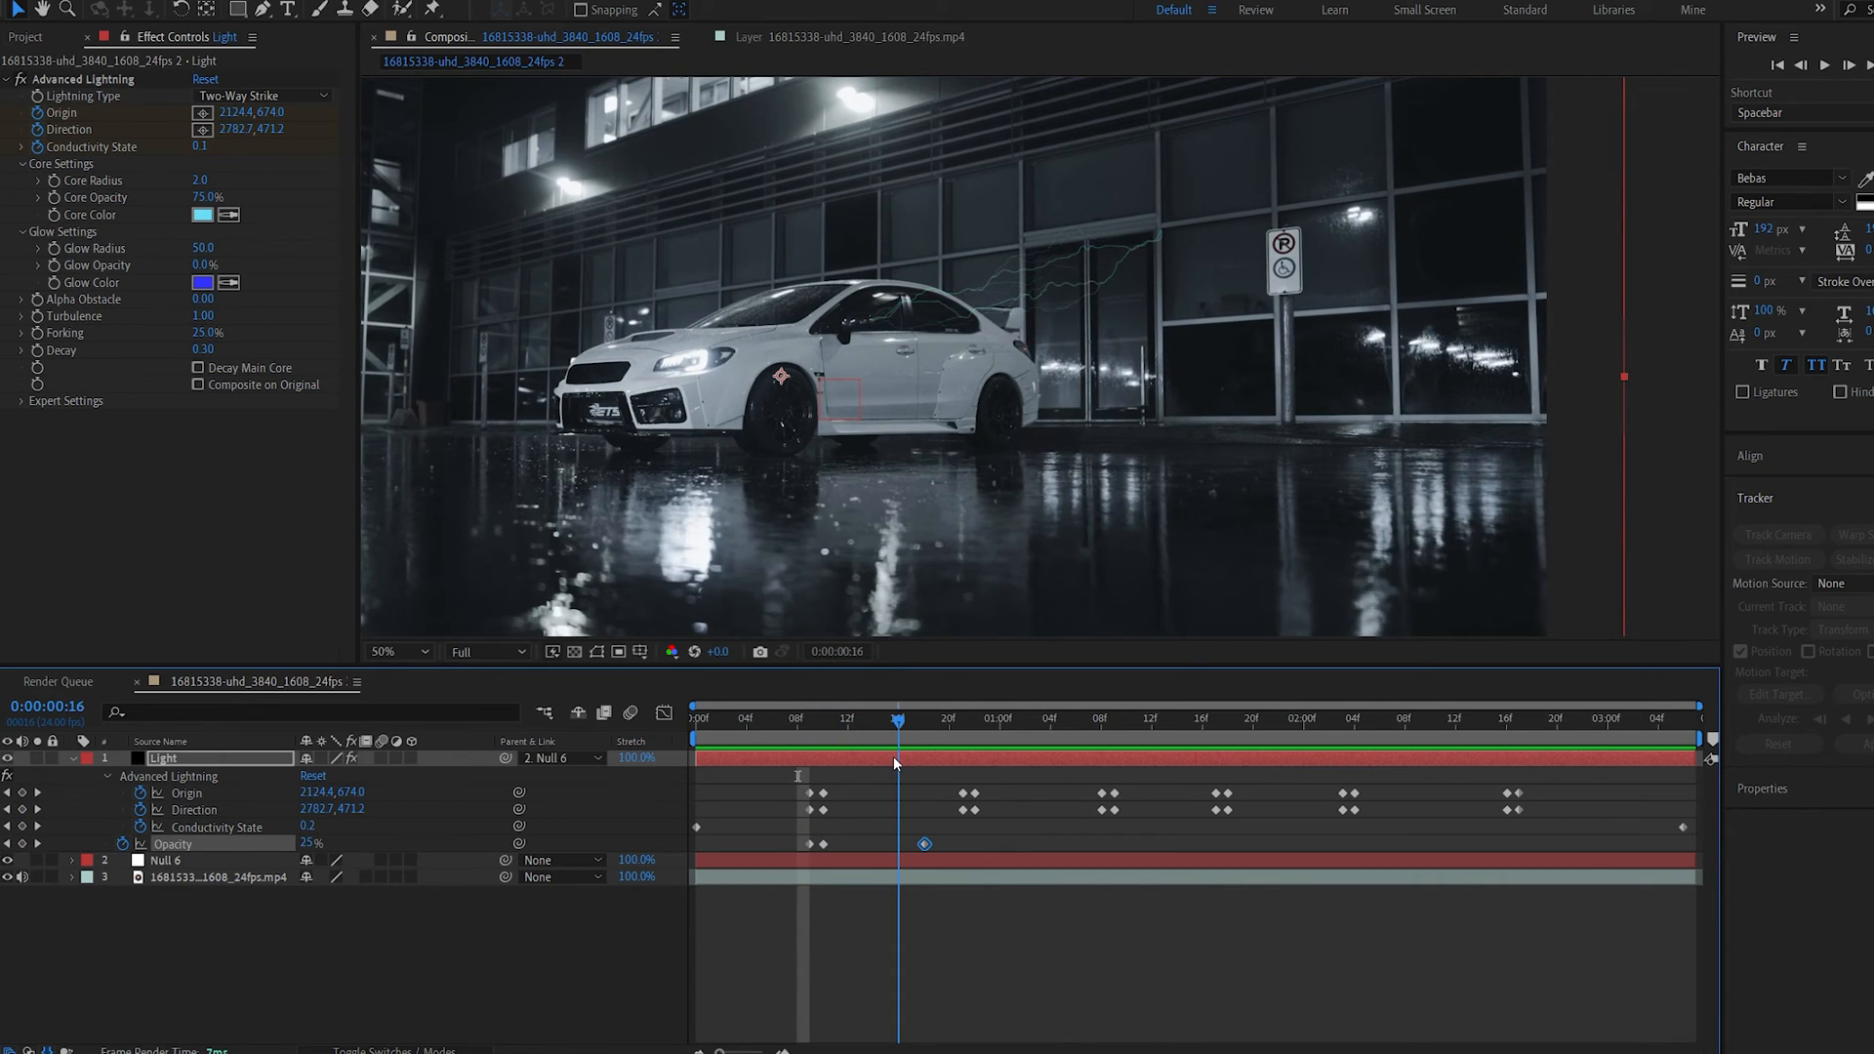
click(798, 718)
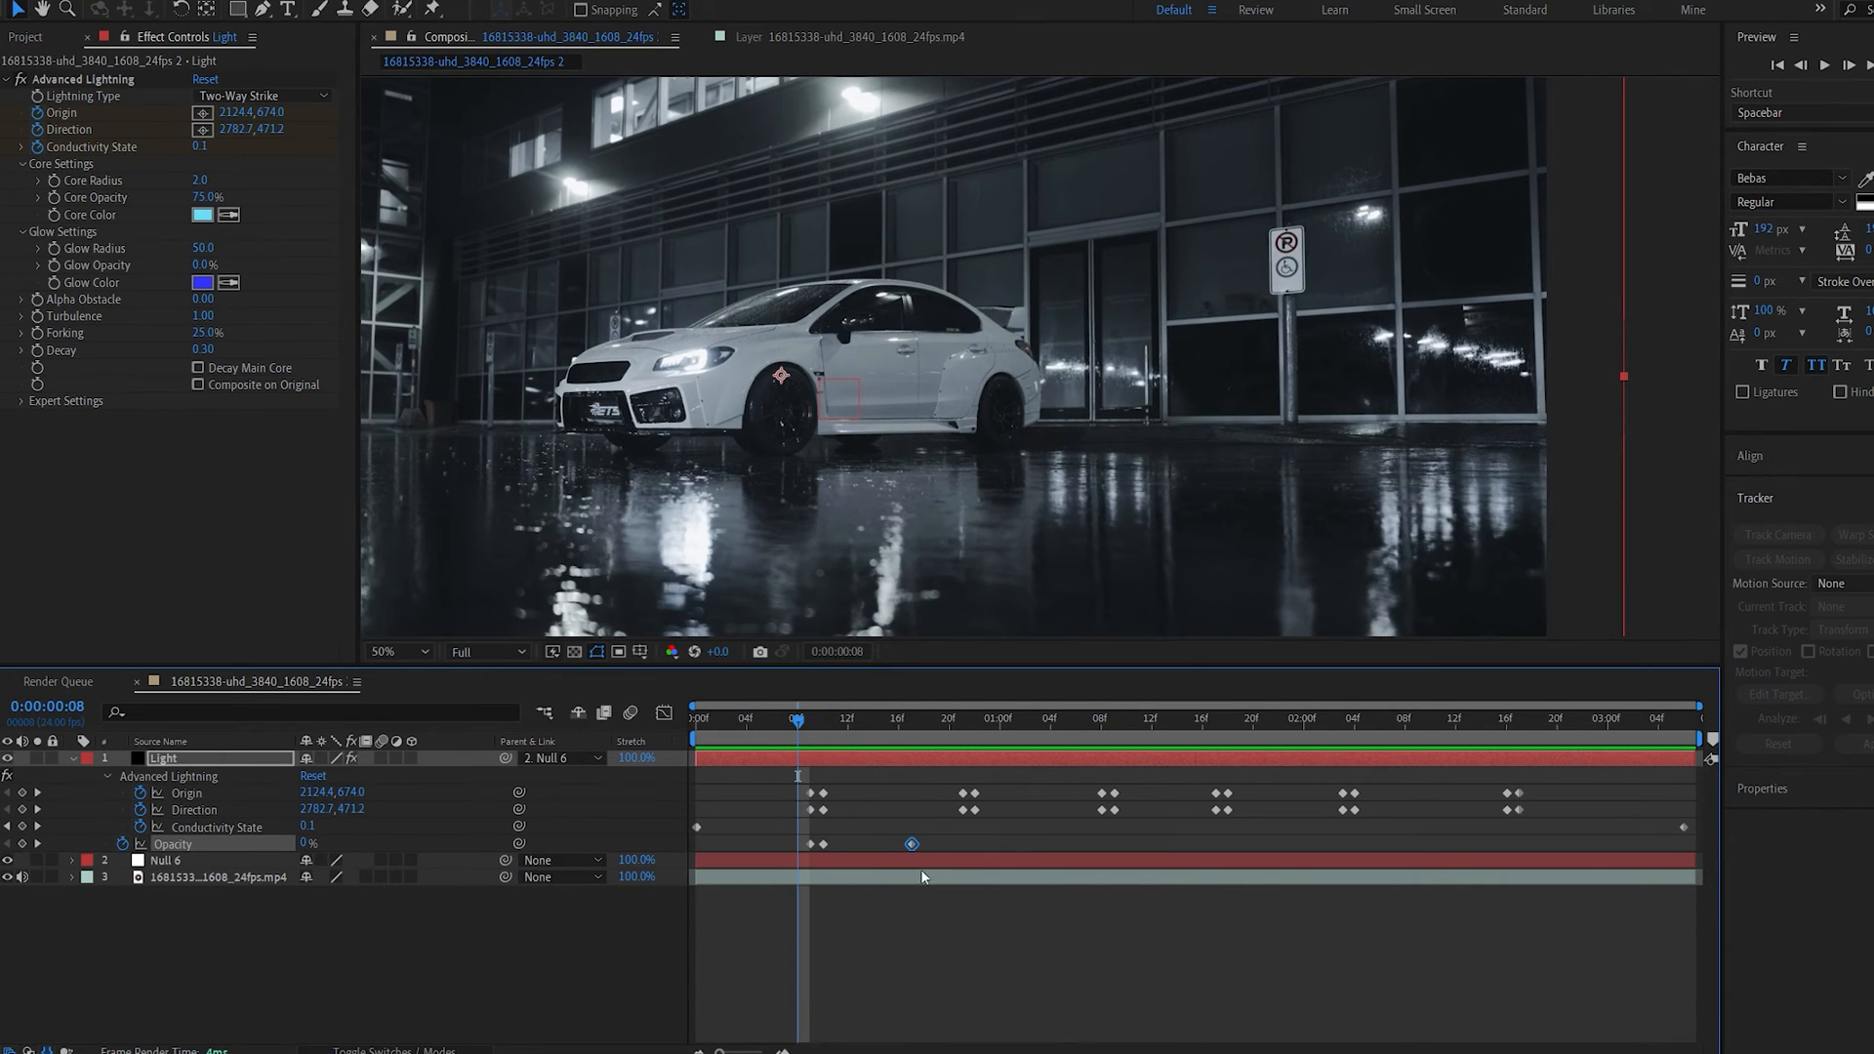
click(960, 718)
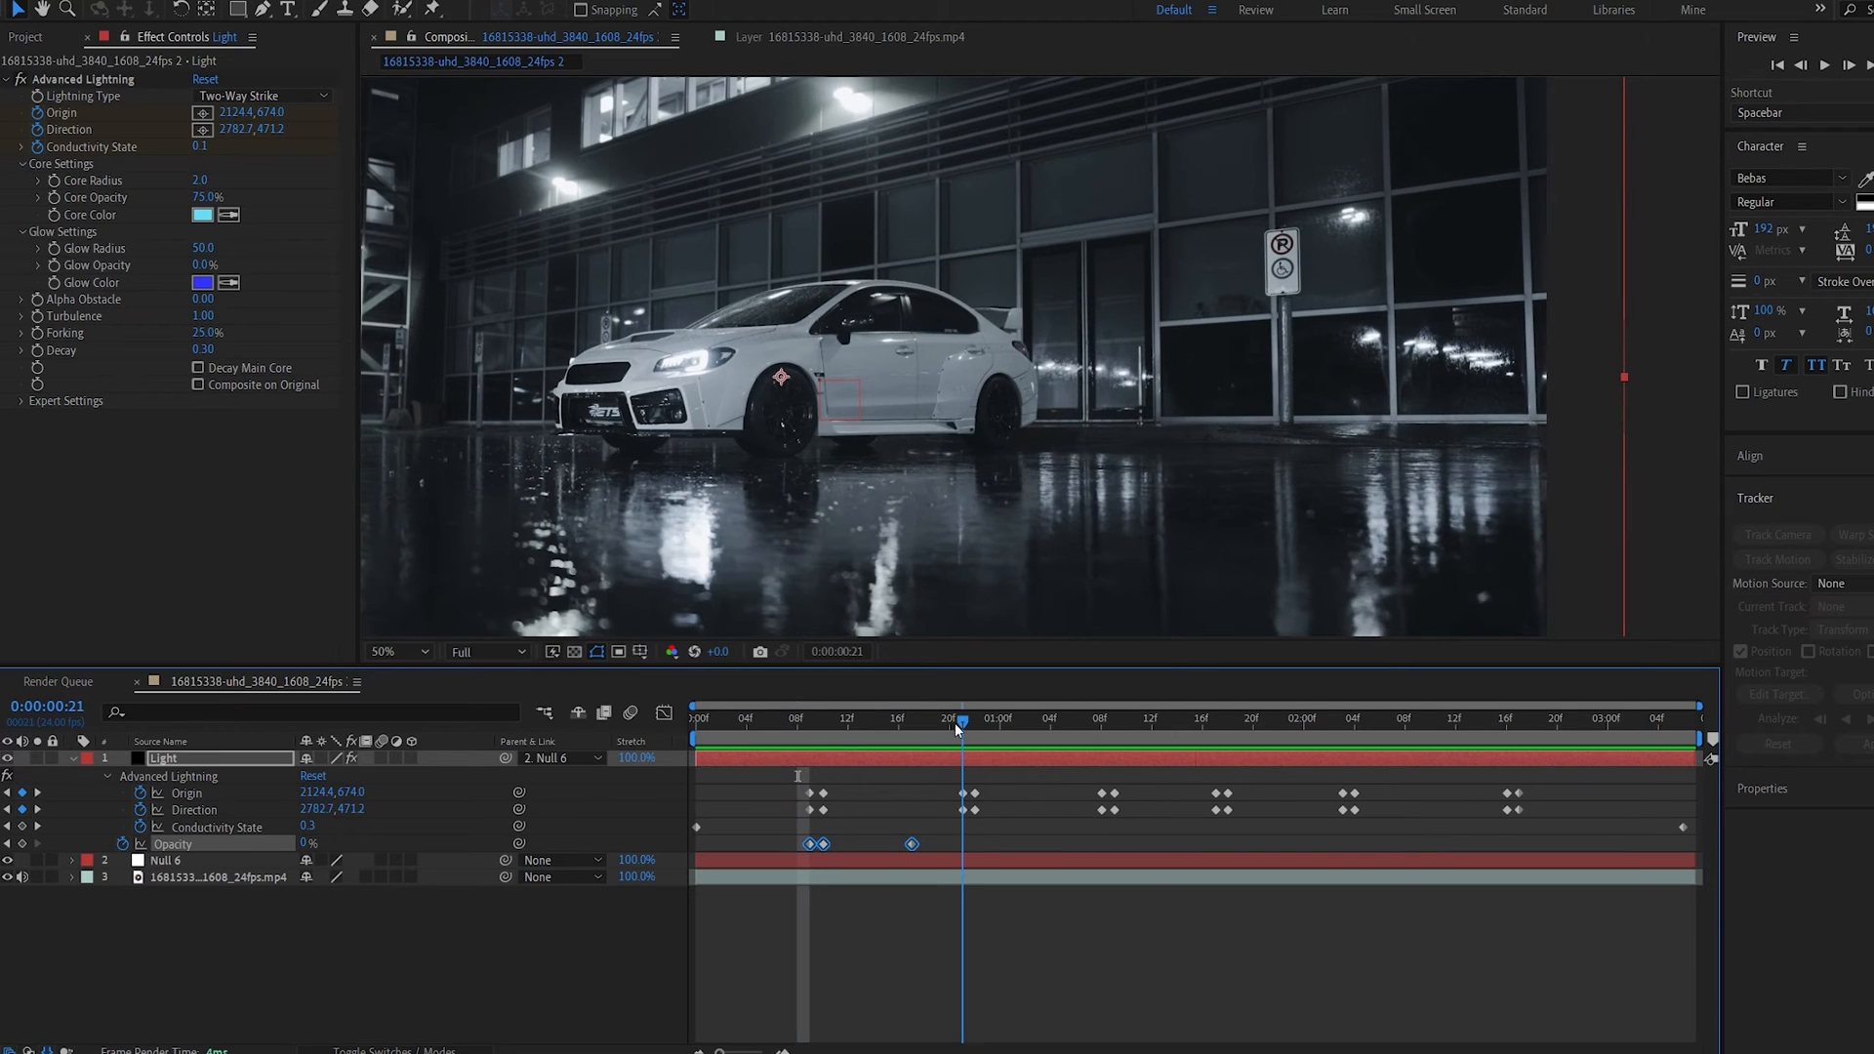
click(1100, 717)
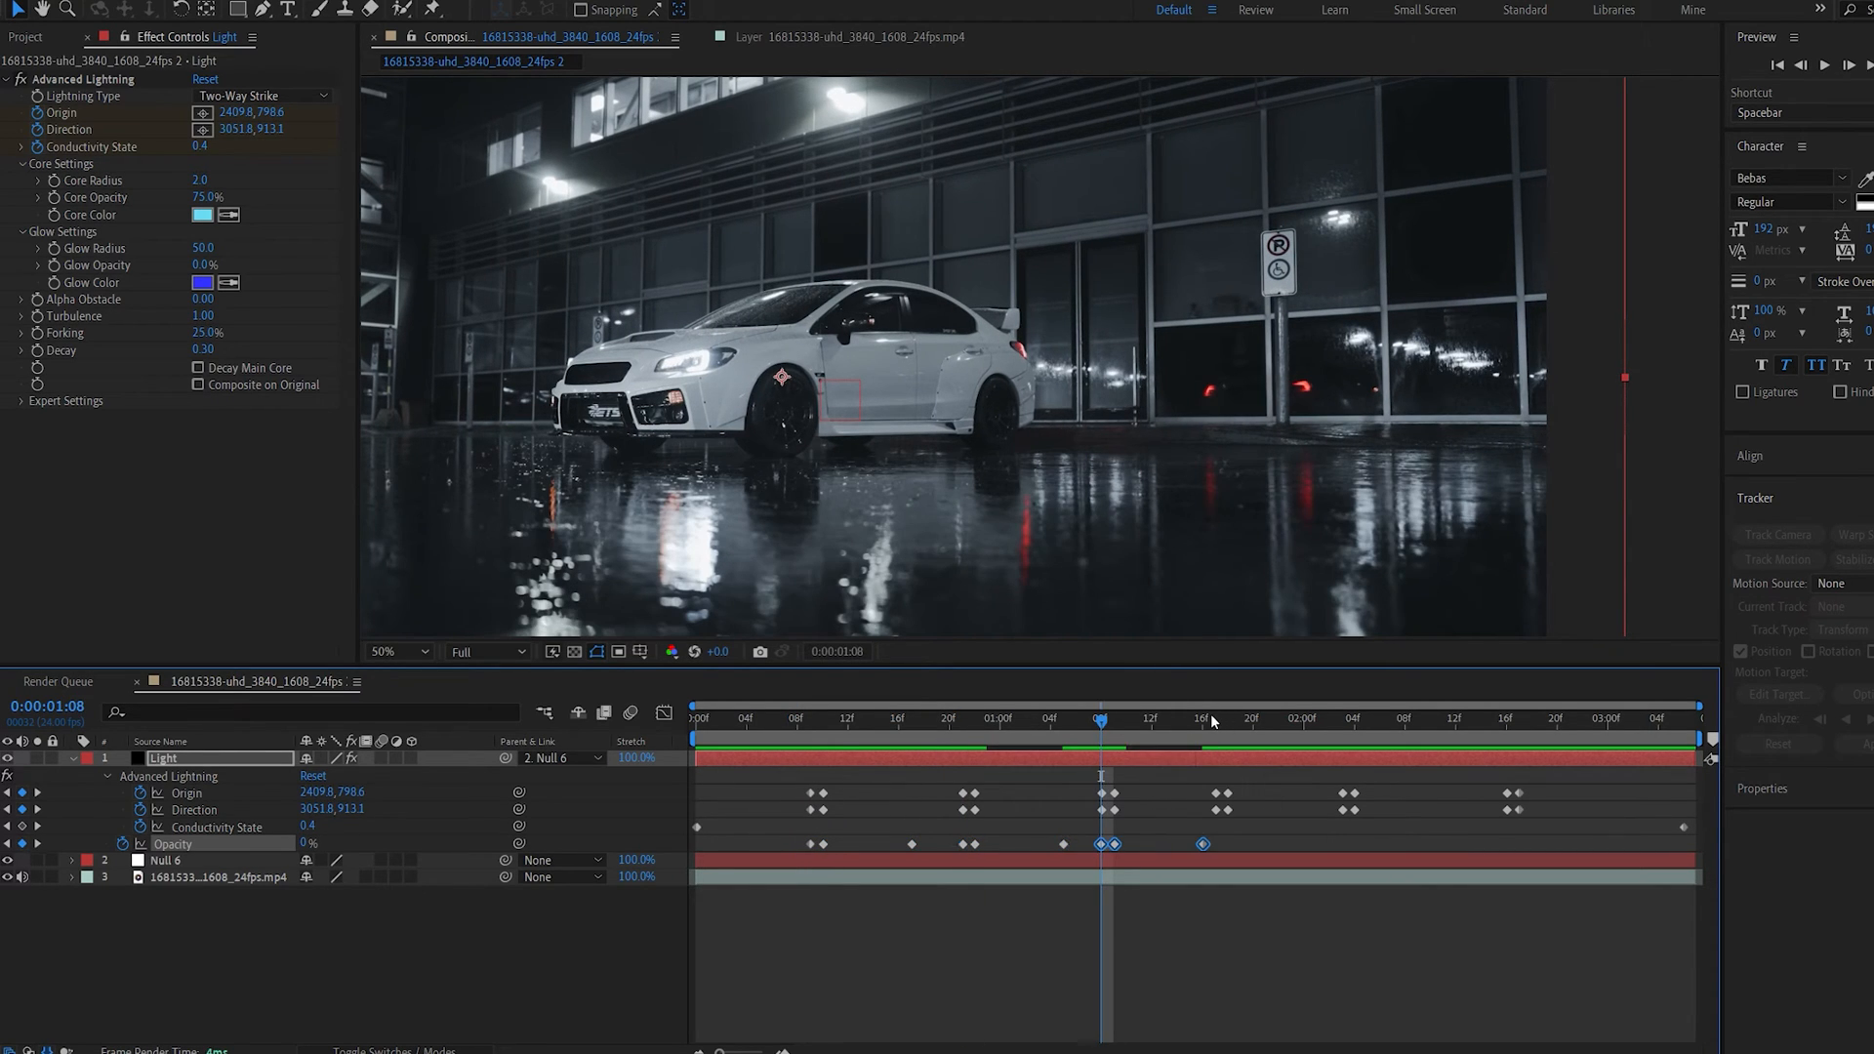
click(798, 719)
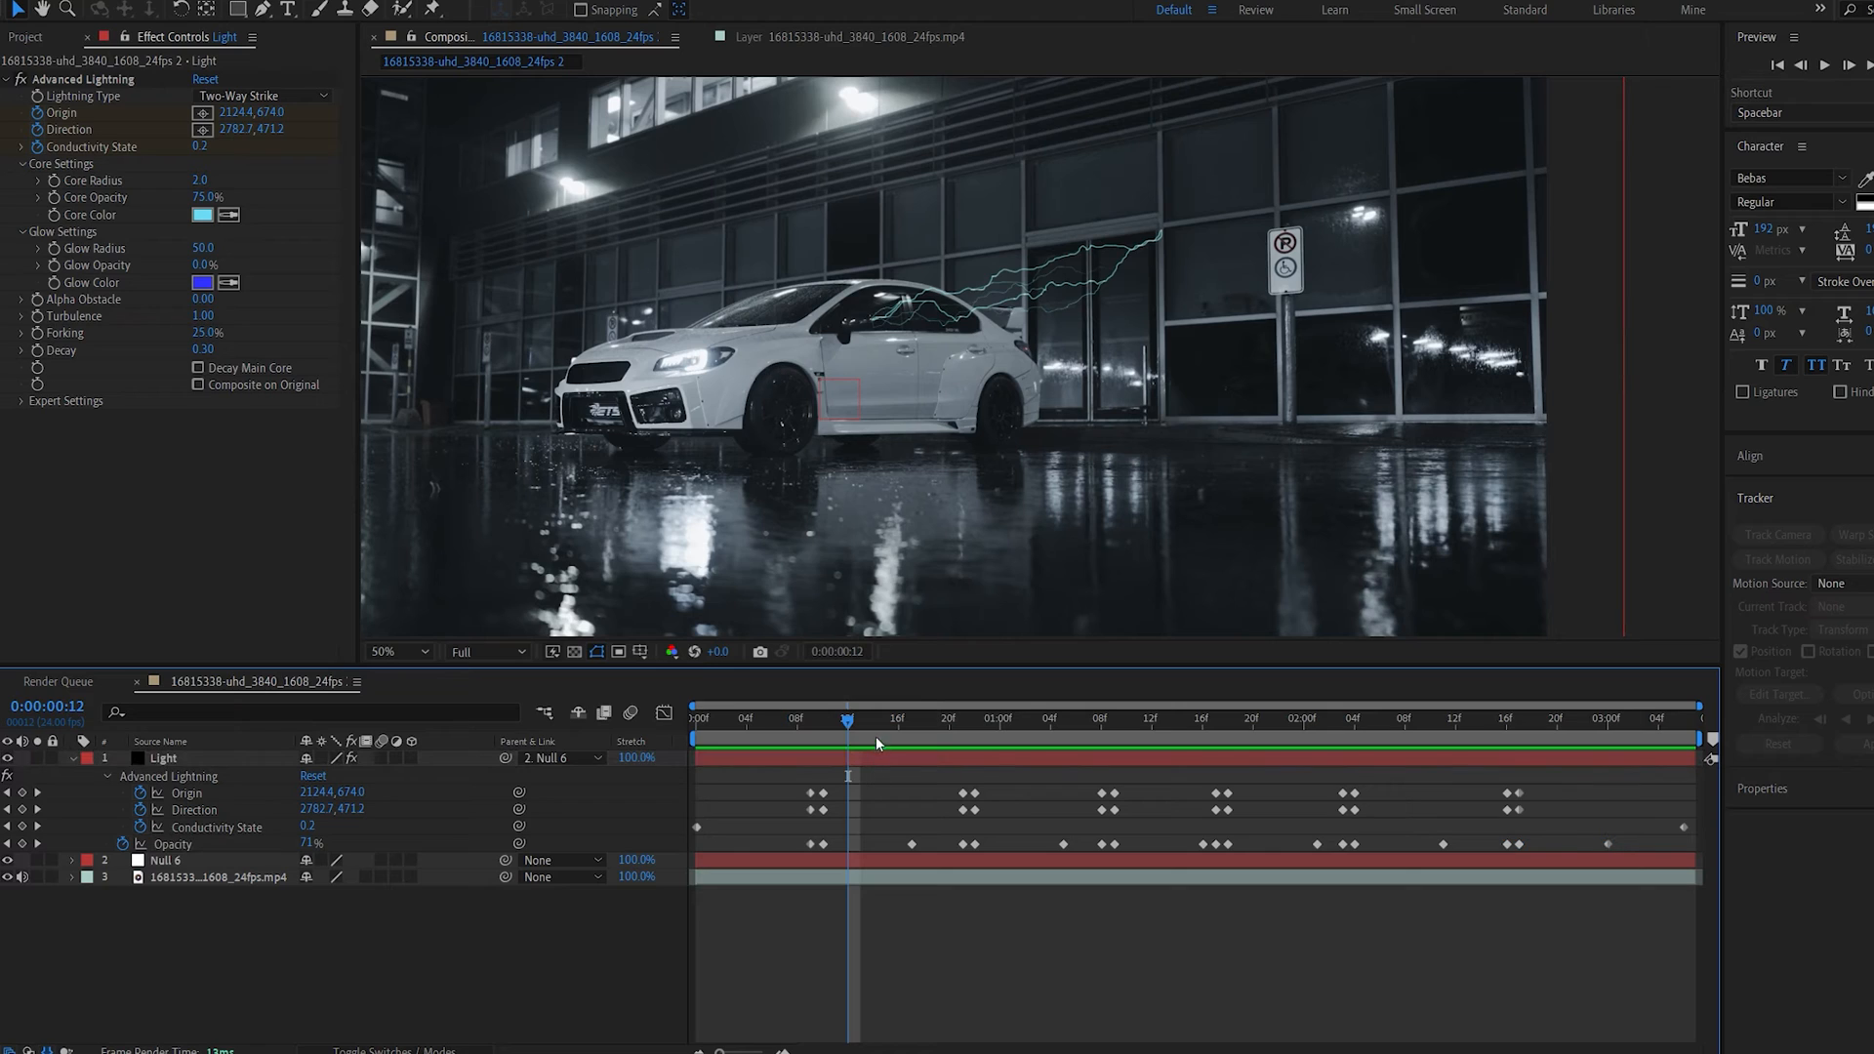
click(383, 652)
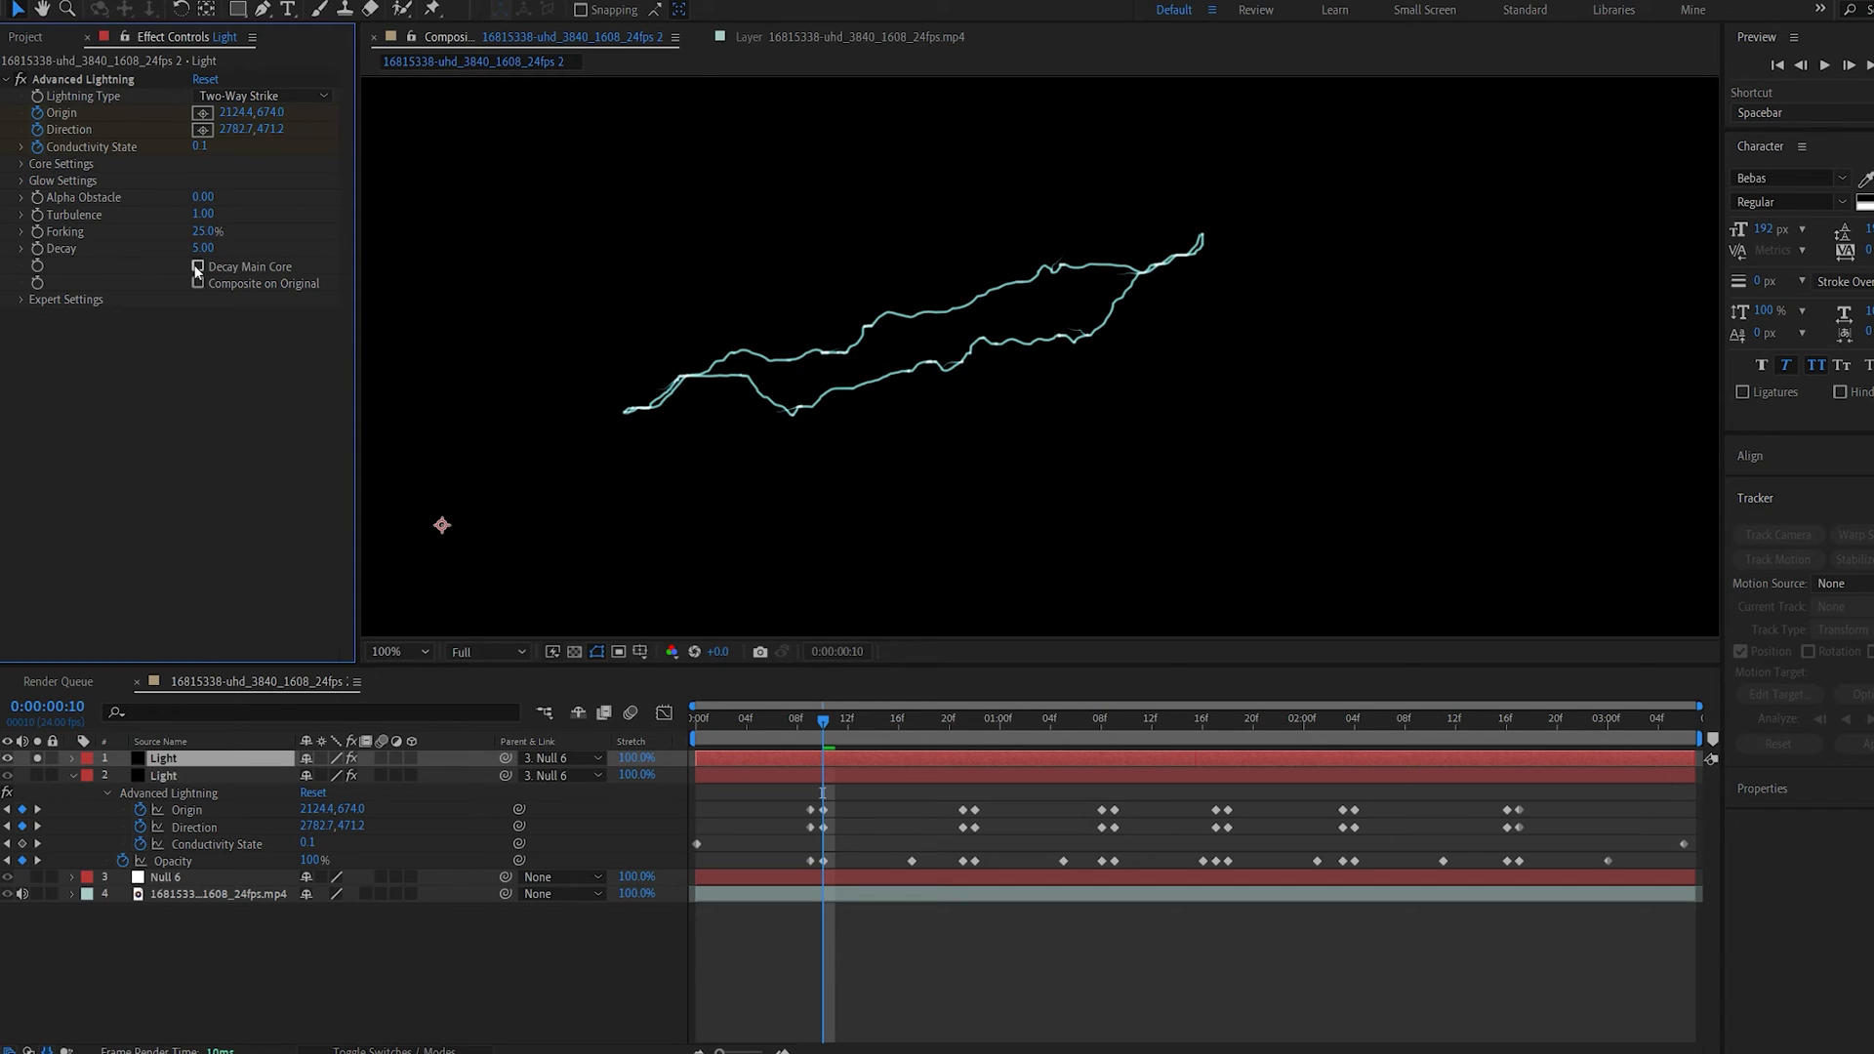
Step: Enable Decay Main Core on the duplicate Light layer's lightning
click(198, 267)
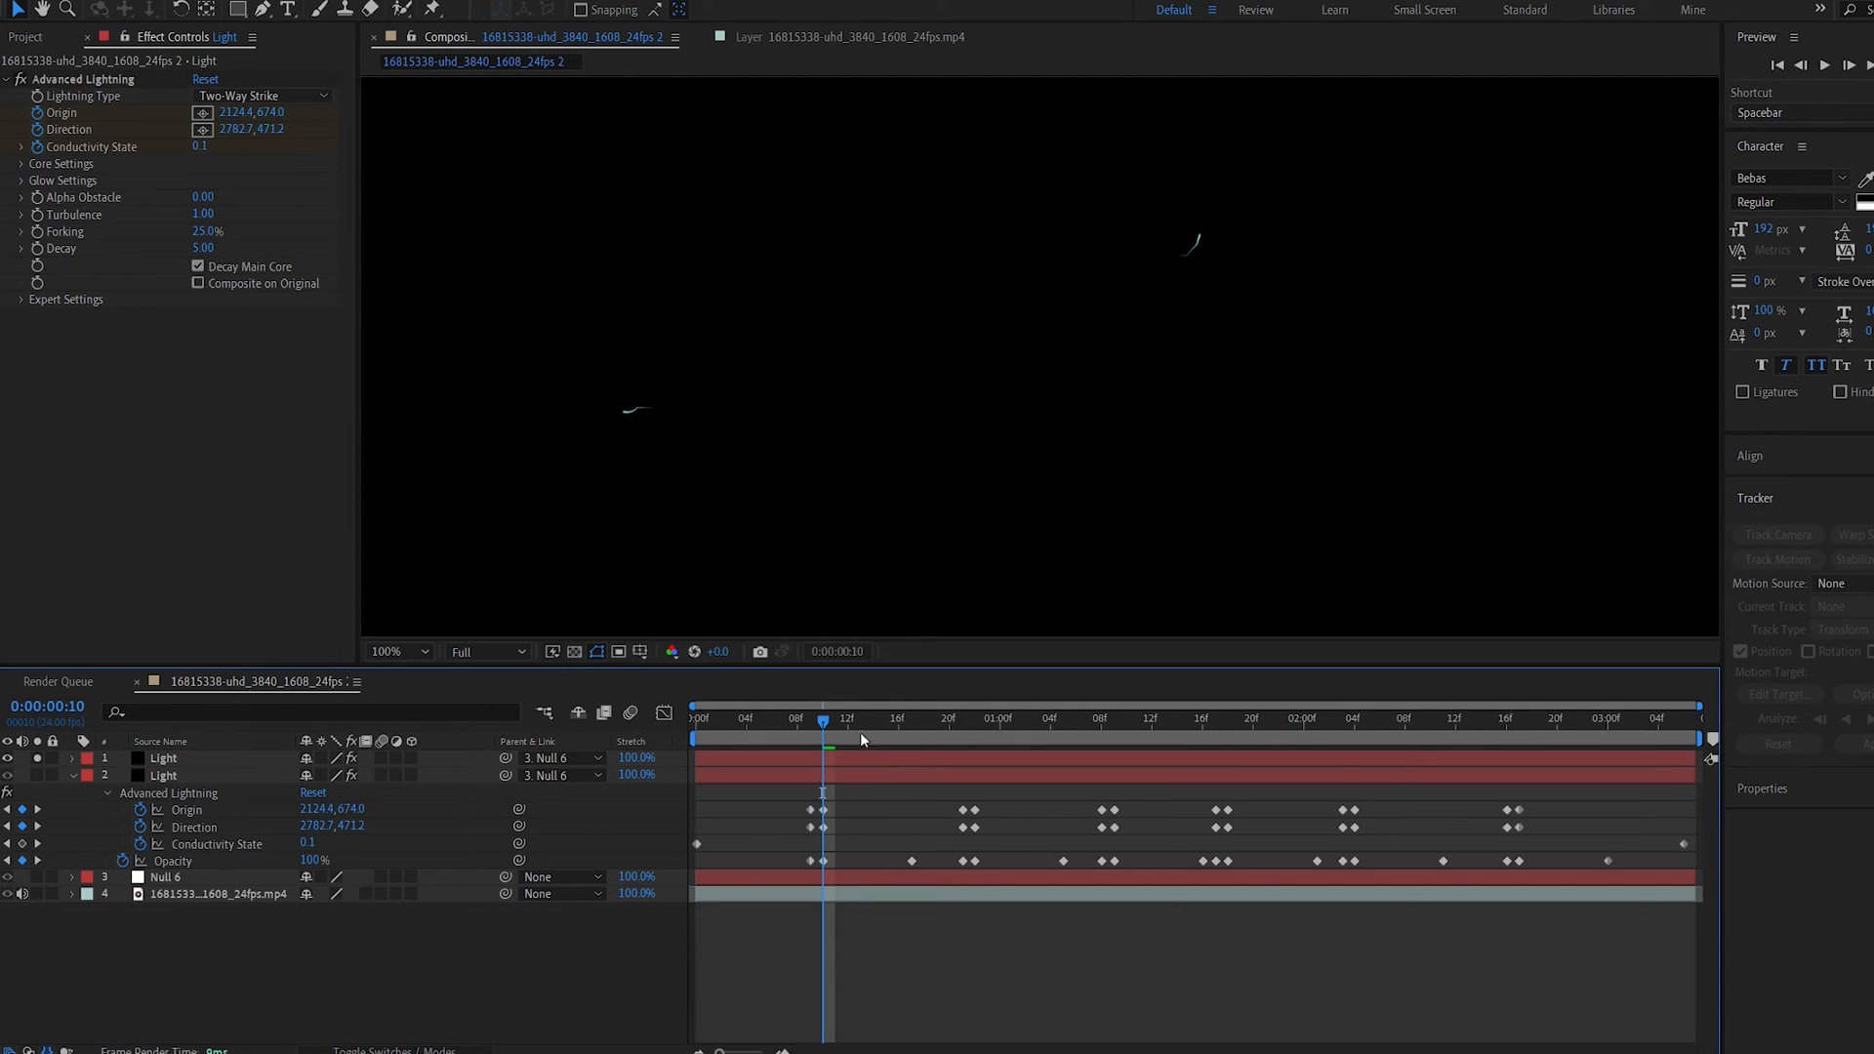
mouse_move(1085, 360)
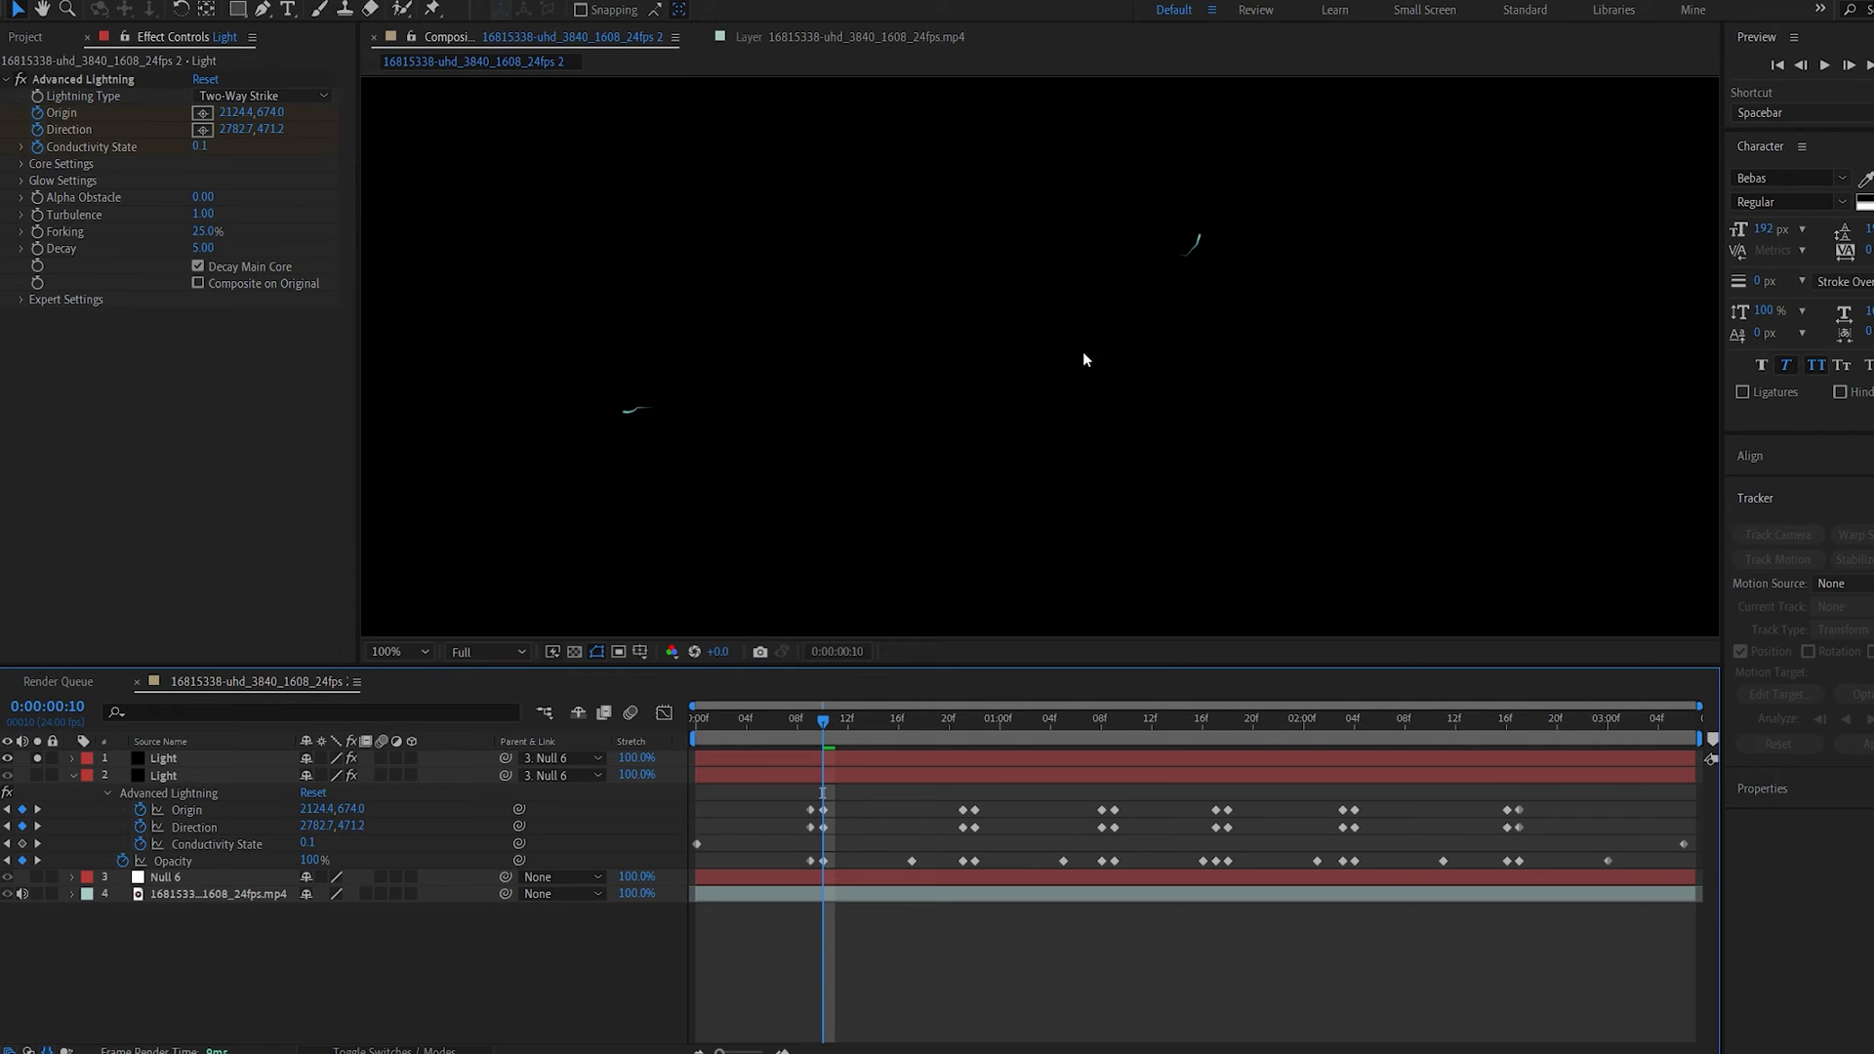
mouse_move(1149, 230)
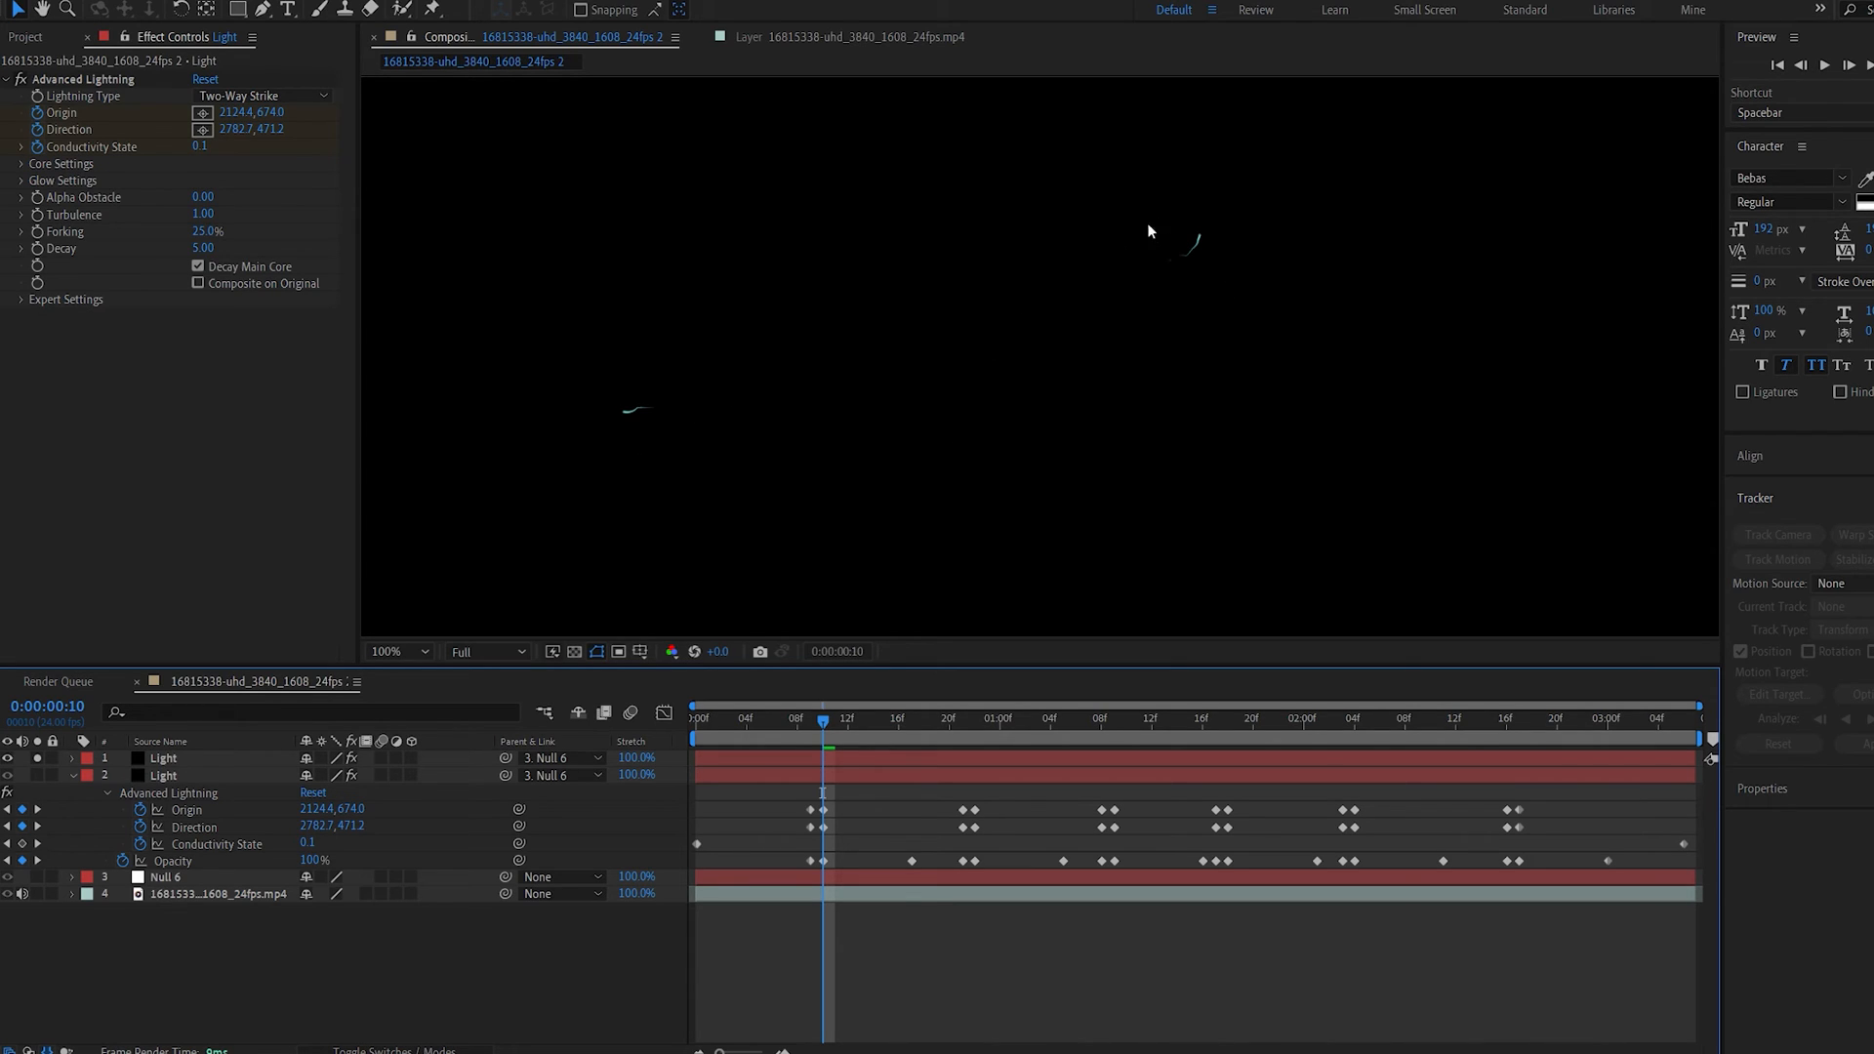
mouse_move(825, 751)
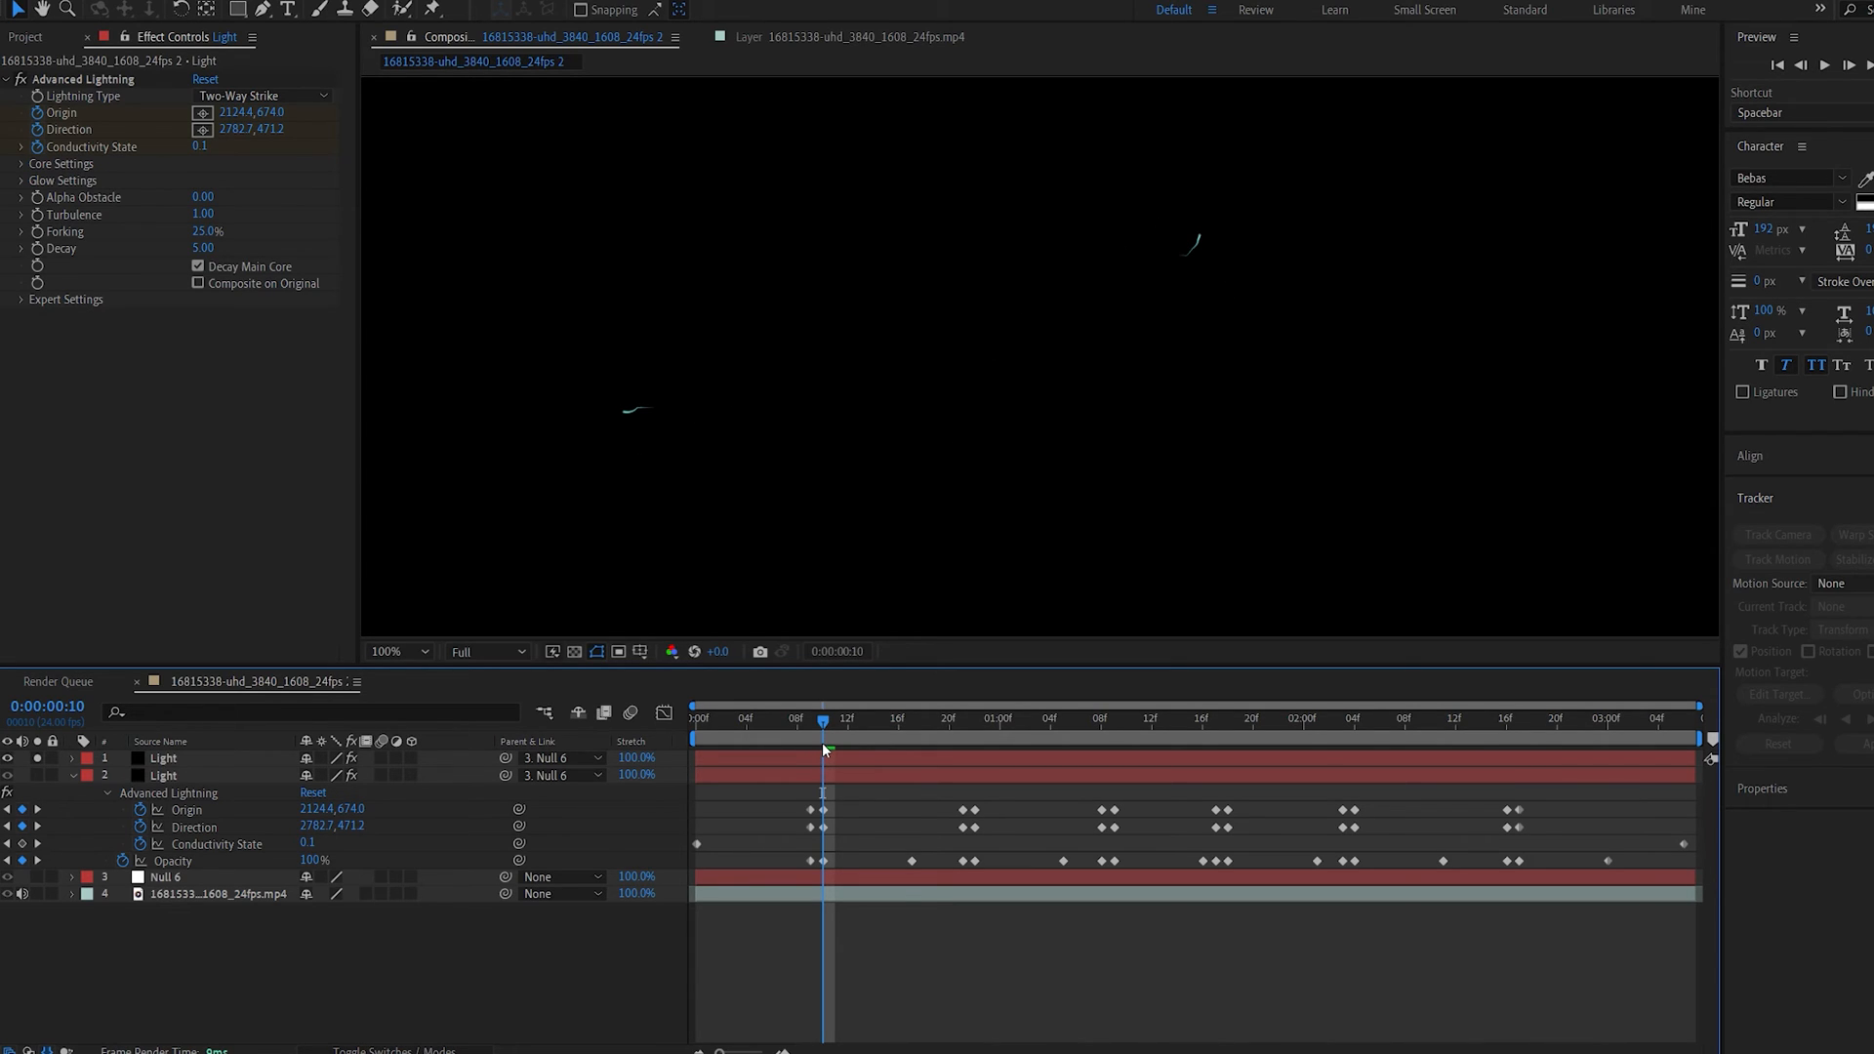
click(20, 164)
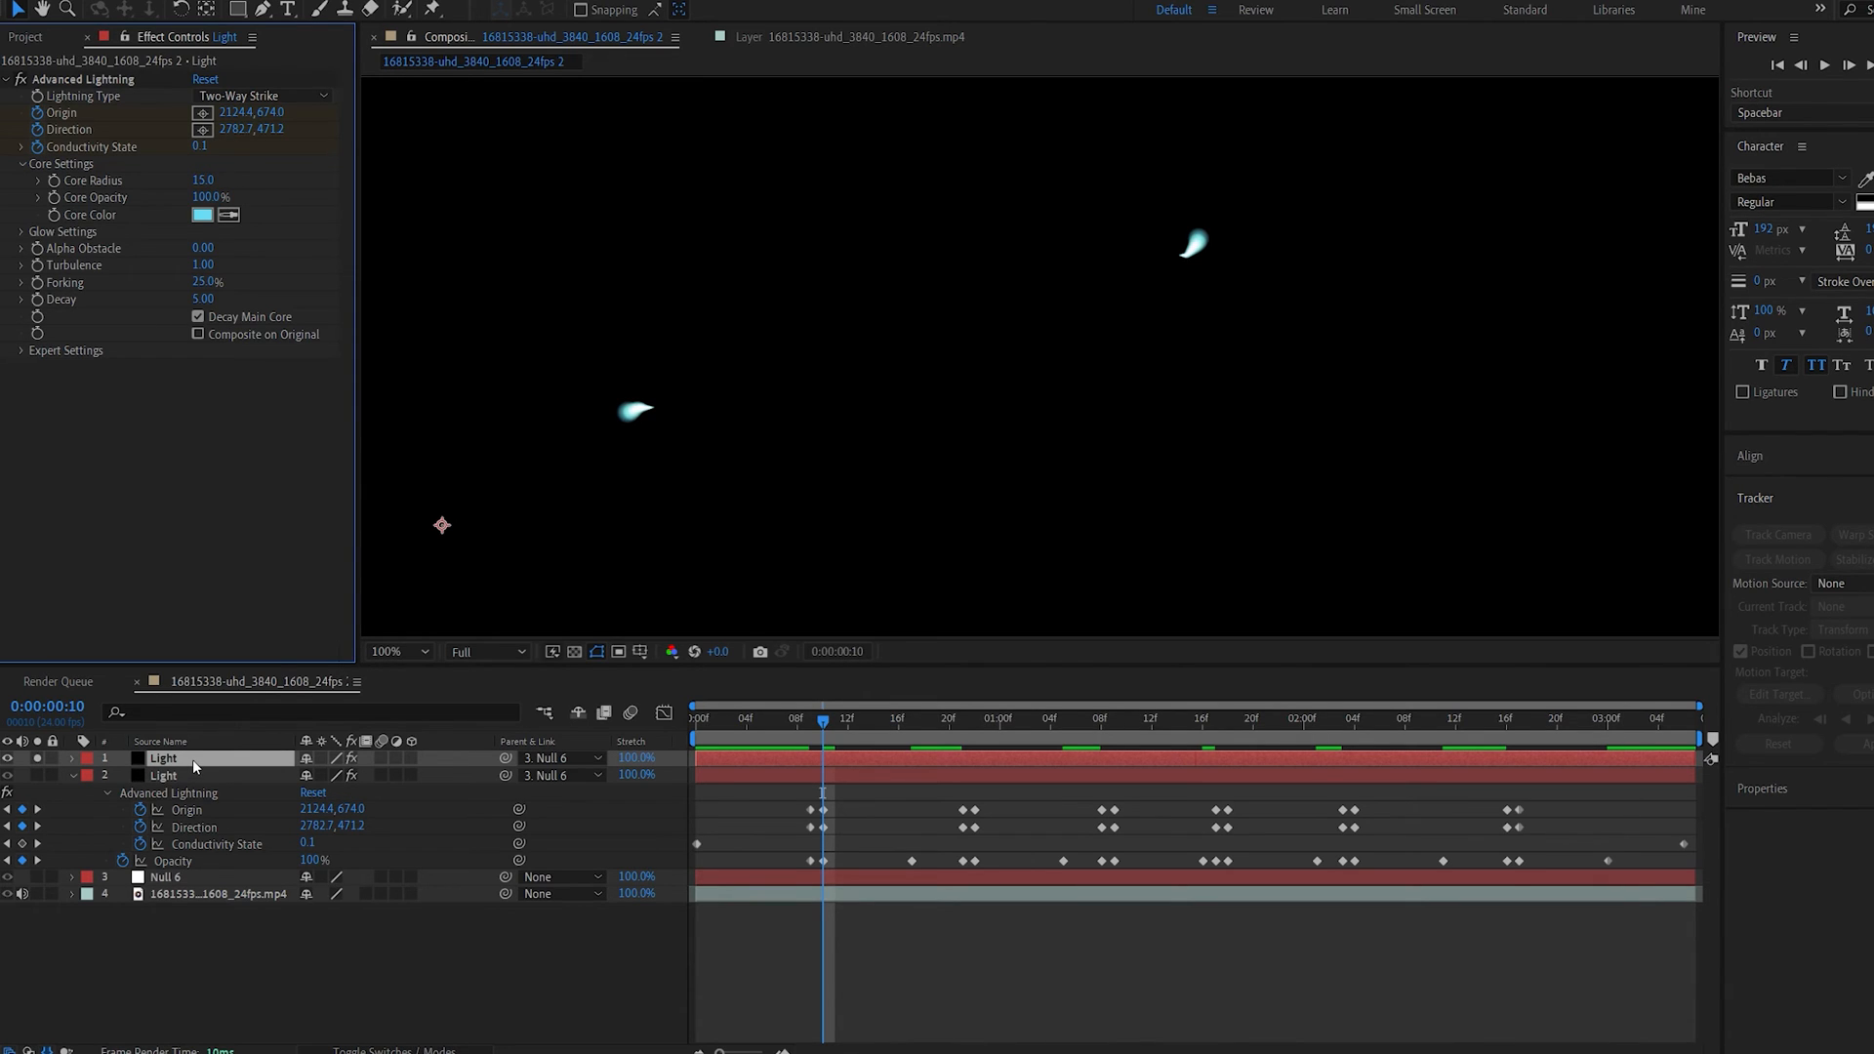
Step: Blur the glow copy horizontally (radius 10) and vertically, then set Curves to Alpha
click(261, 417)
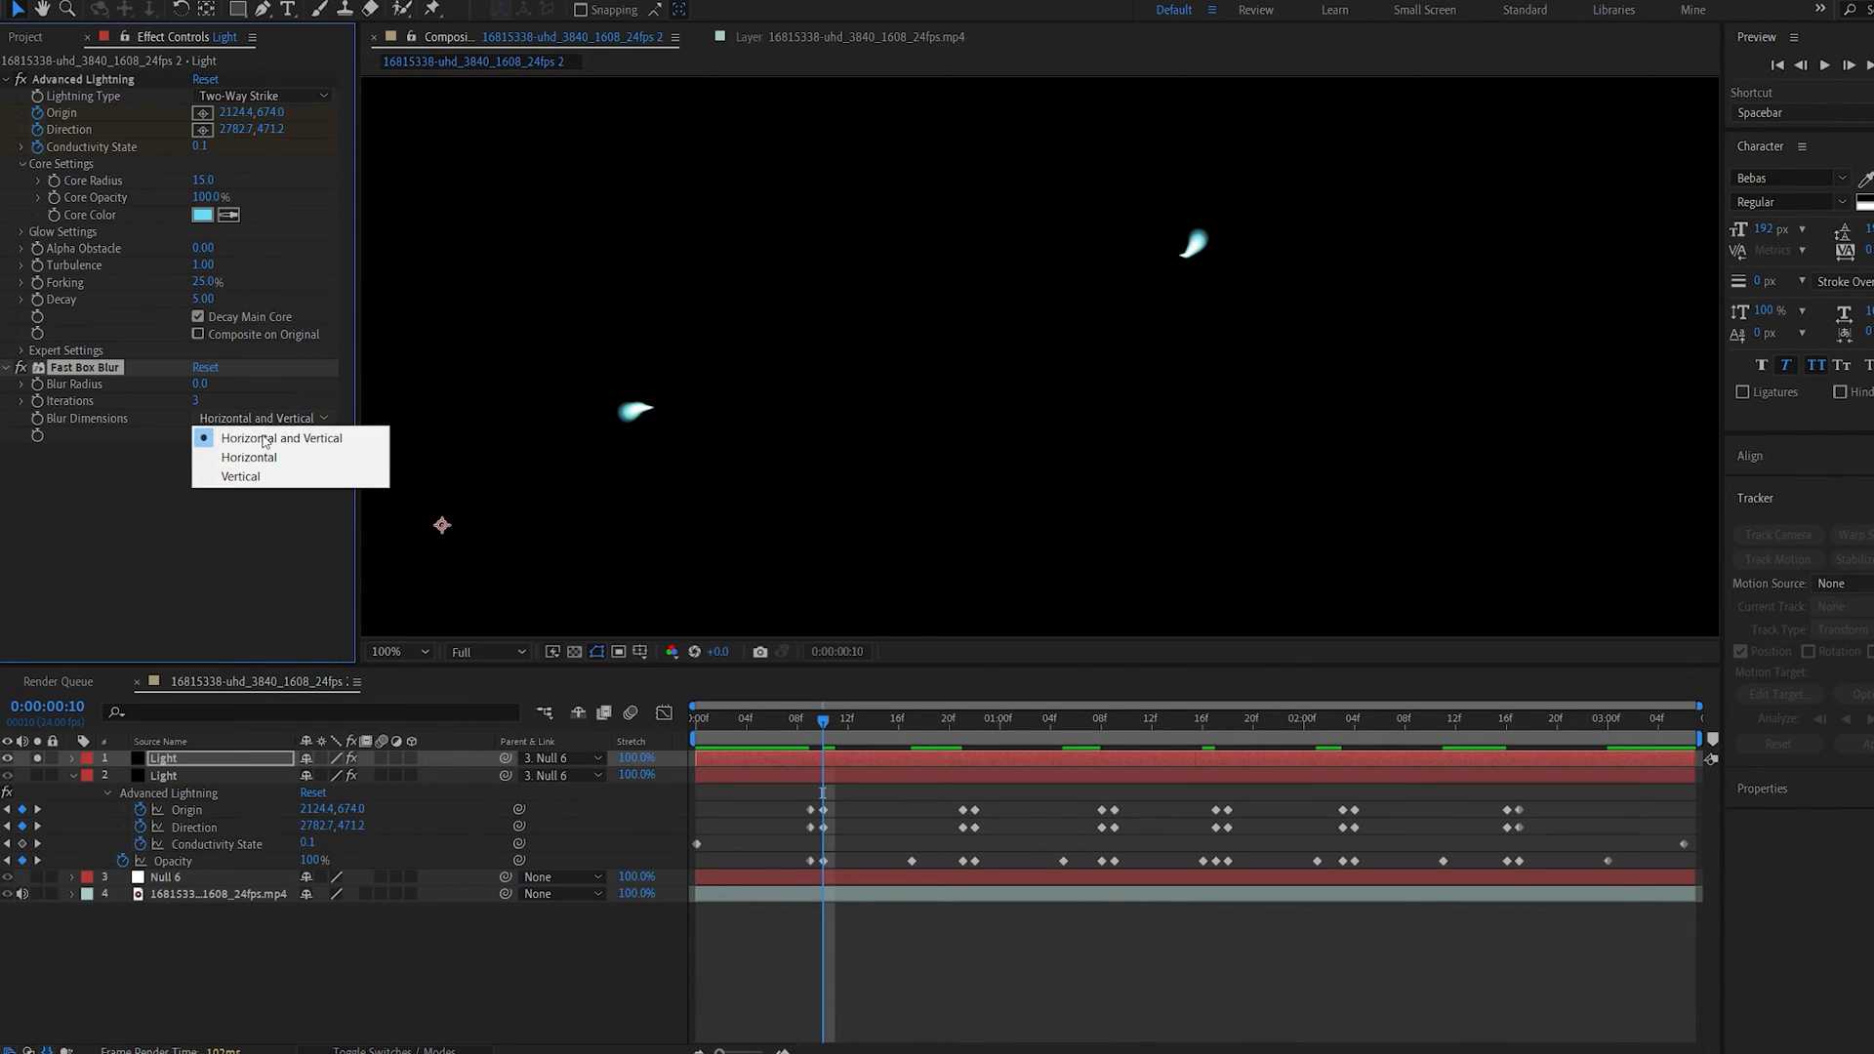
click(249, 457)
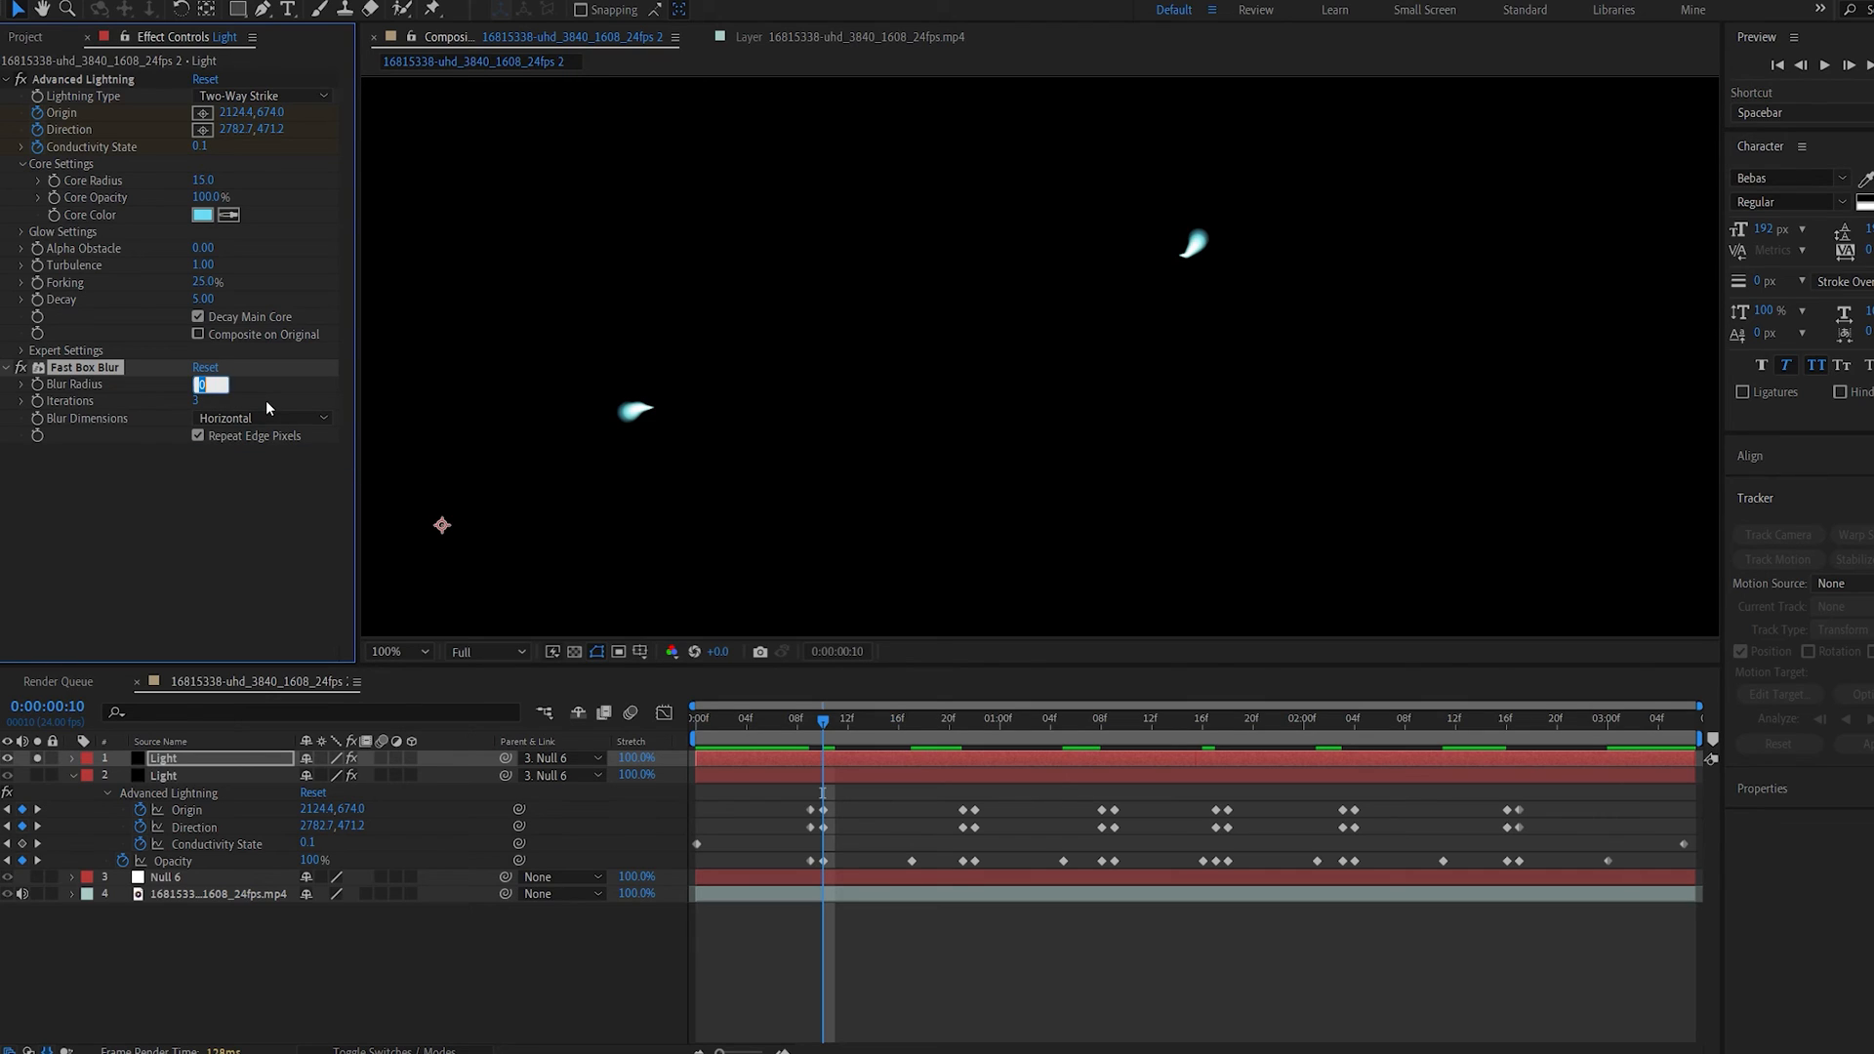
text(10.0)
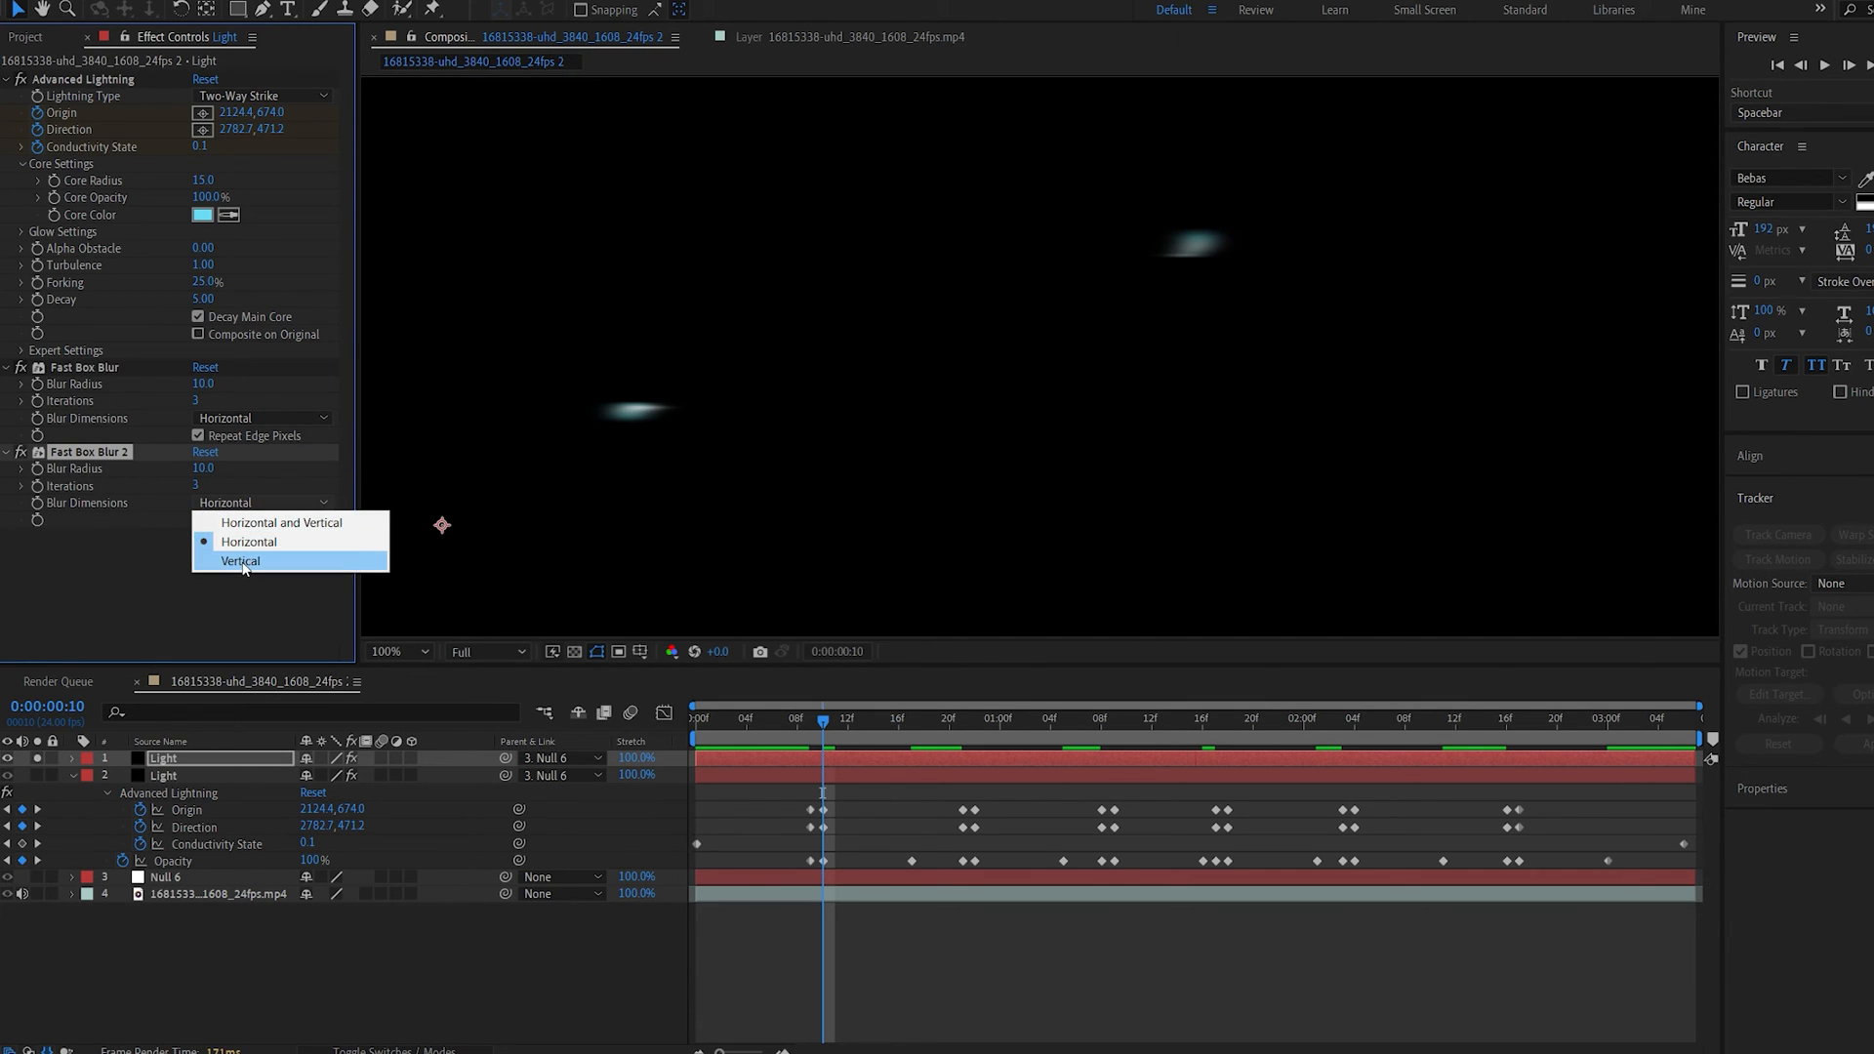
click(241, 562)
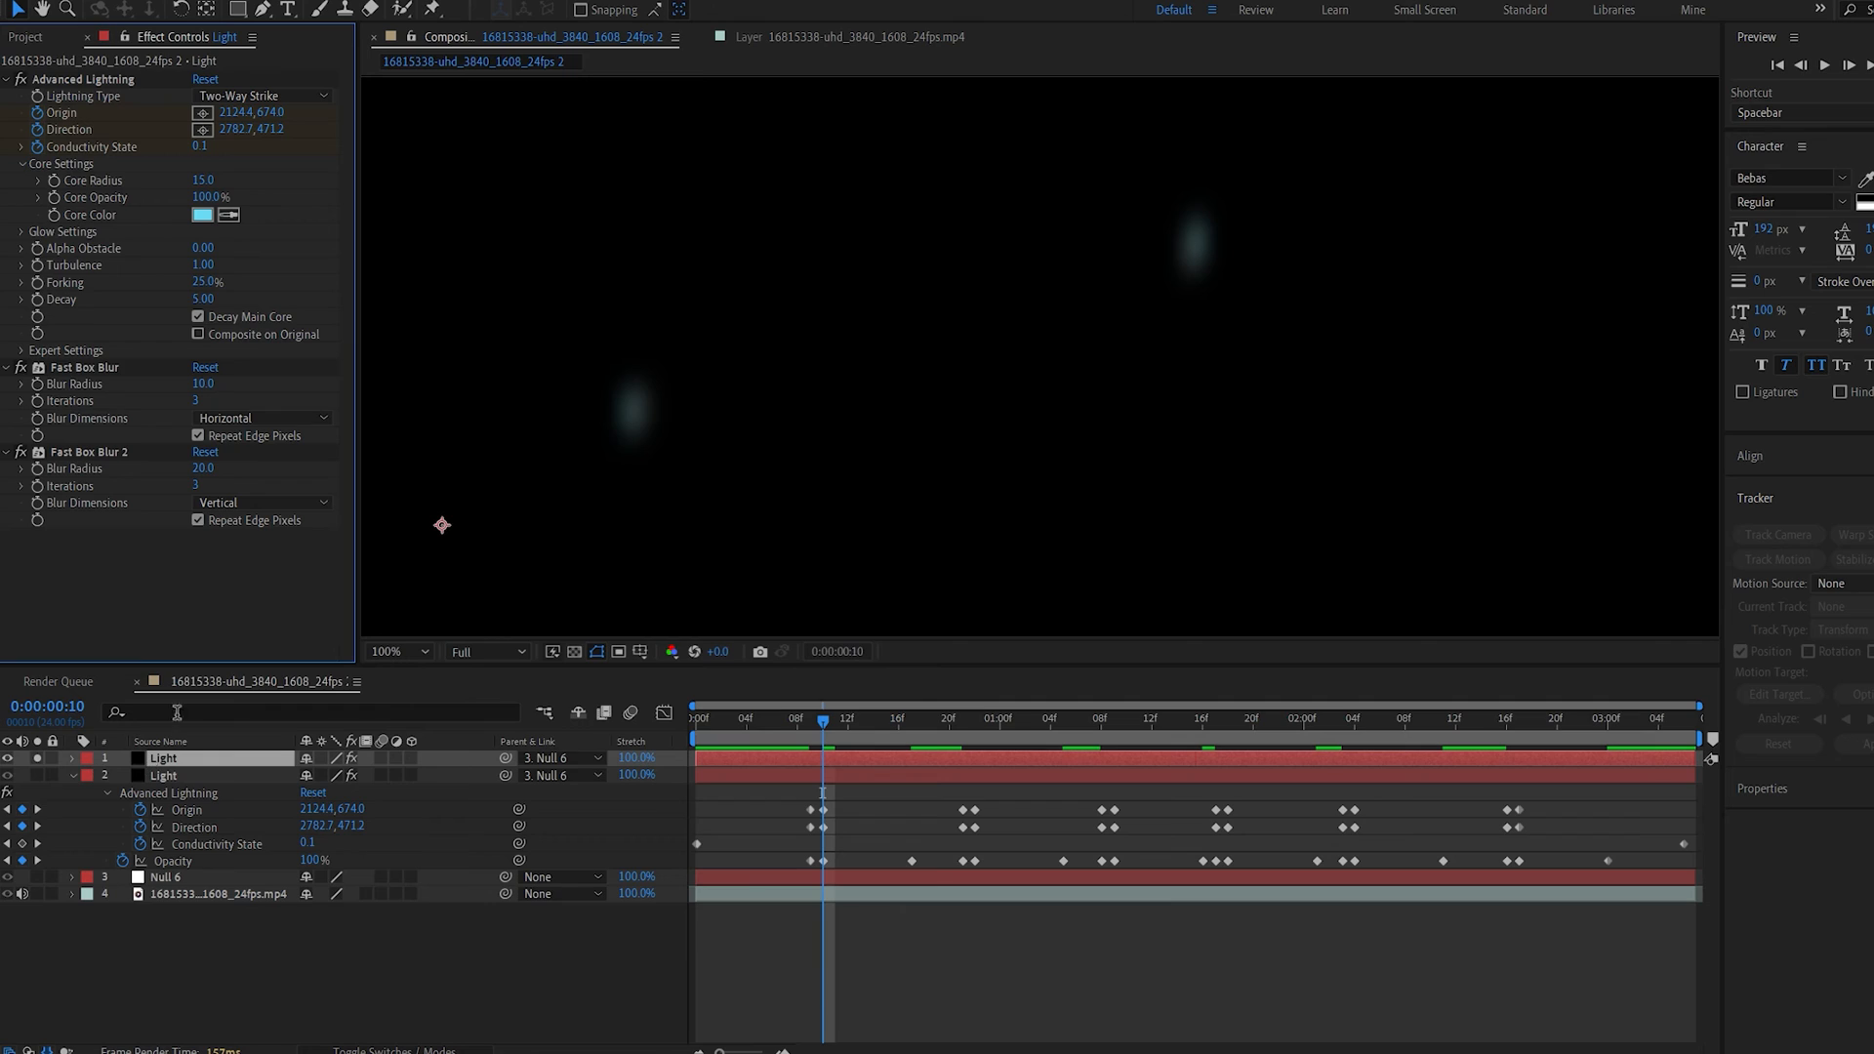
text(cu)
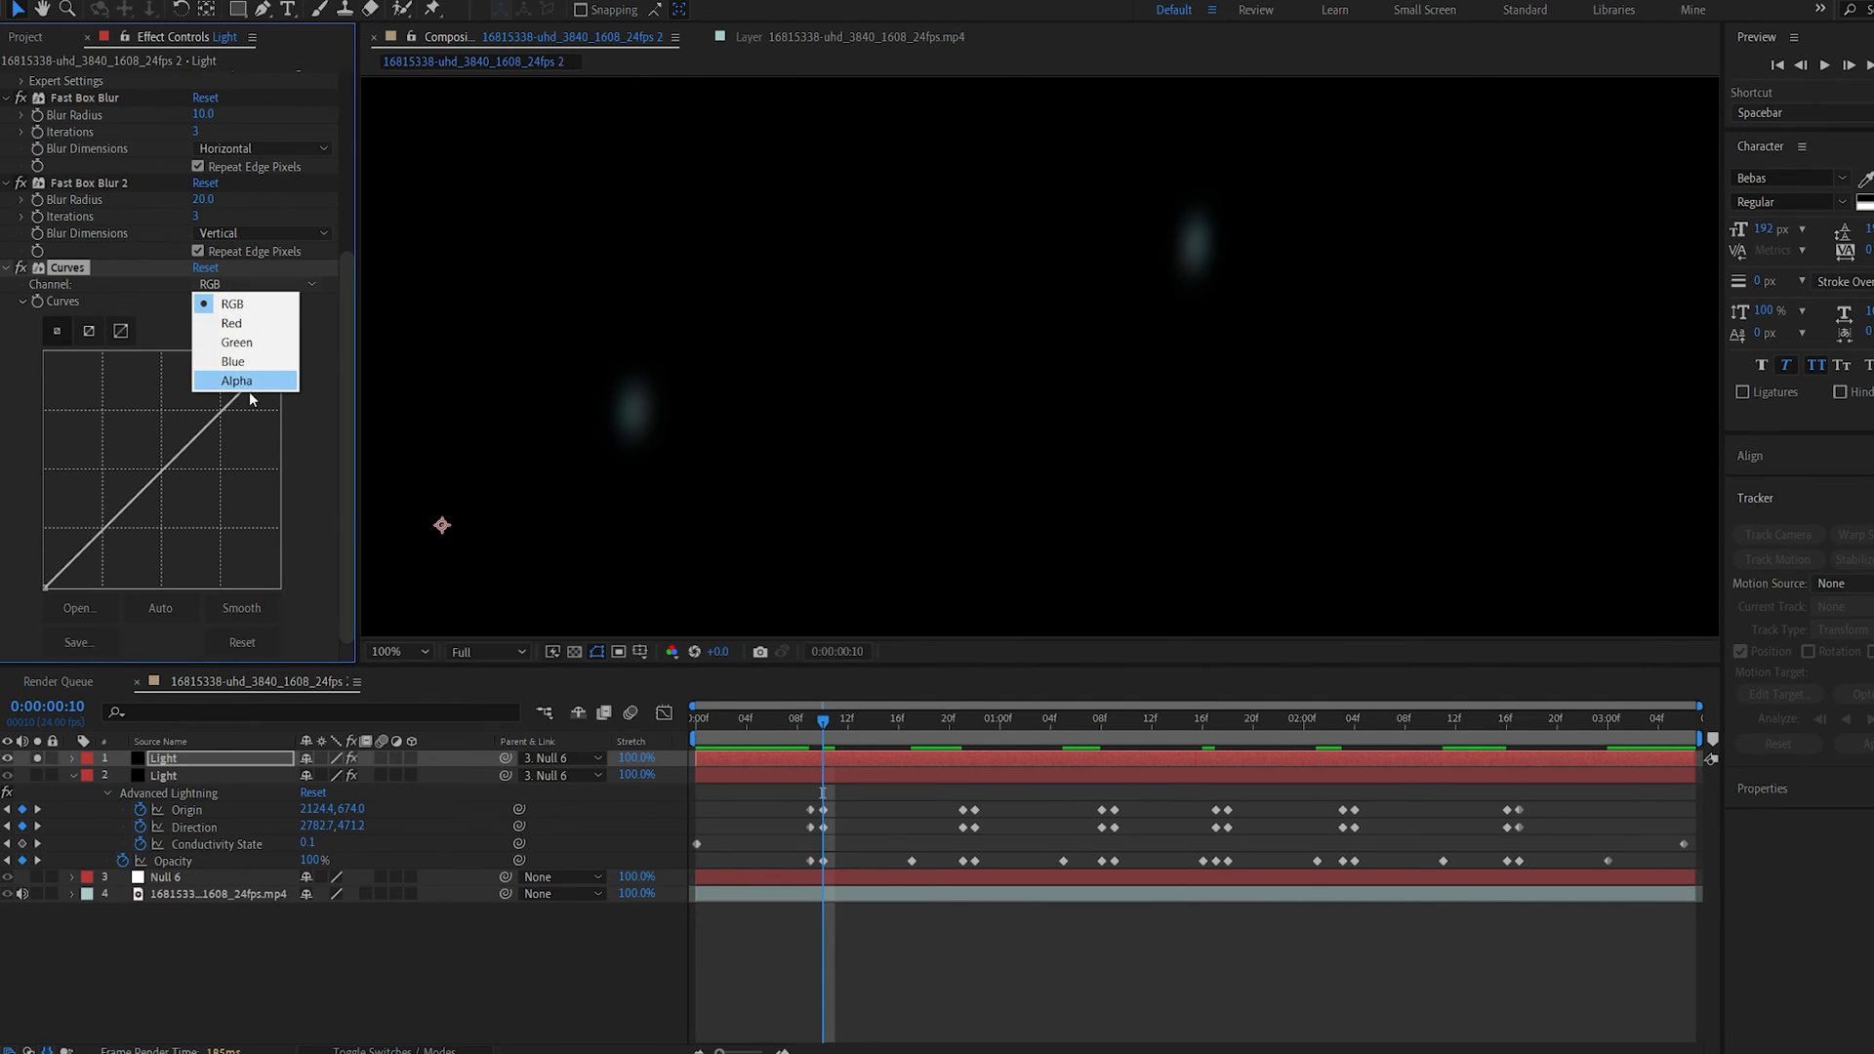
click(236, 380)
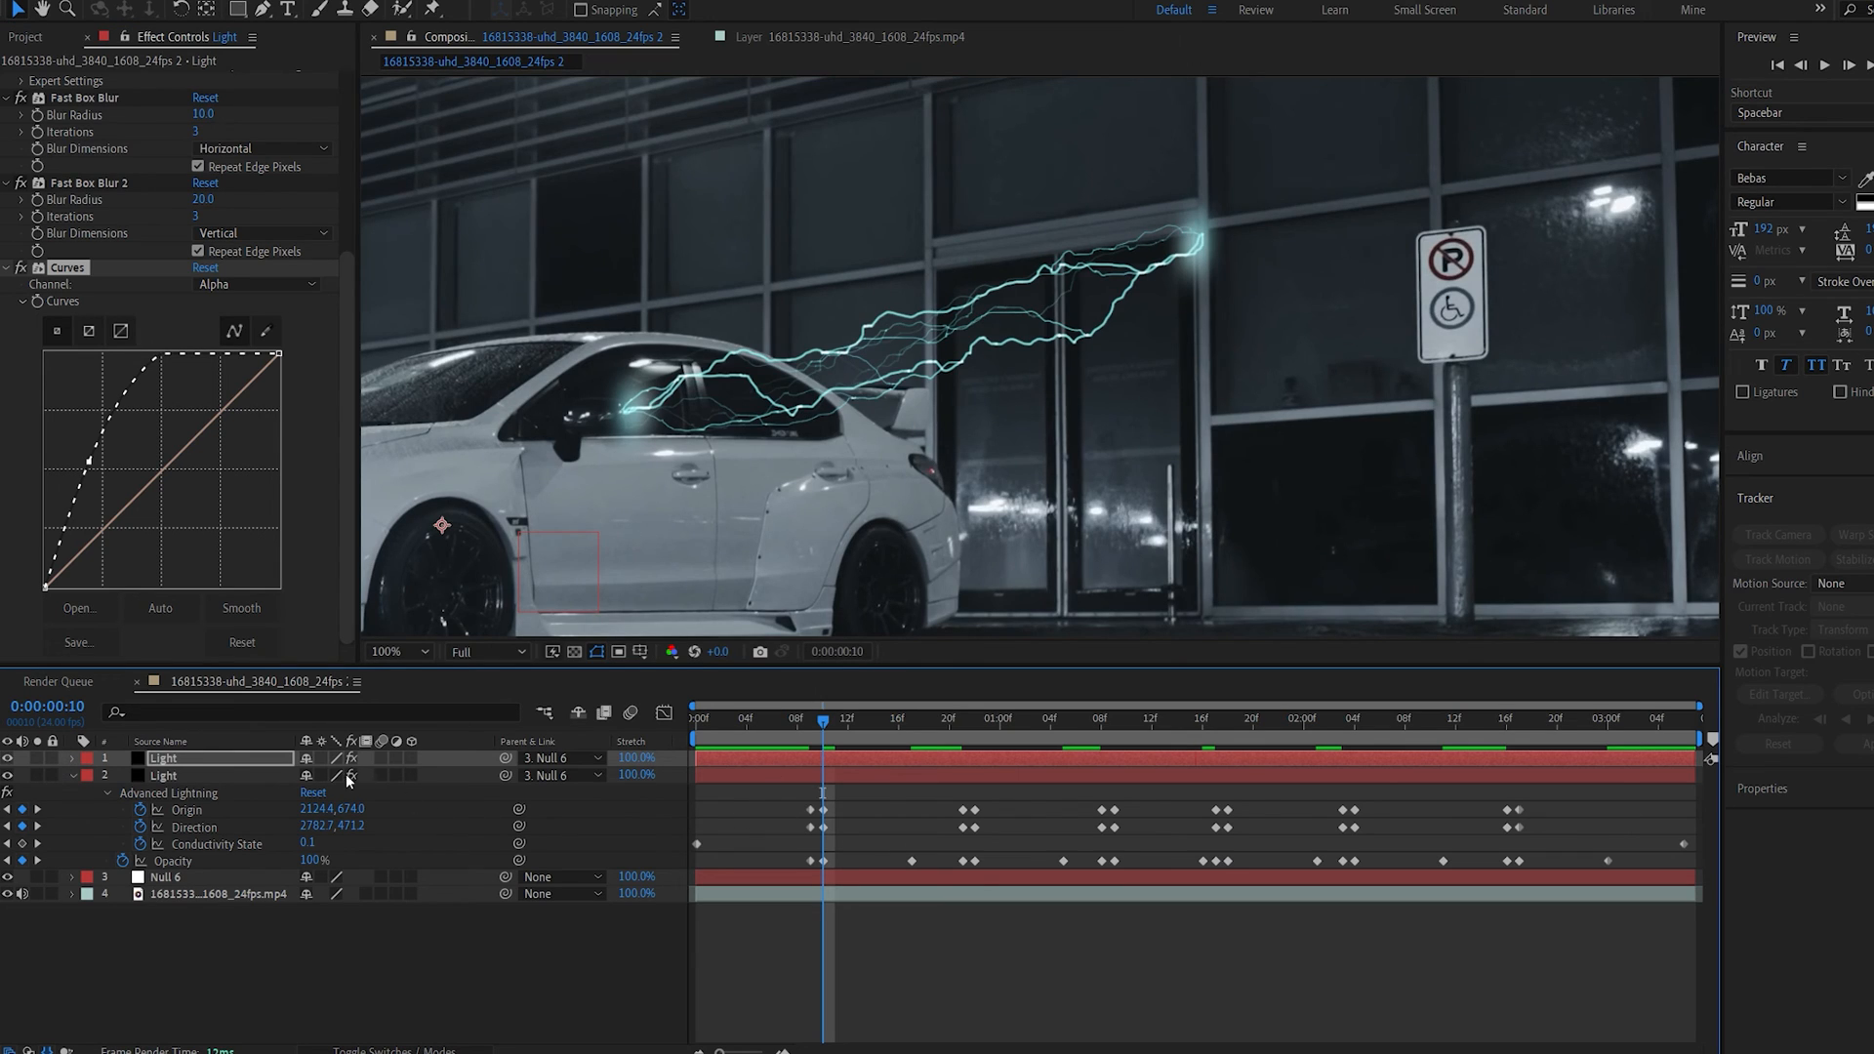
Step: Set the duplicate Light layer's blend mode to Add
click(332, 758)
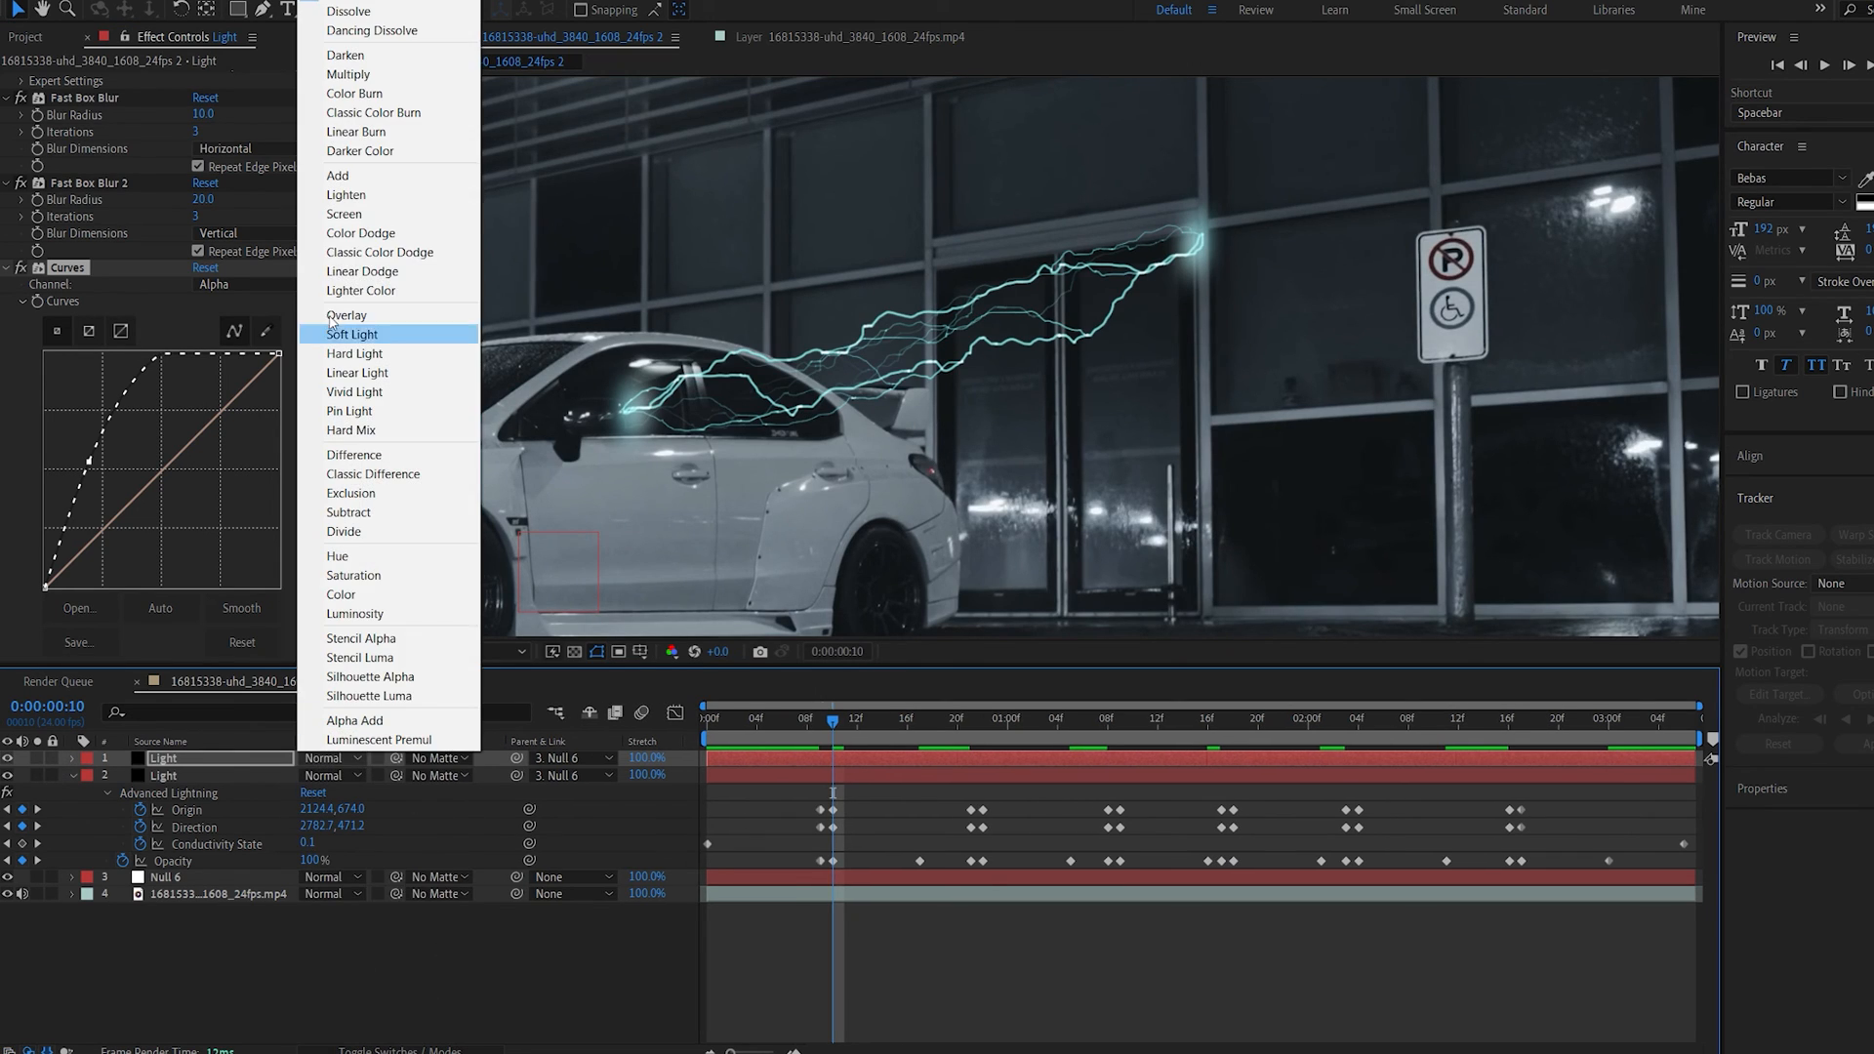
click(339, 176)
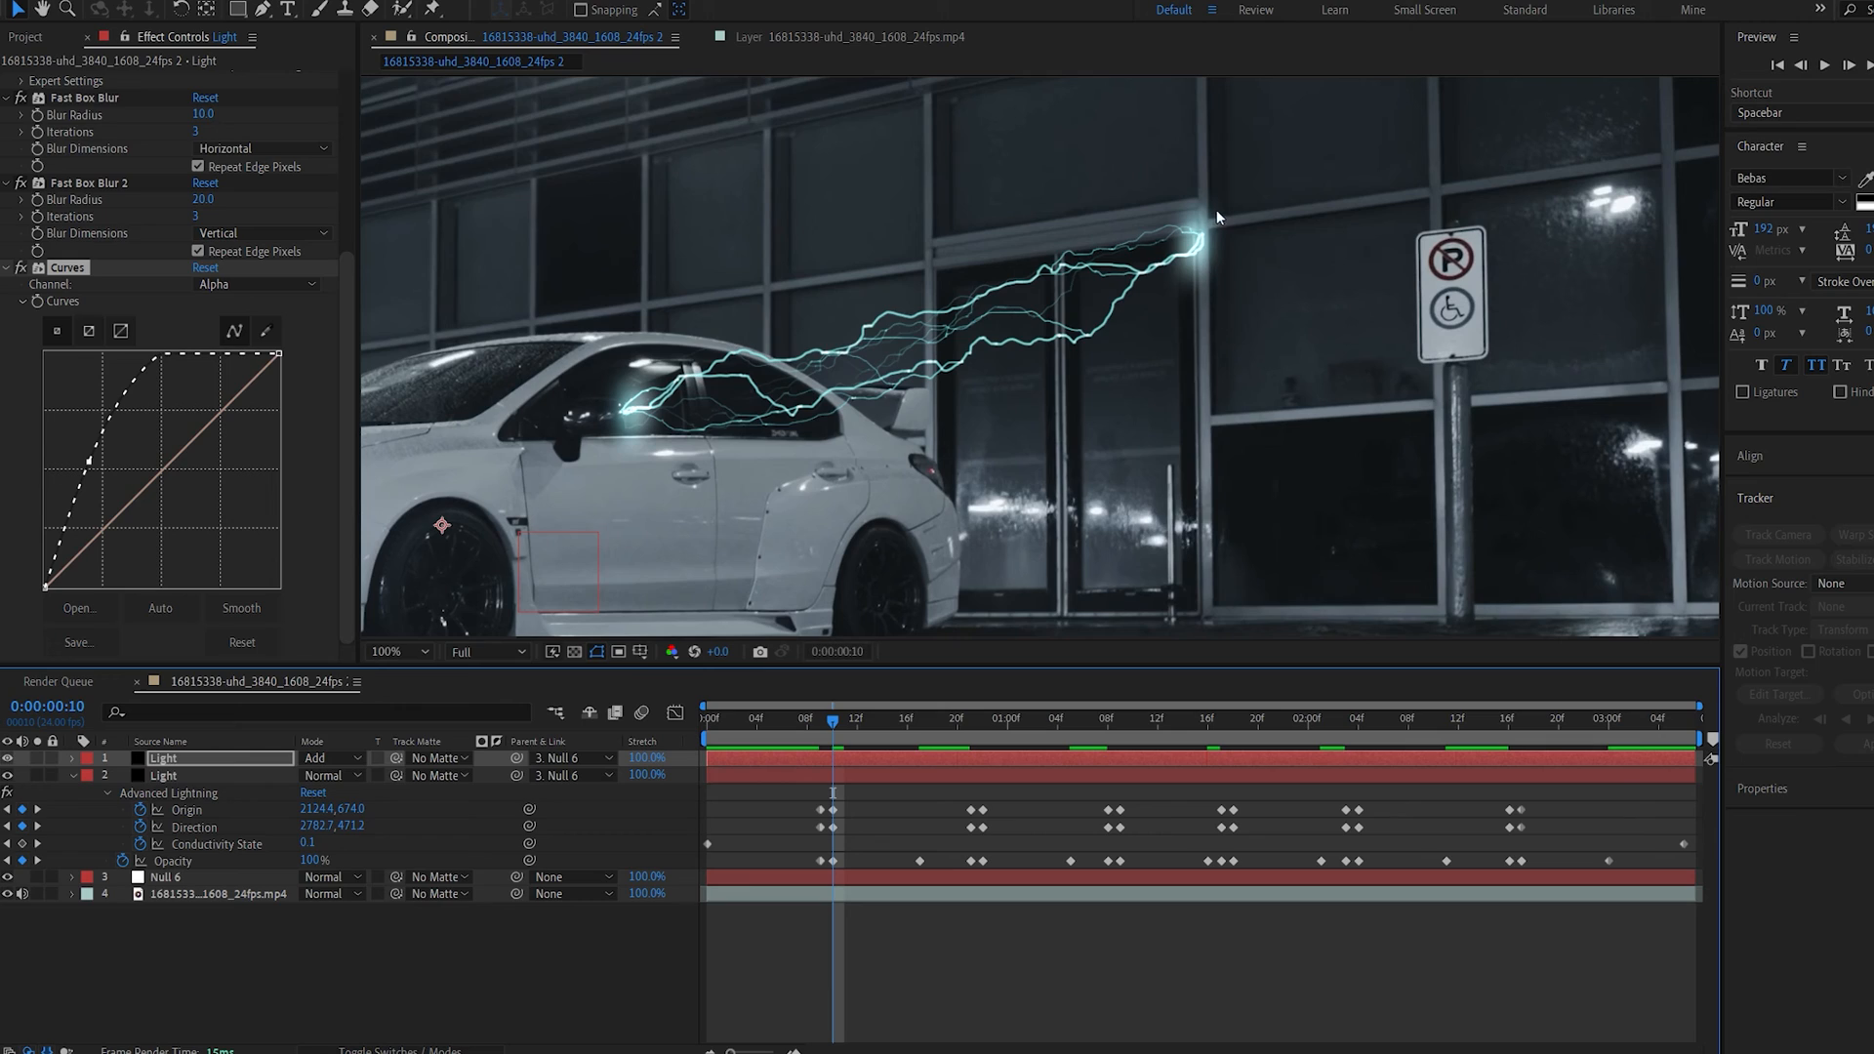
mouse_move(1242, 191)
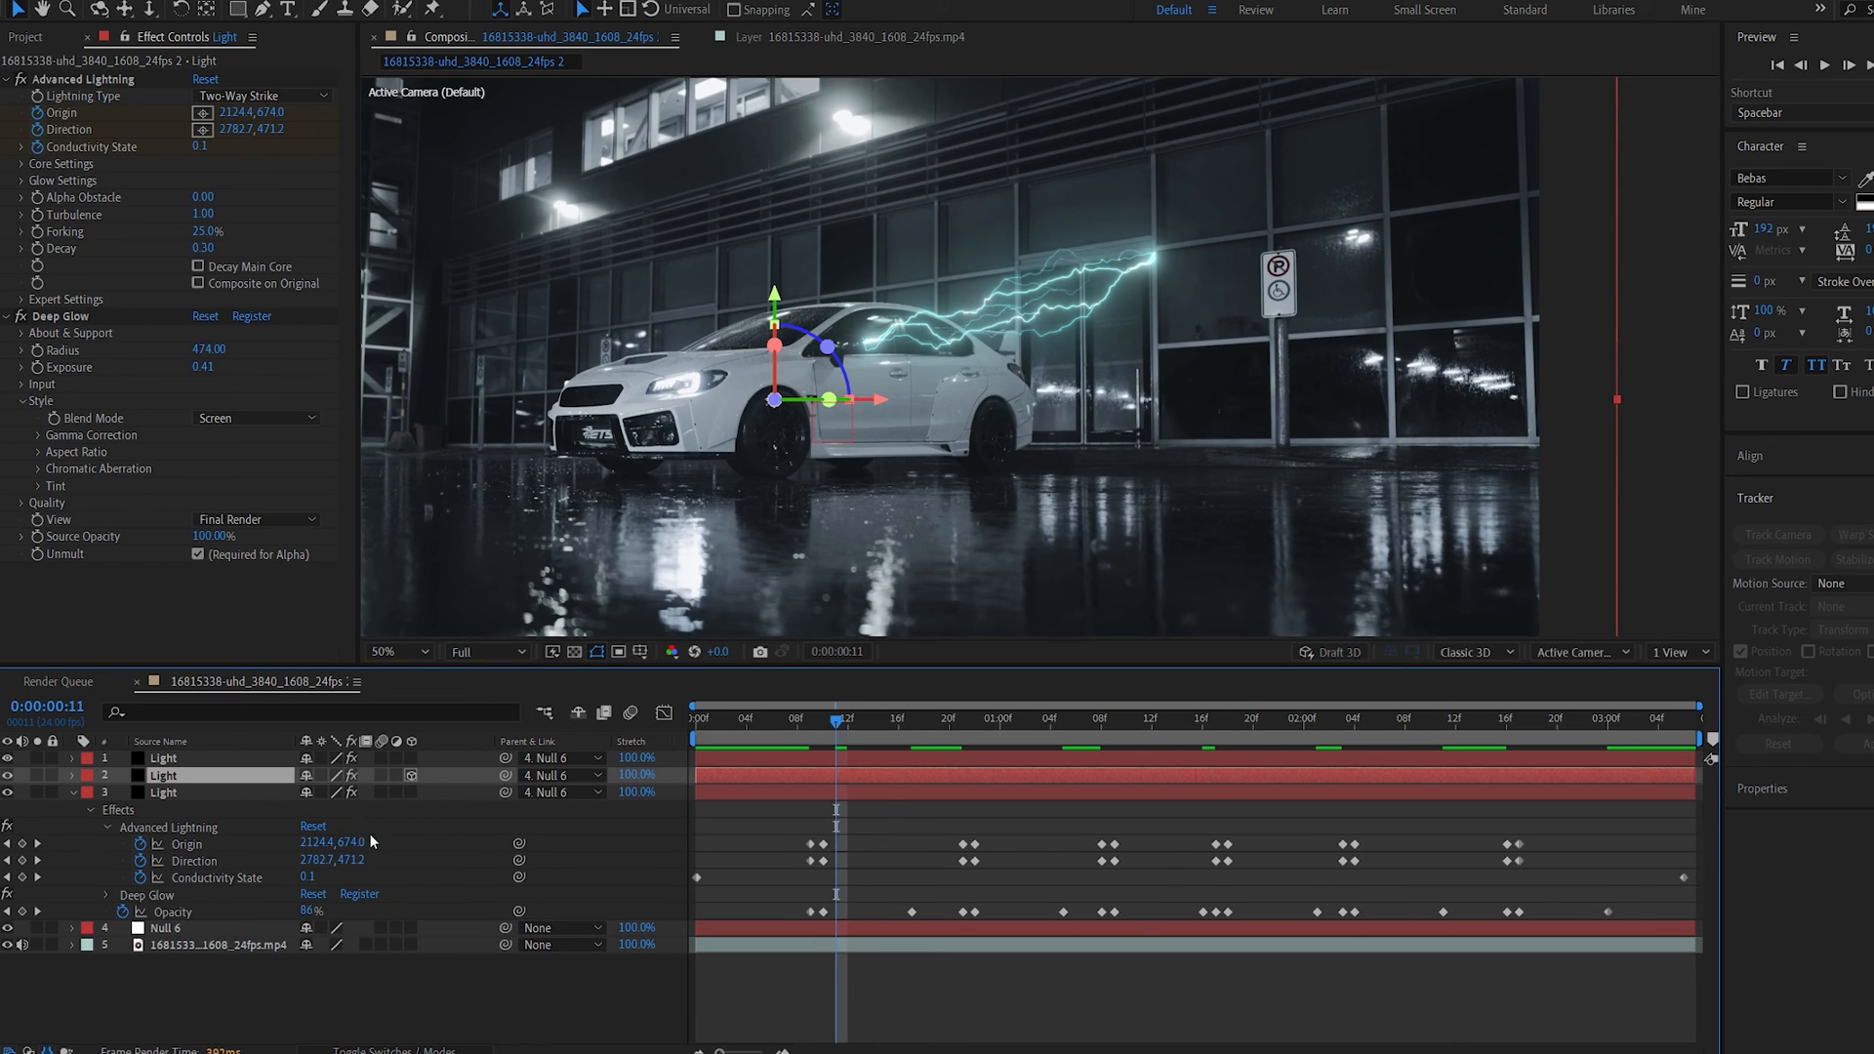
Step: Add Deep Glow, Fast Box Blur radius 16 and 40% opacity Transform to a duplicate lightning layer
click(73, 774)
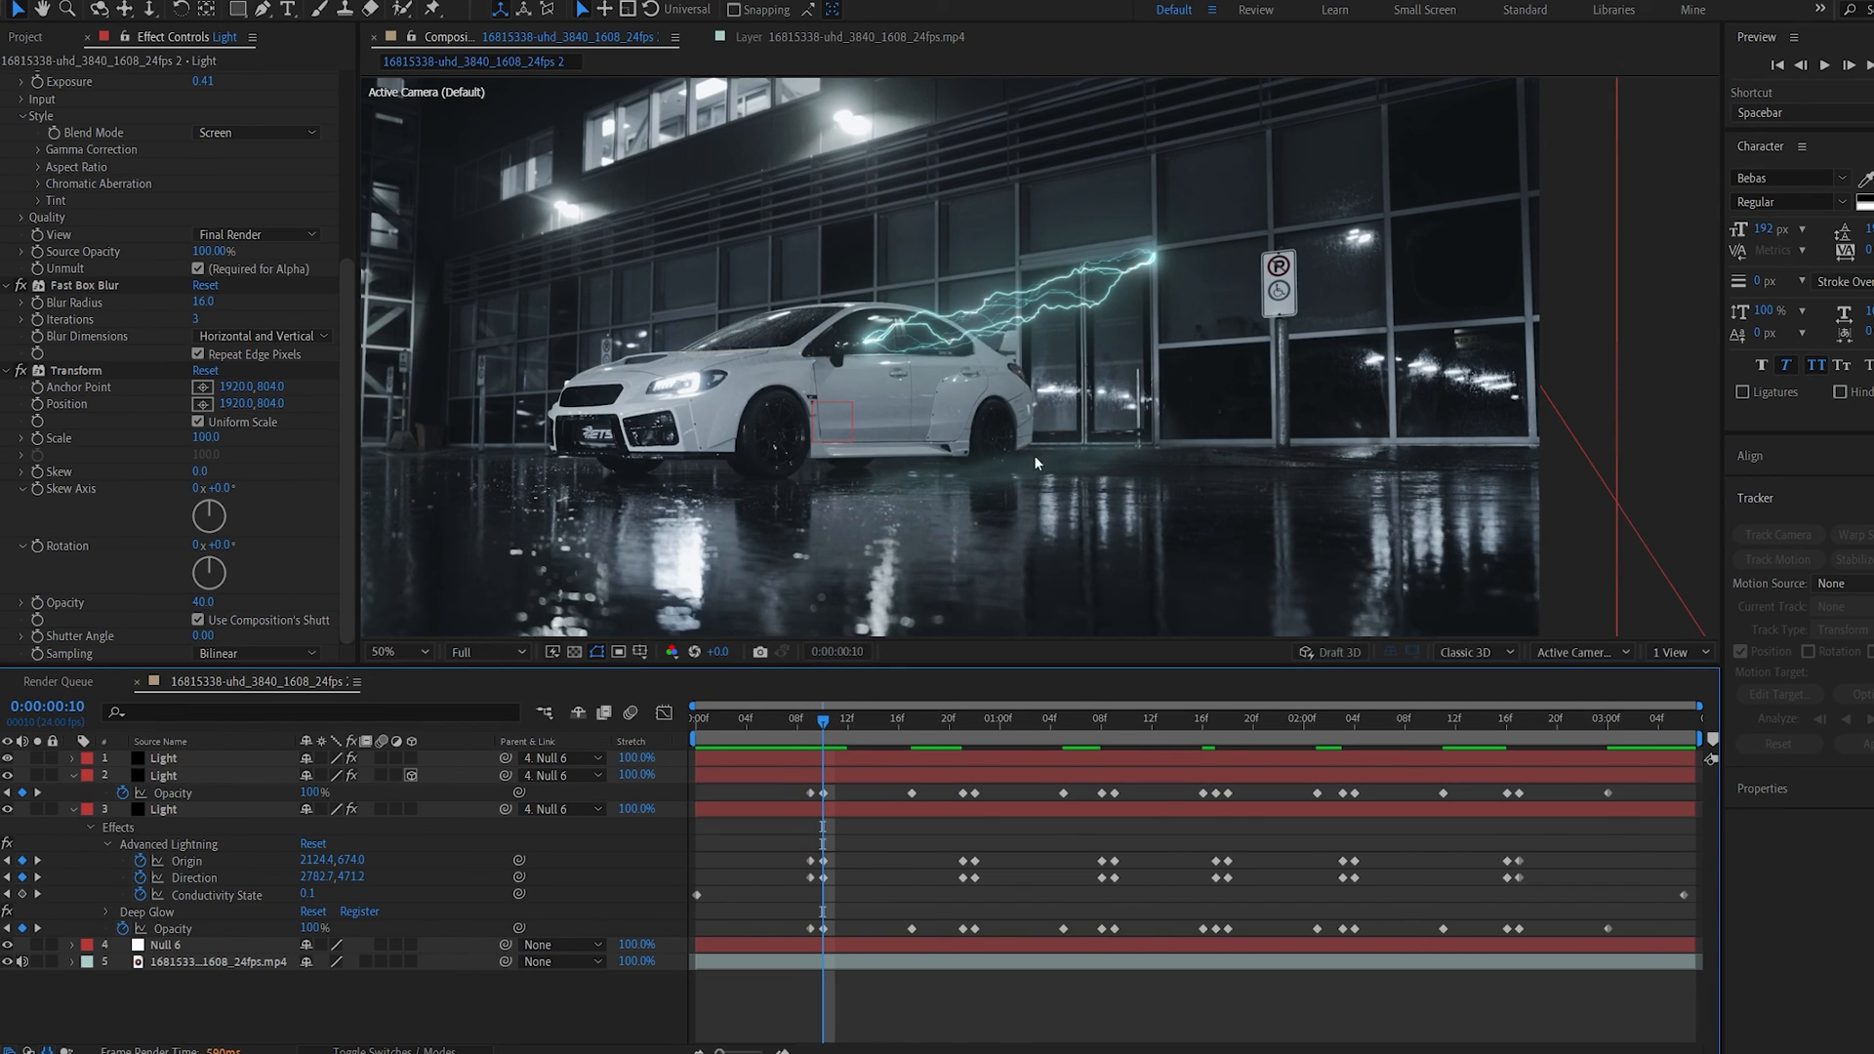
click(1085, 724)
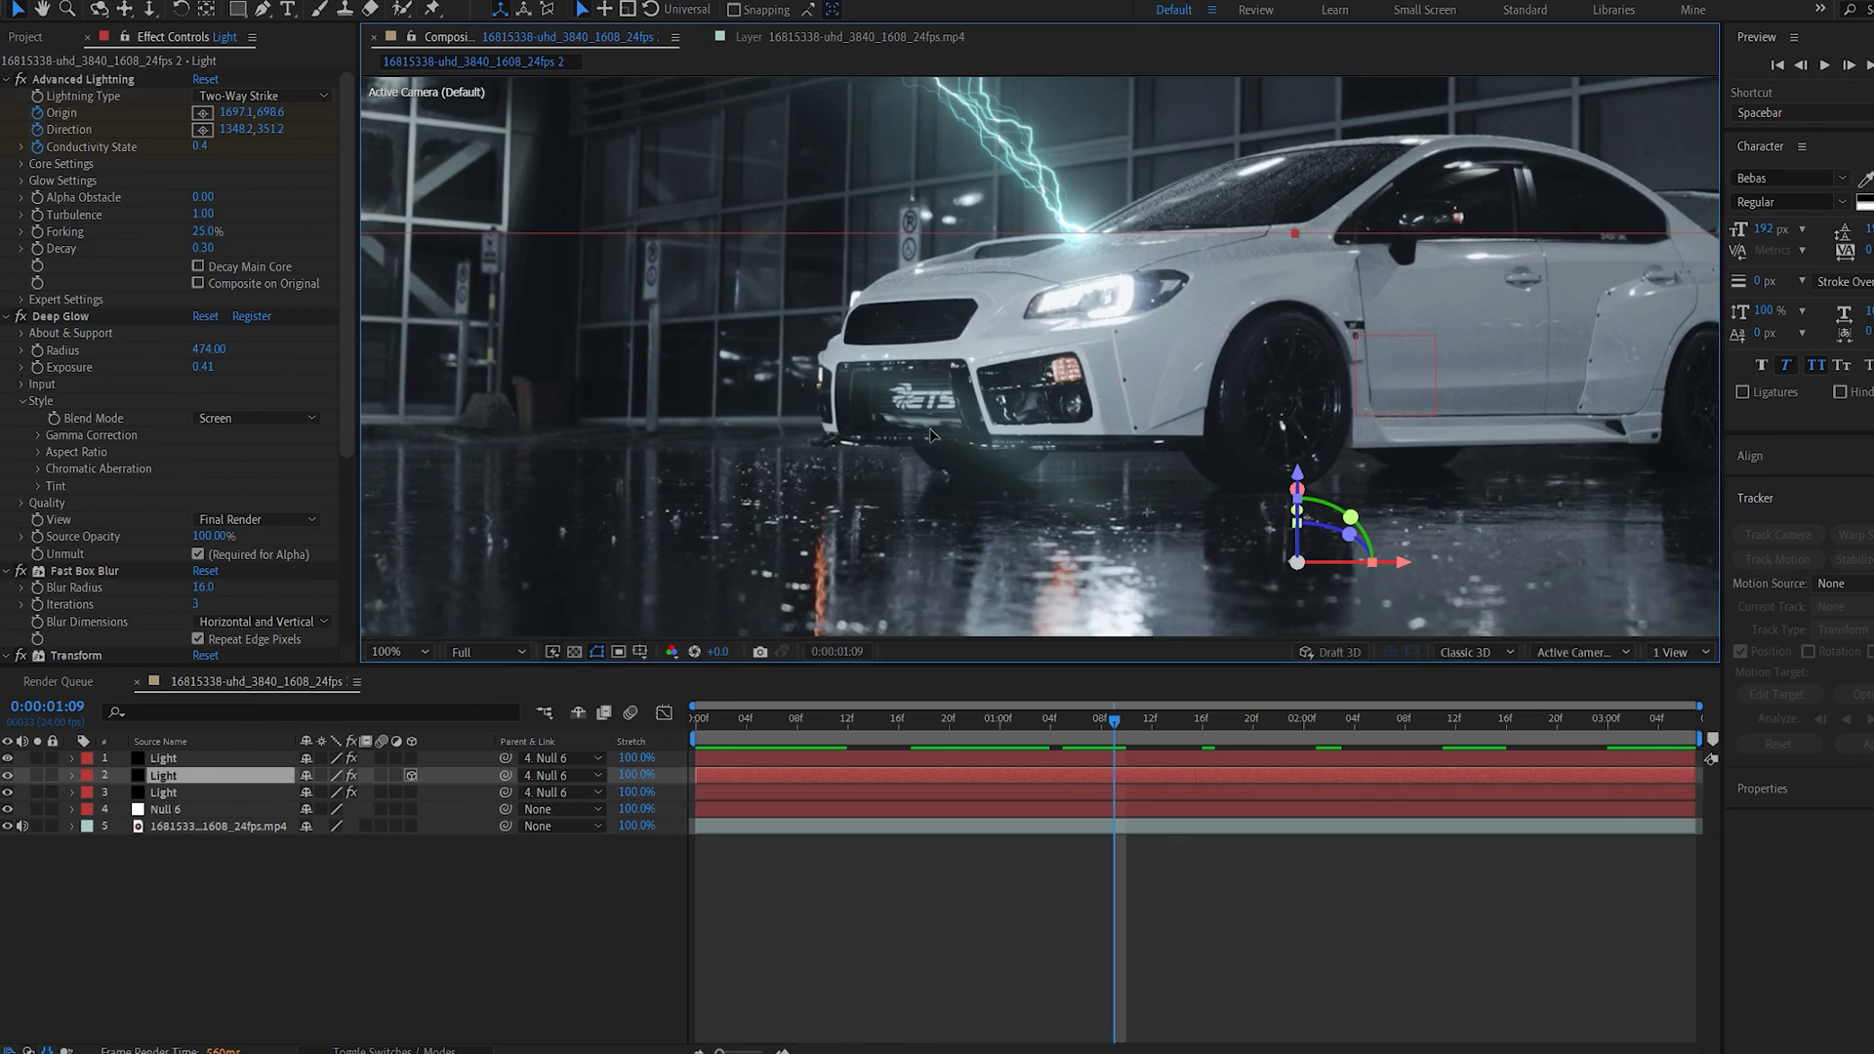
click(394, 651)
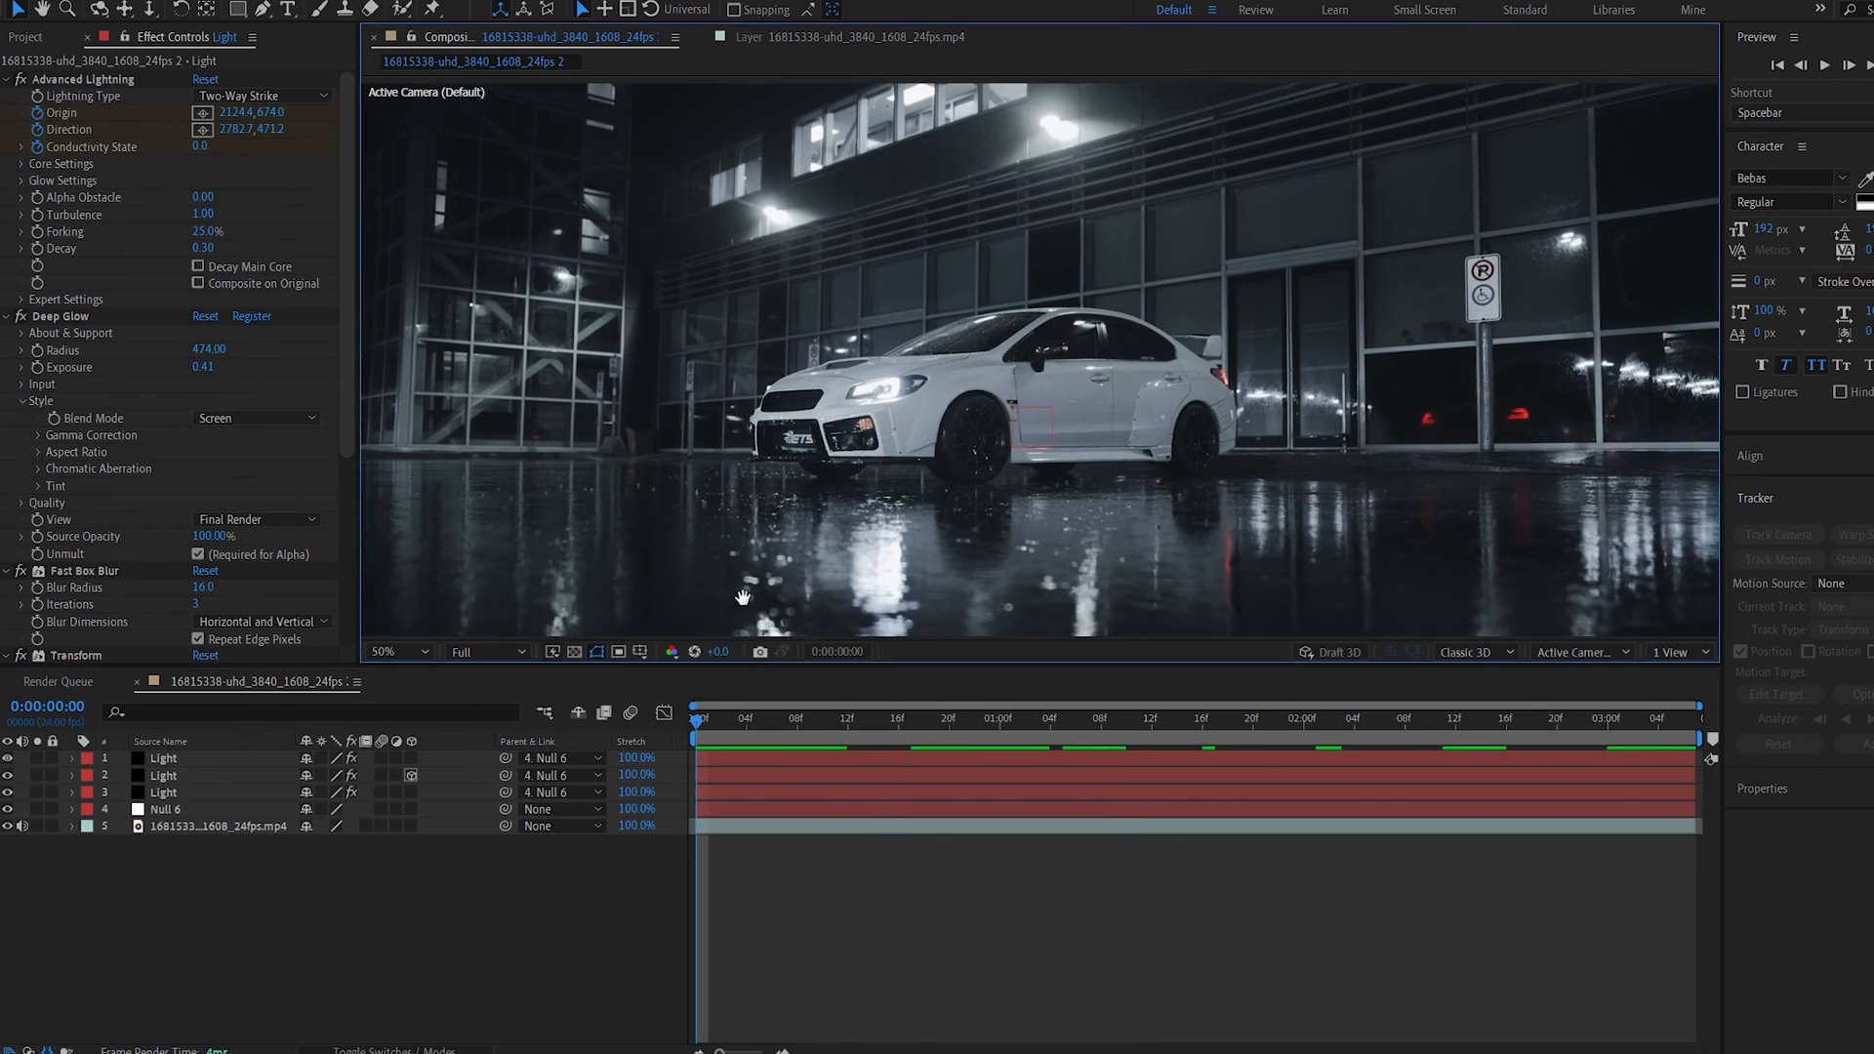
click(1241, 717)
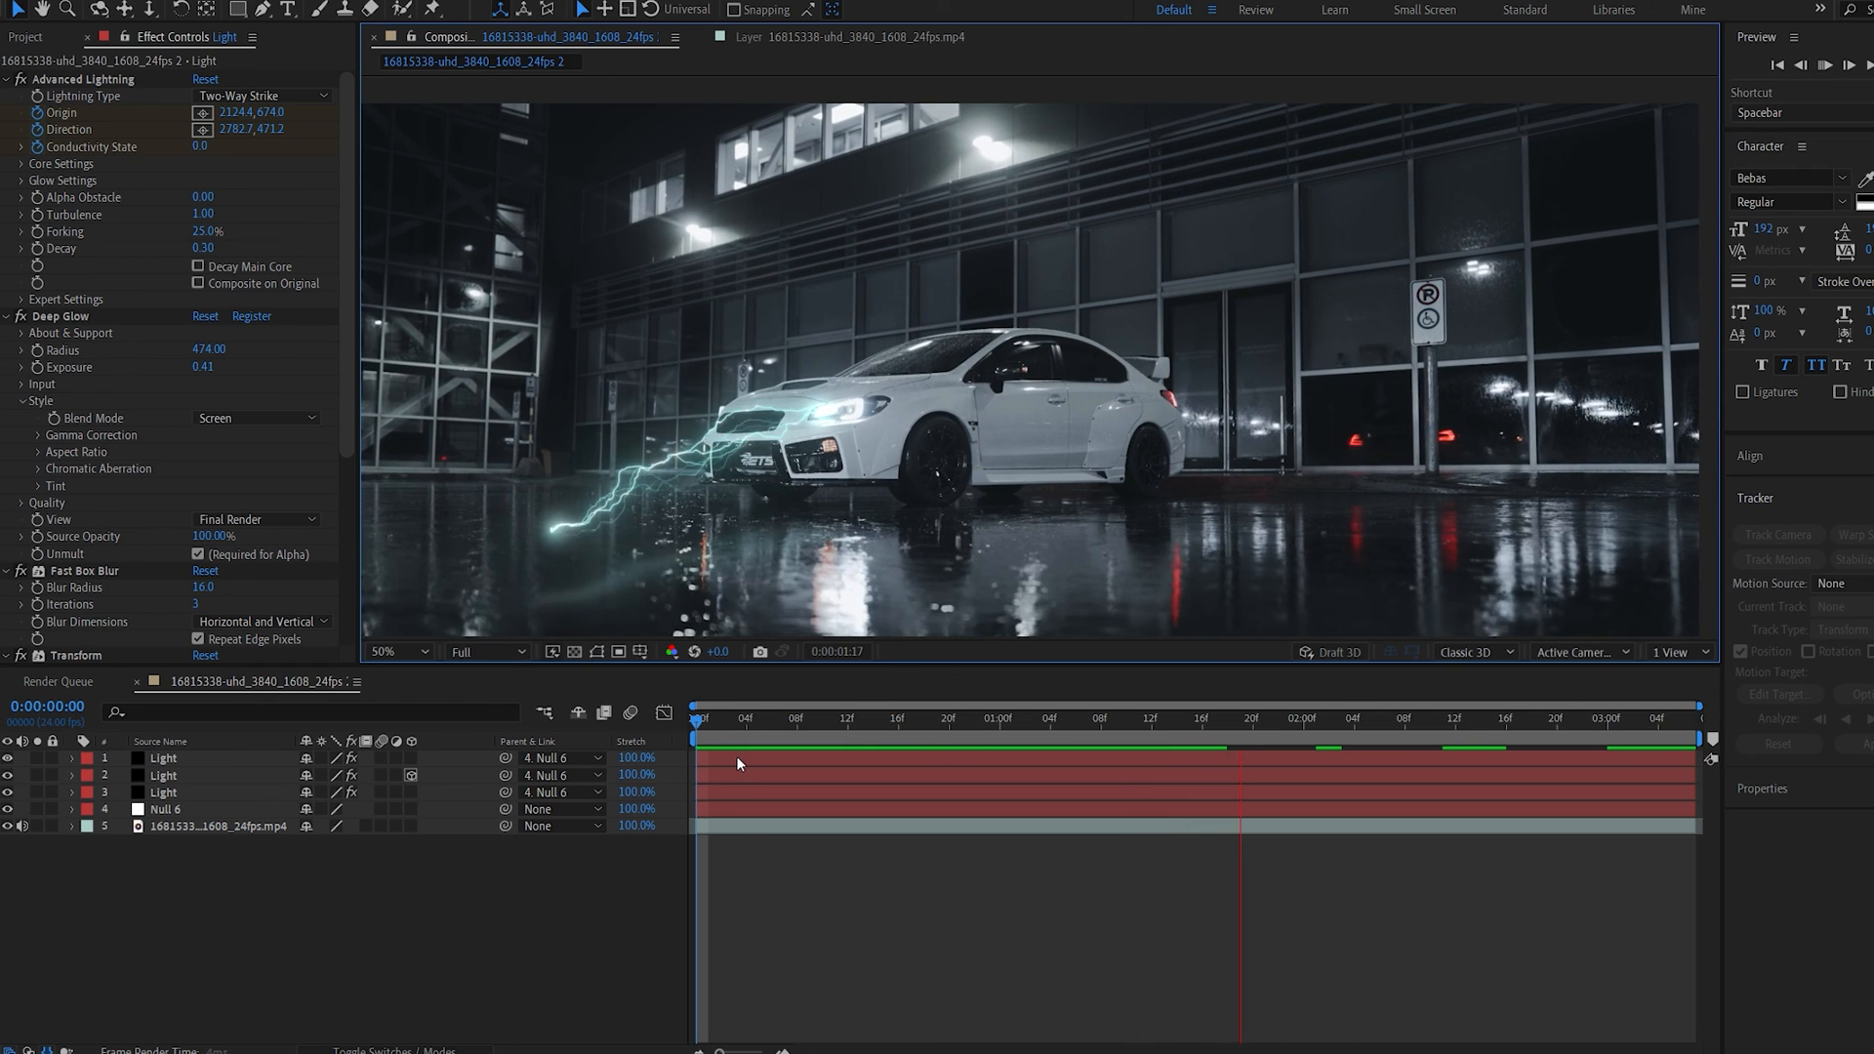
click(772, 718)
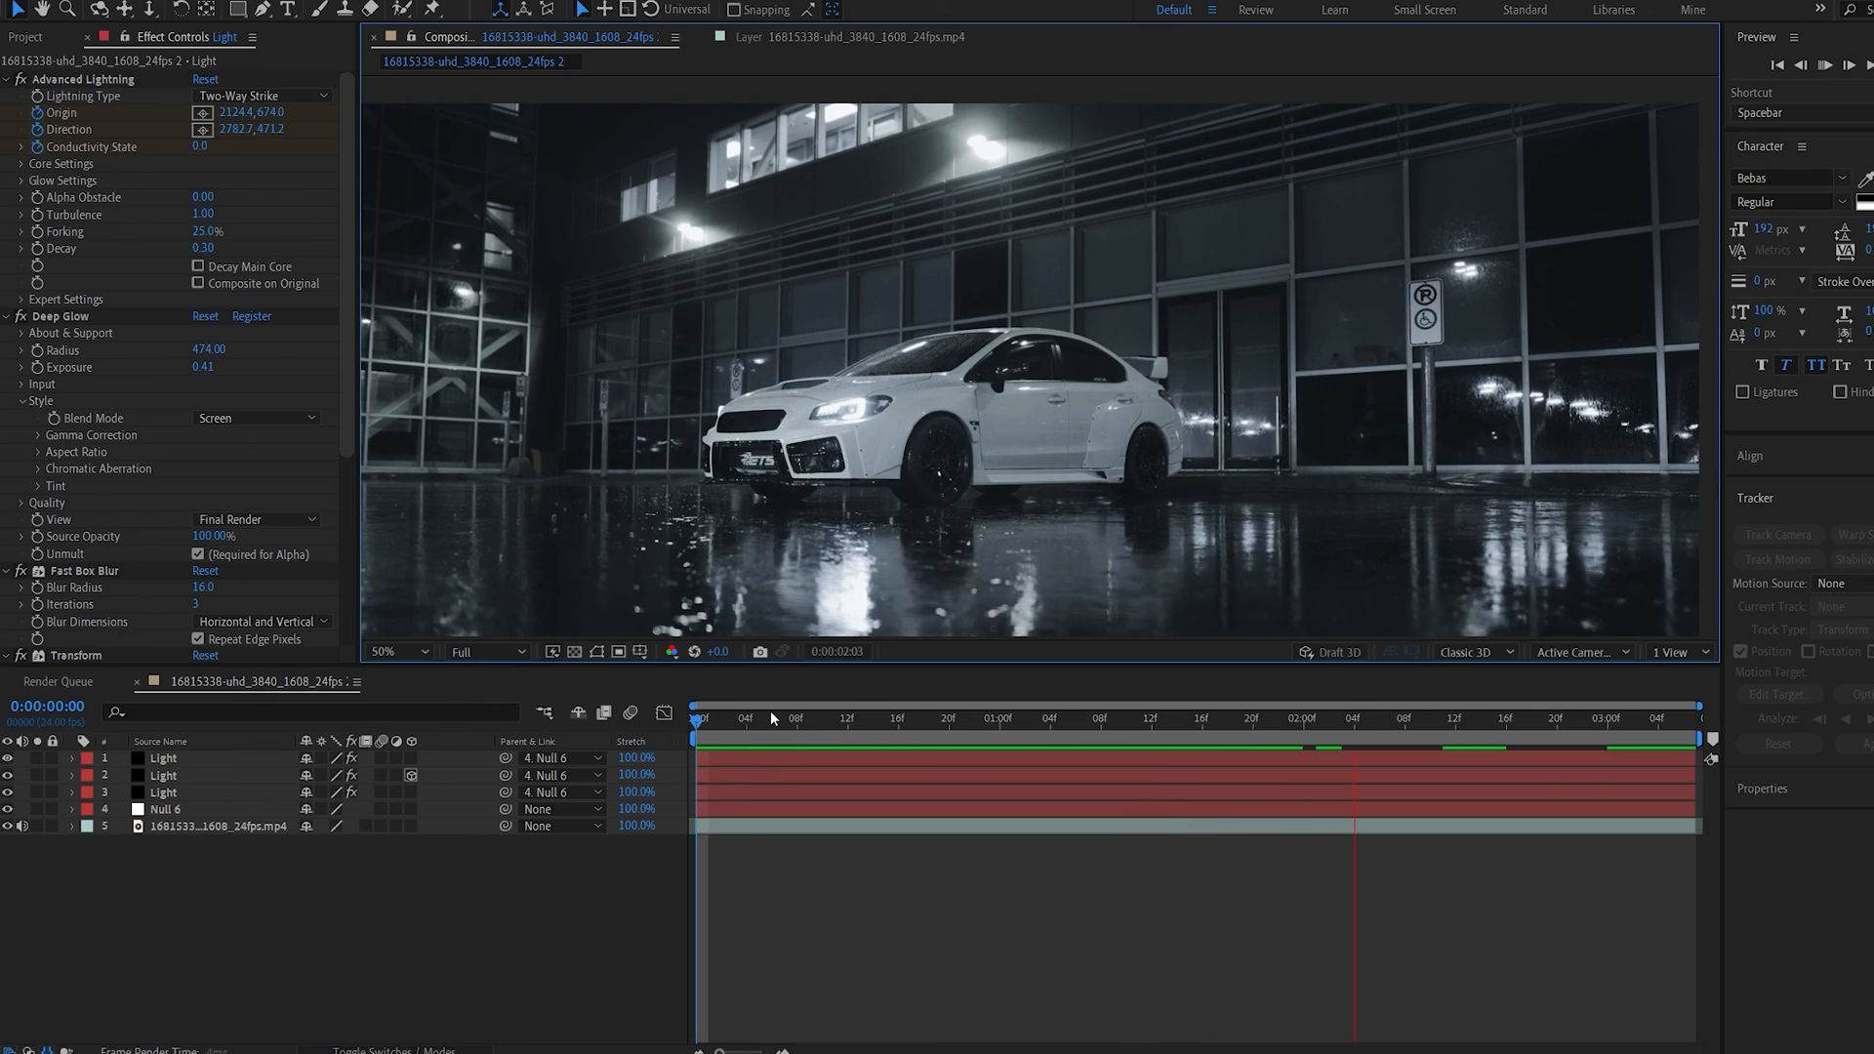